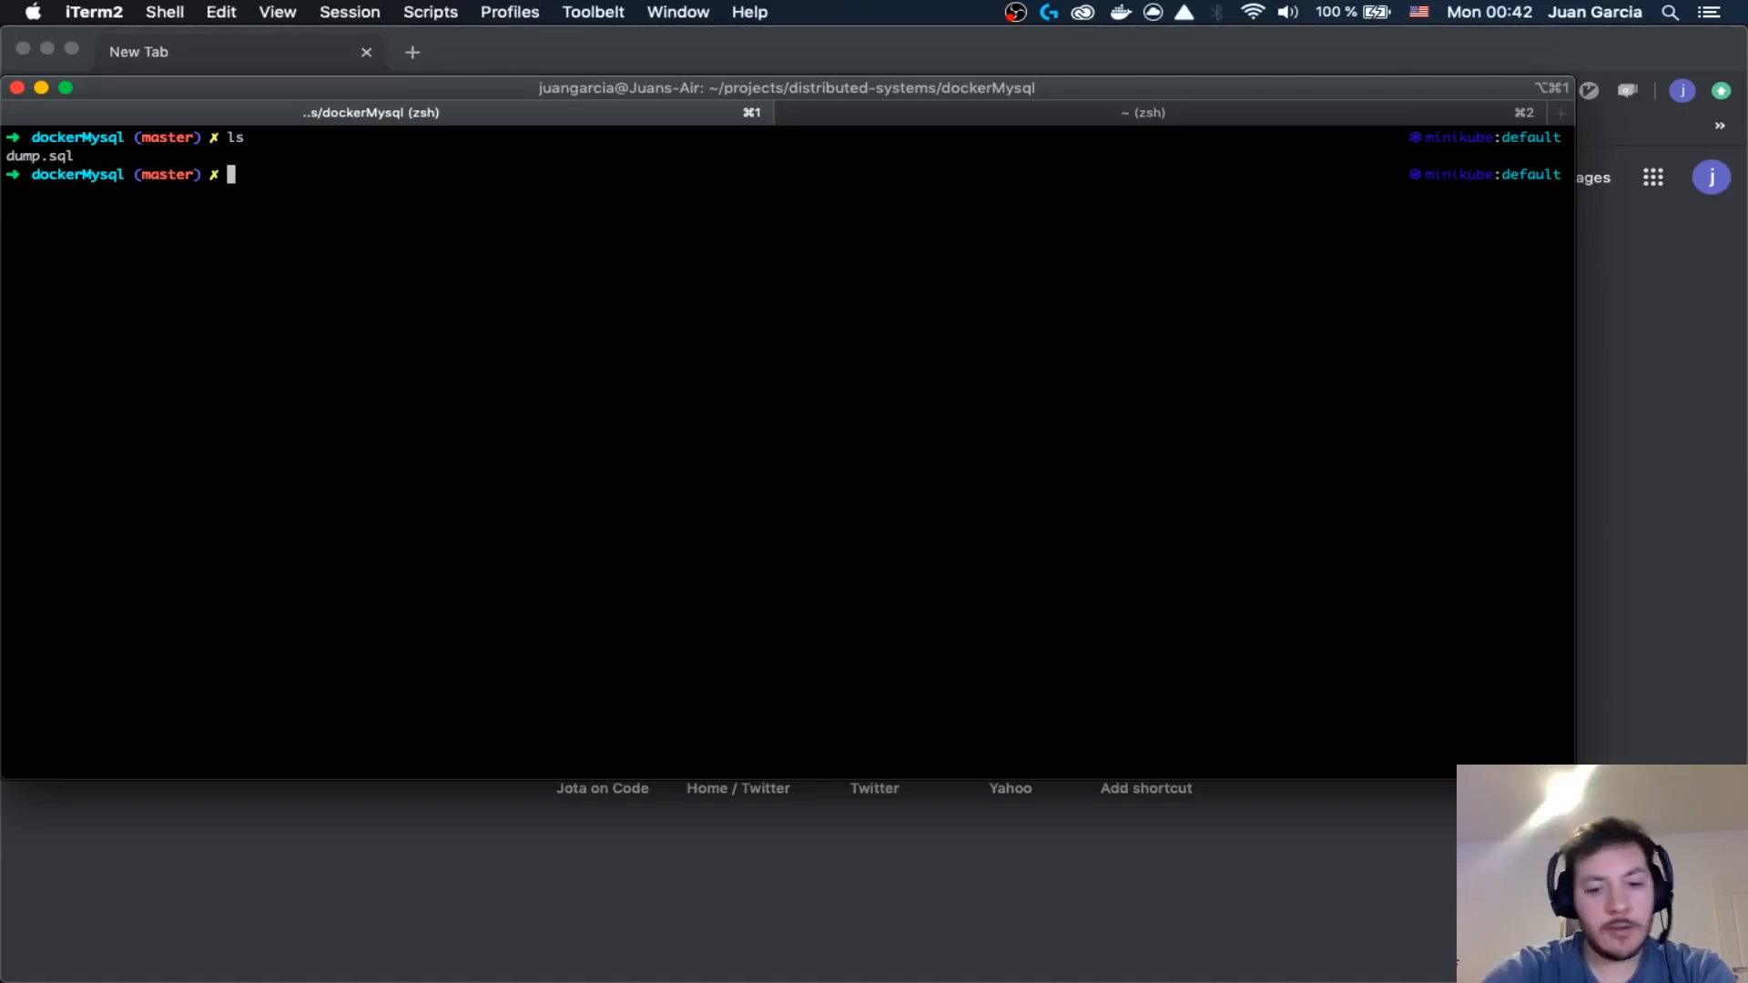
- Print the contents of dump.sql with `cat dump.sql` in the dockerMysql folder
text(cat dump.sql)
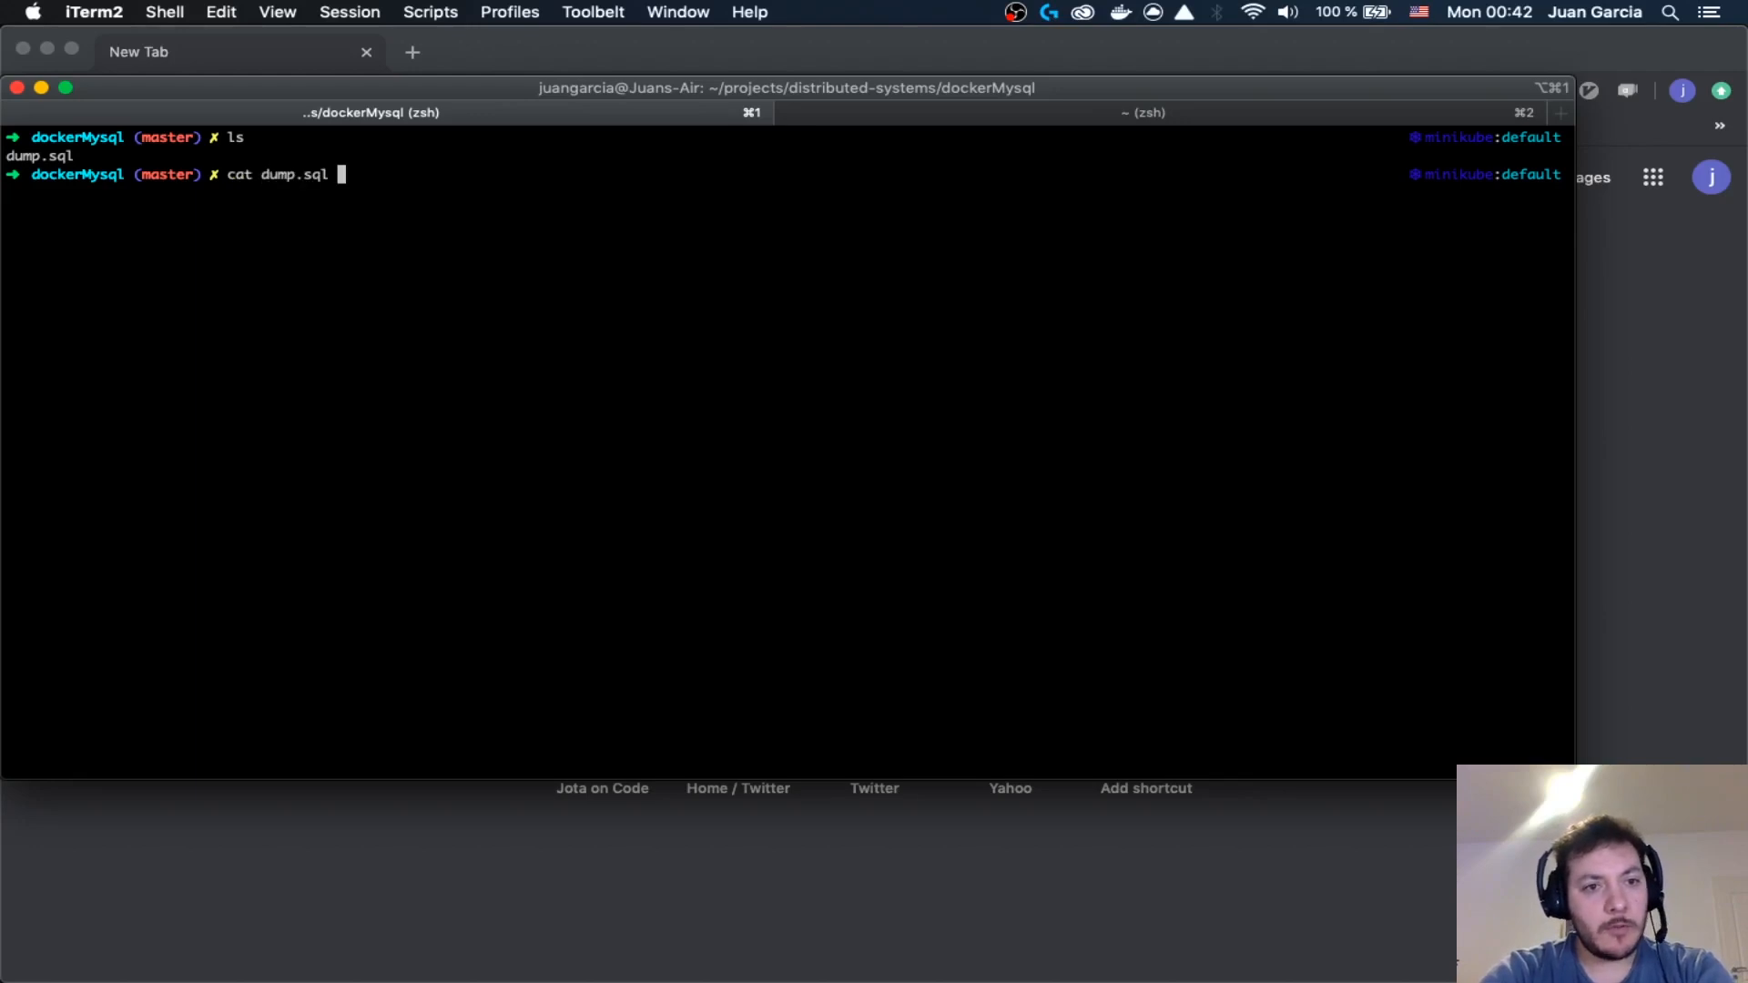
key(Return)
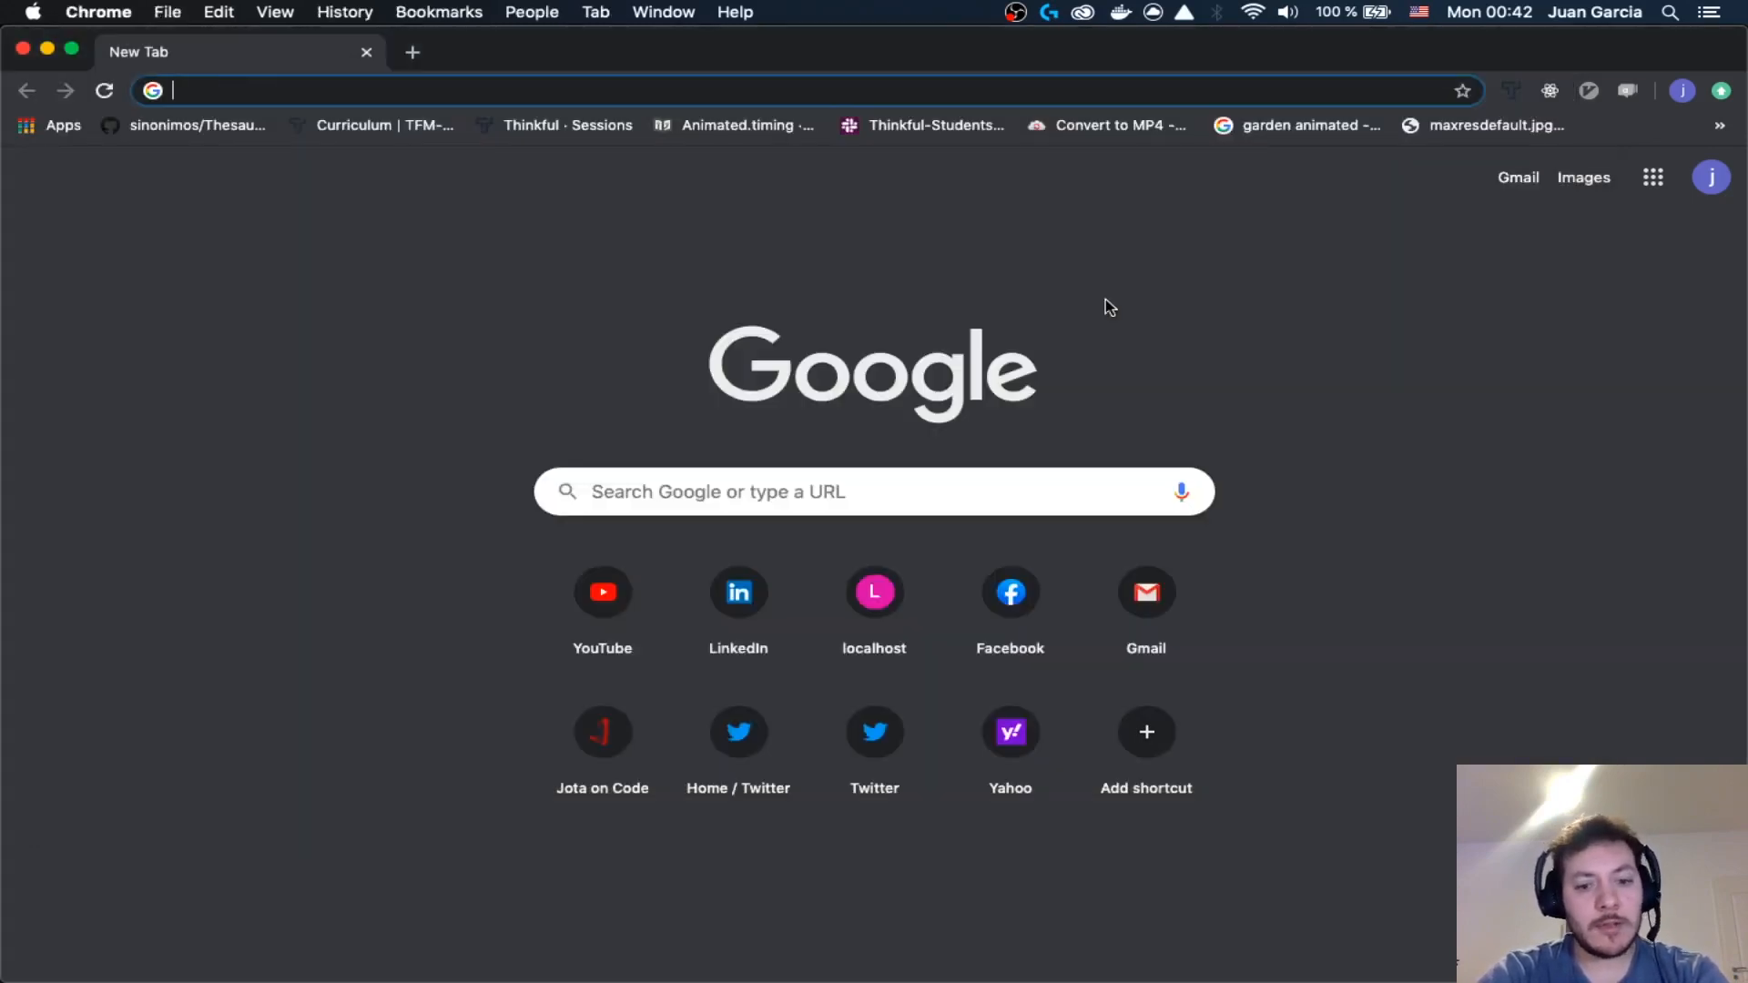
- Search 'docker hub mysql' and land on the official mysql - Docker Hub page
text(docker container not accessible from outside)
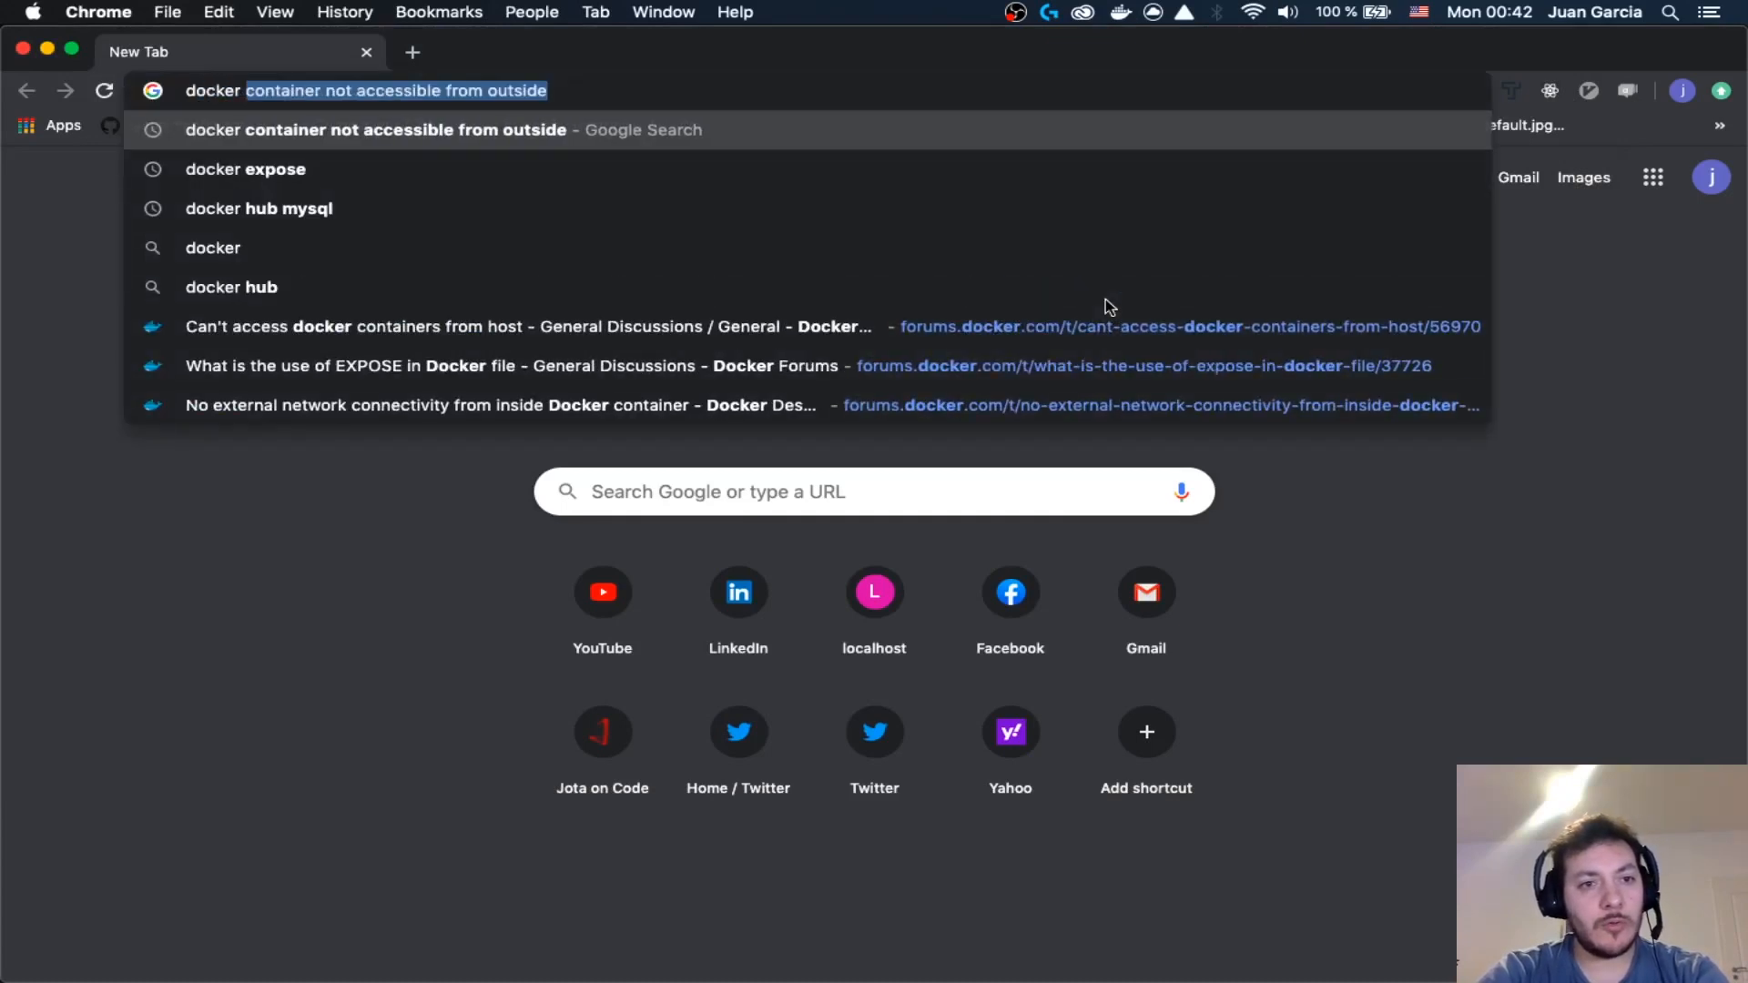
click(258, 207)
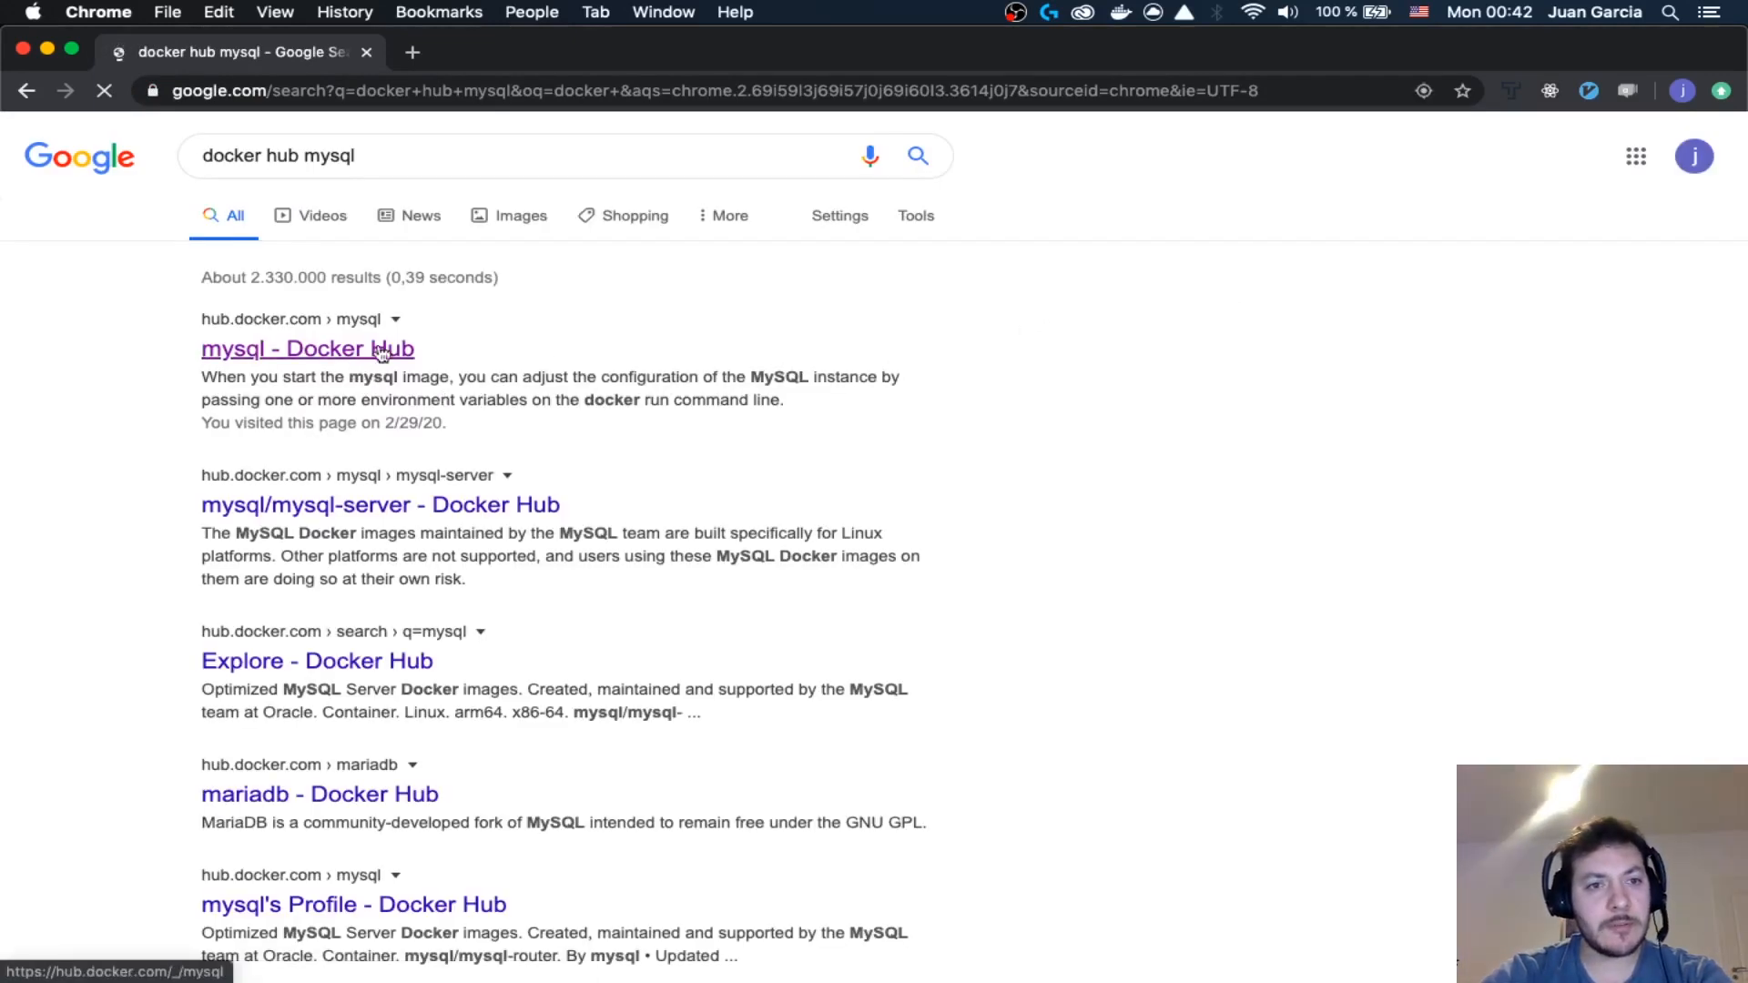
click(308, 348)
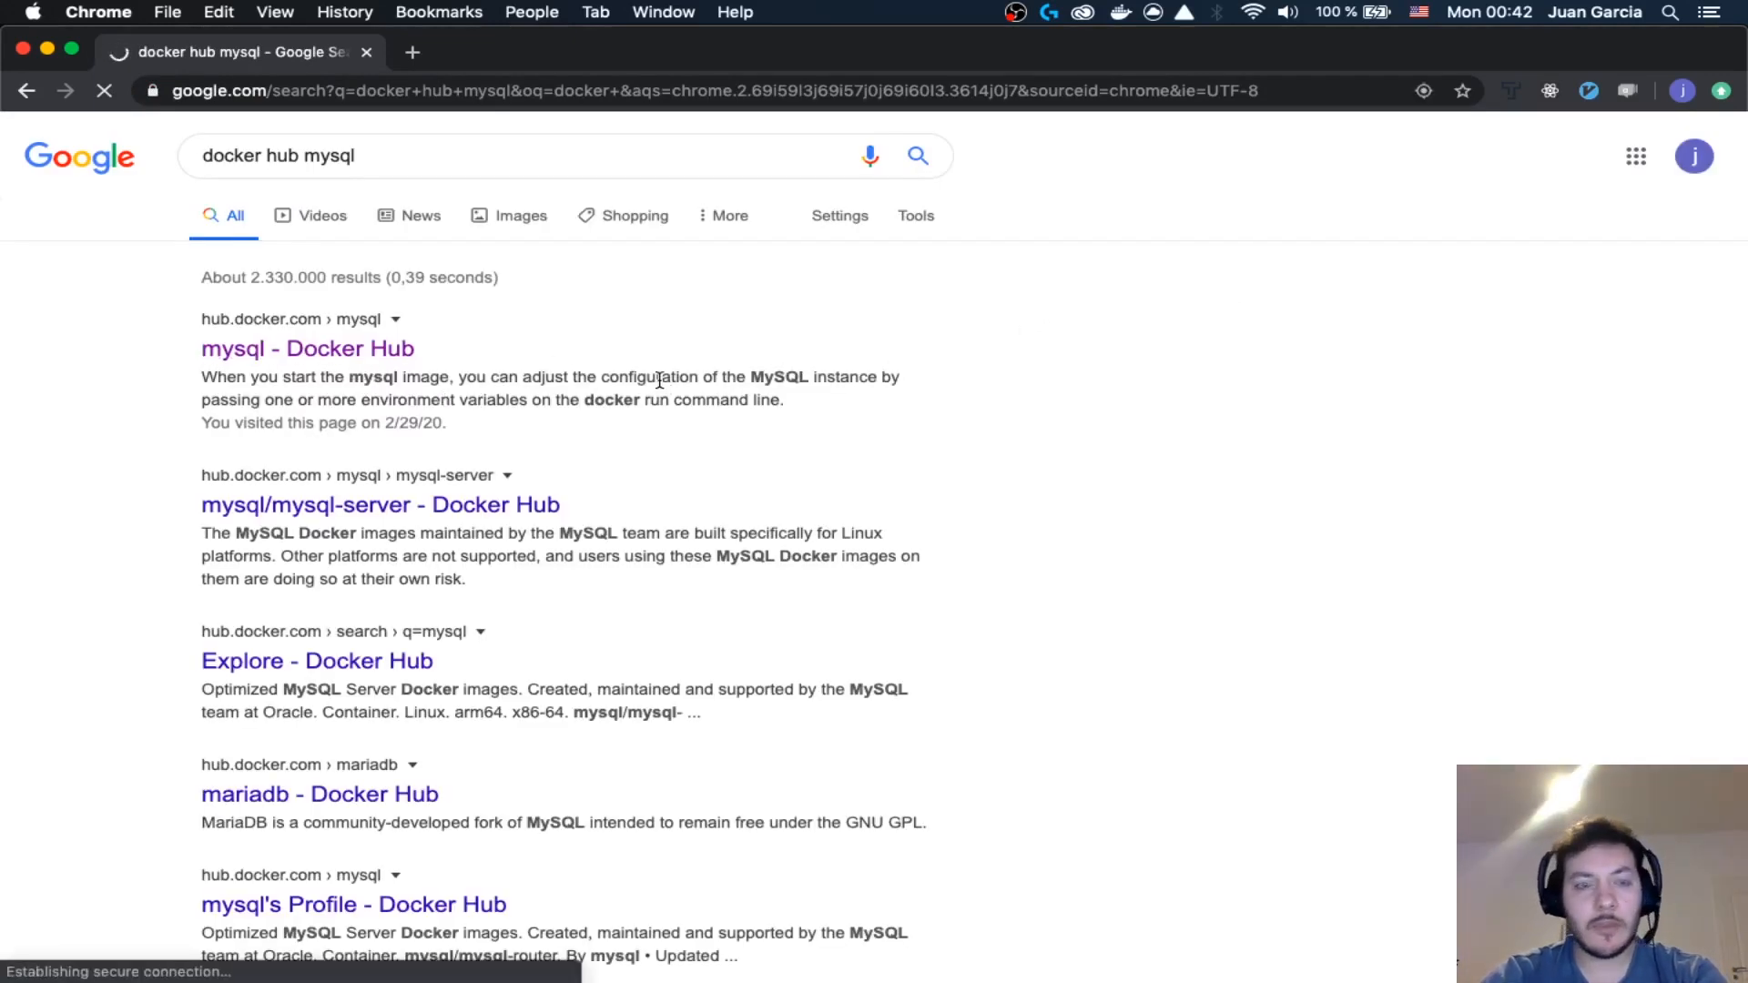
click(308, 348)
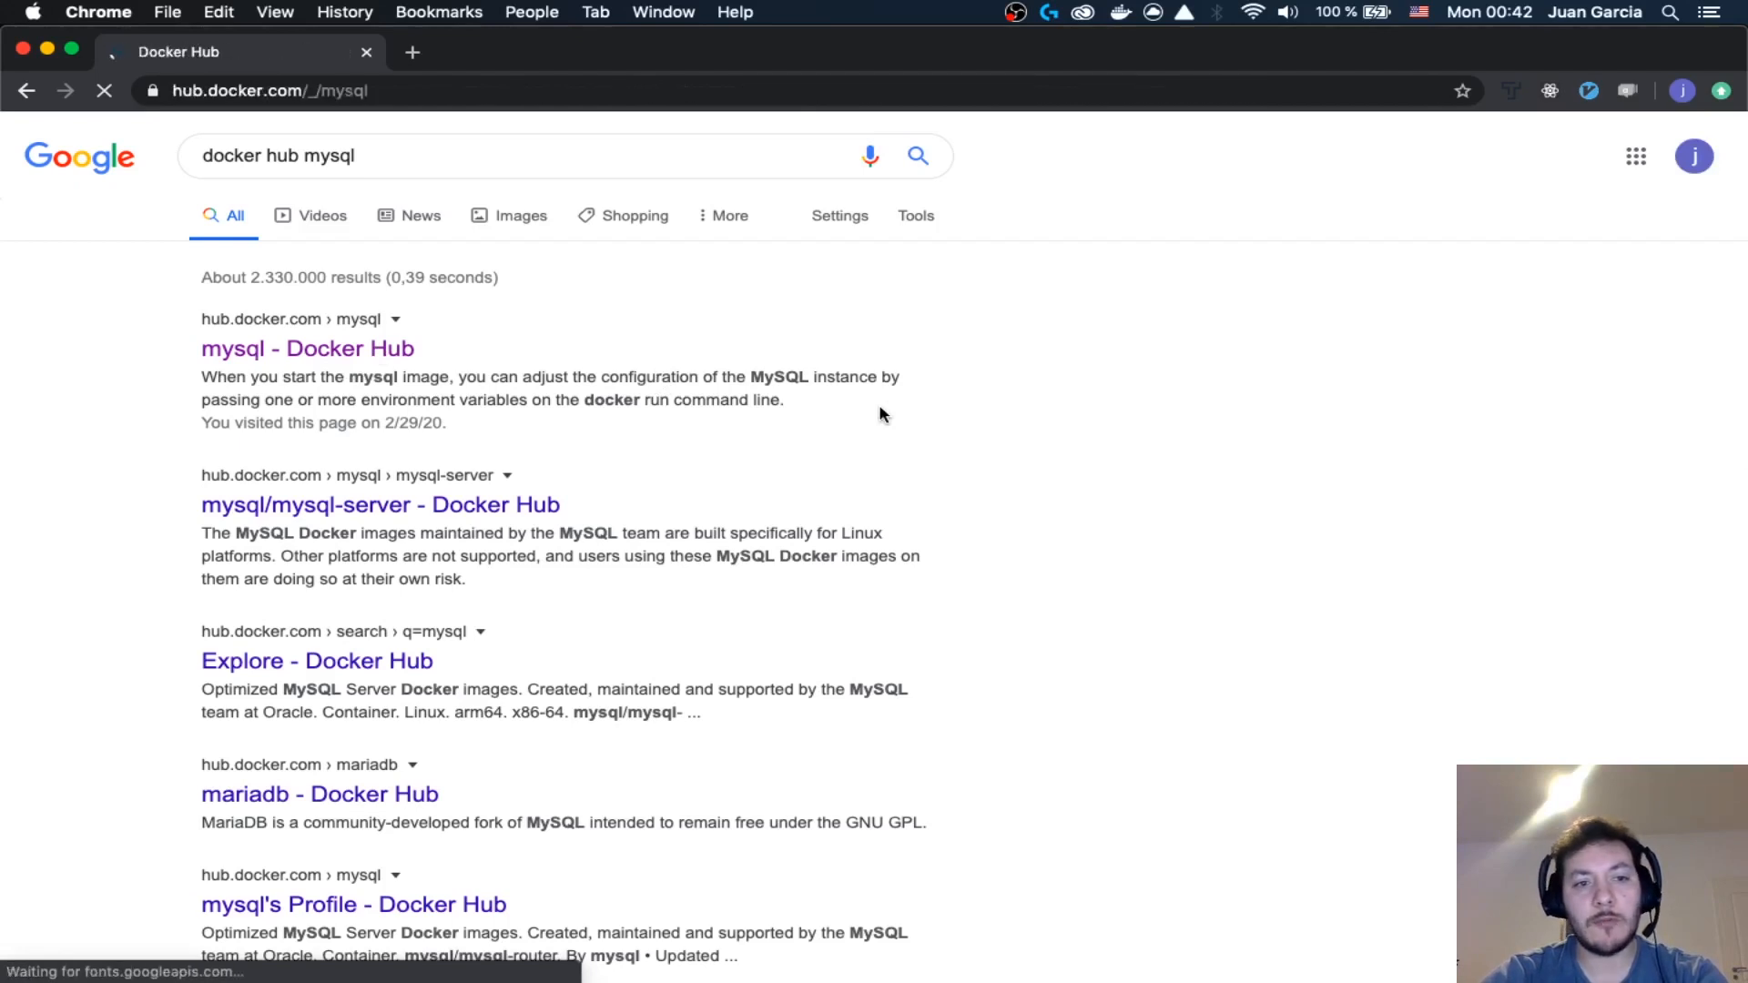
click(307, 348)
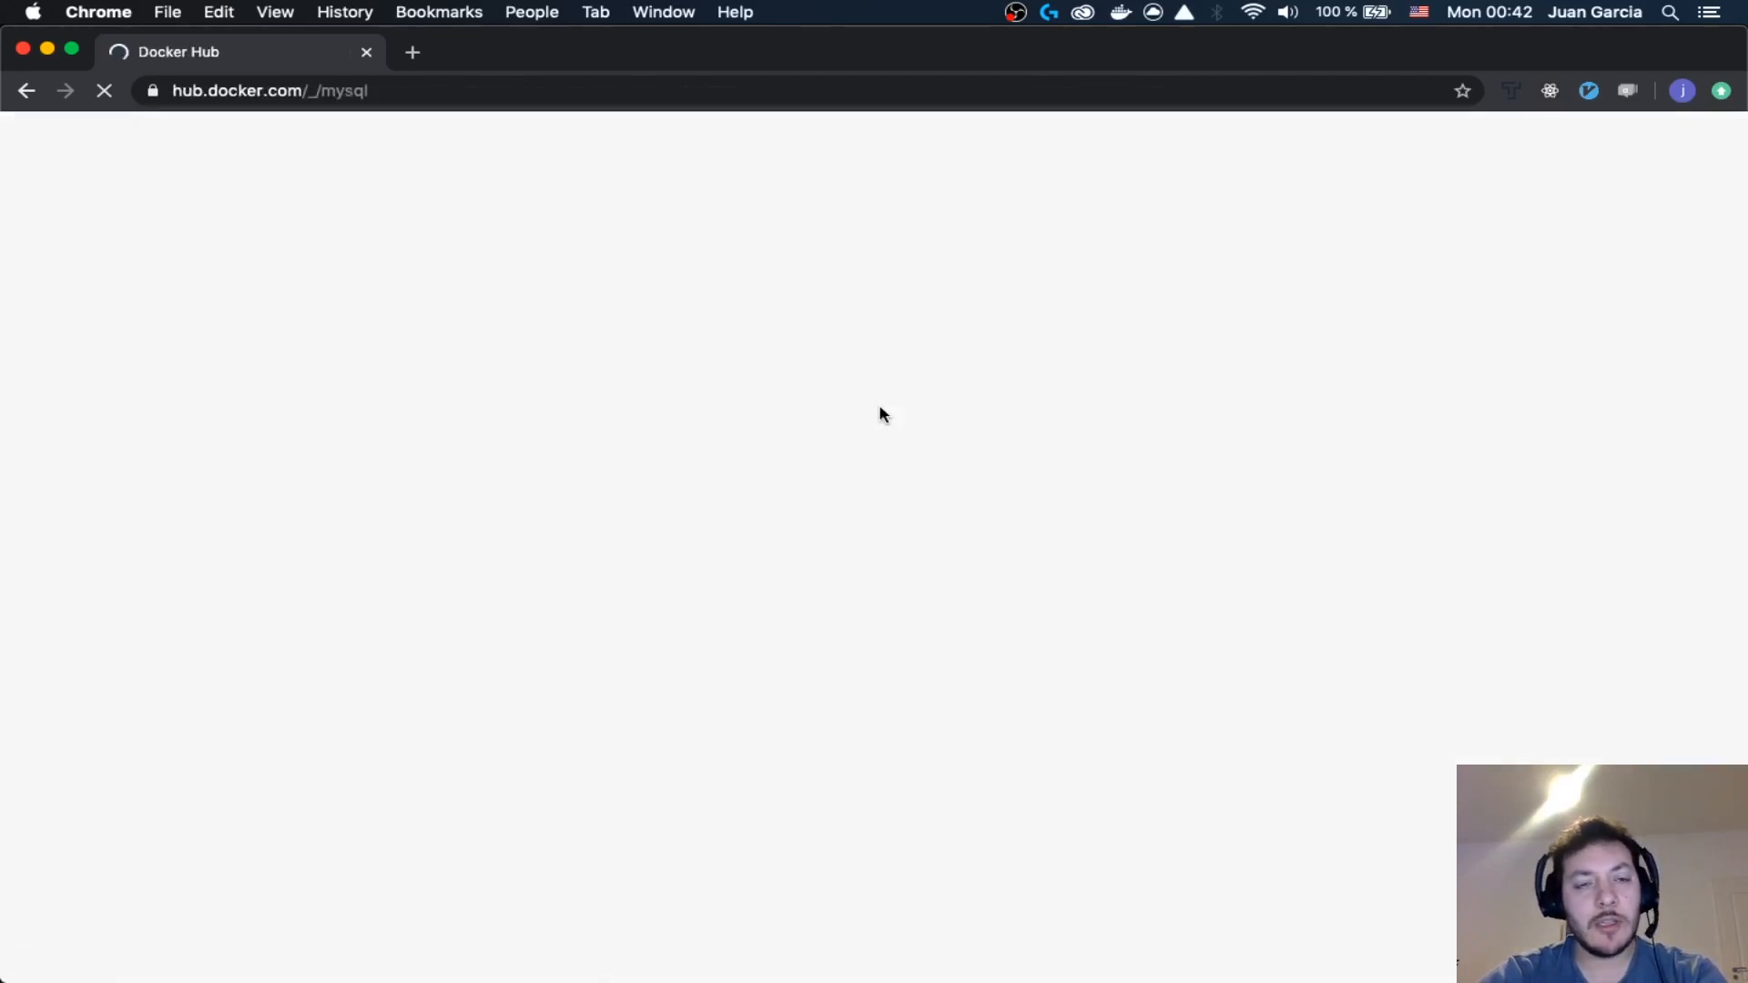
mouse_move(1093, 479)
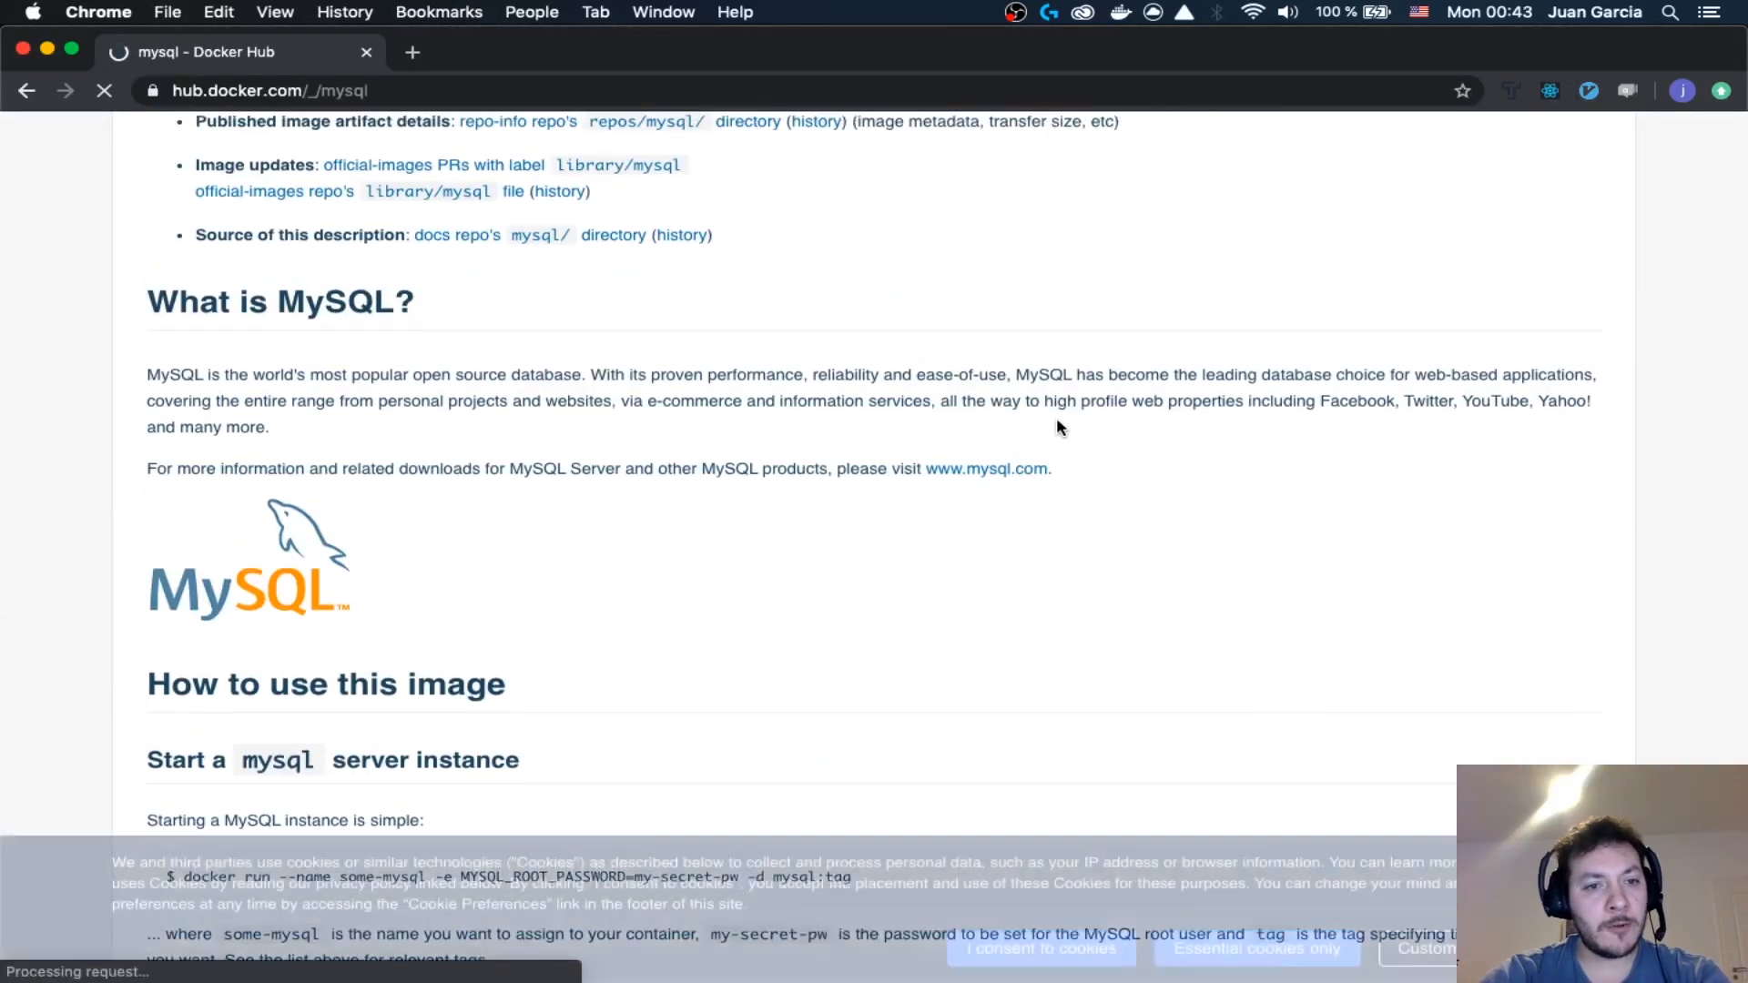
scroll(up, 3)
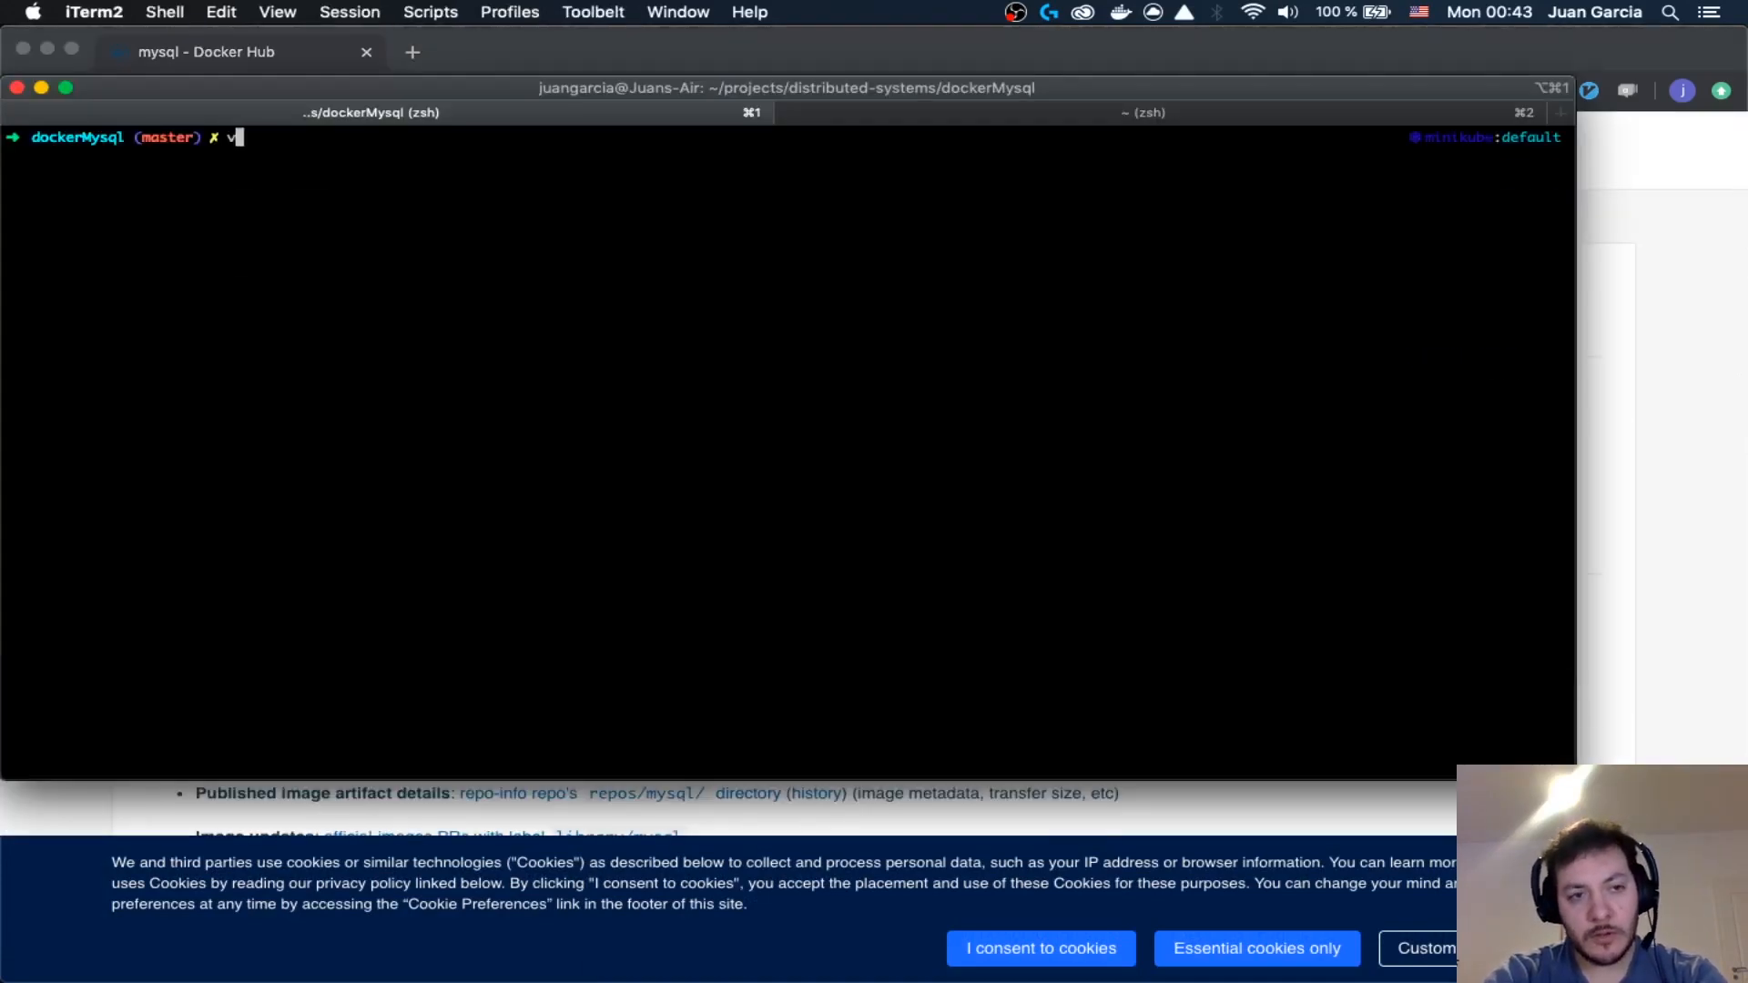
- Create a Dockerfile in MacVim whose first line begins `FROM mysql:`
text(mvim Dockerfi)
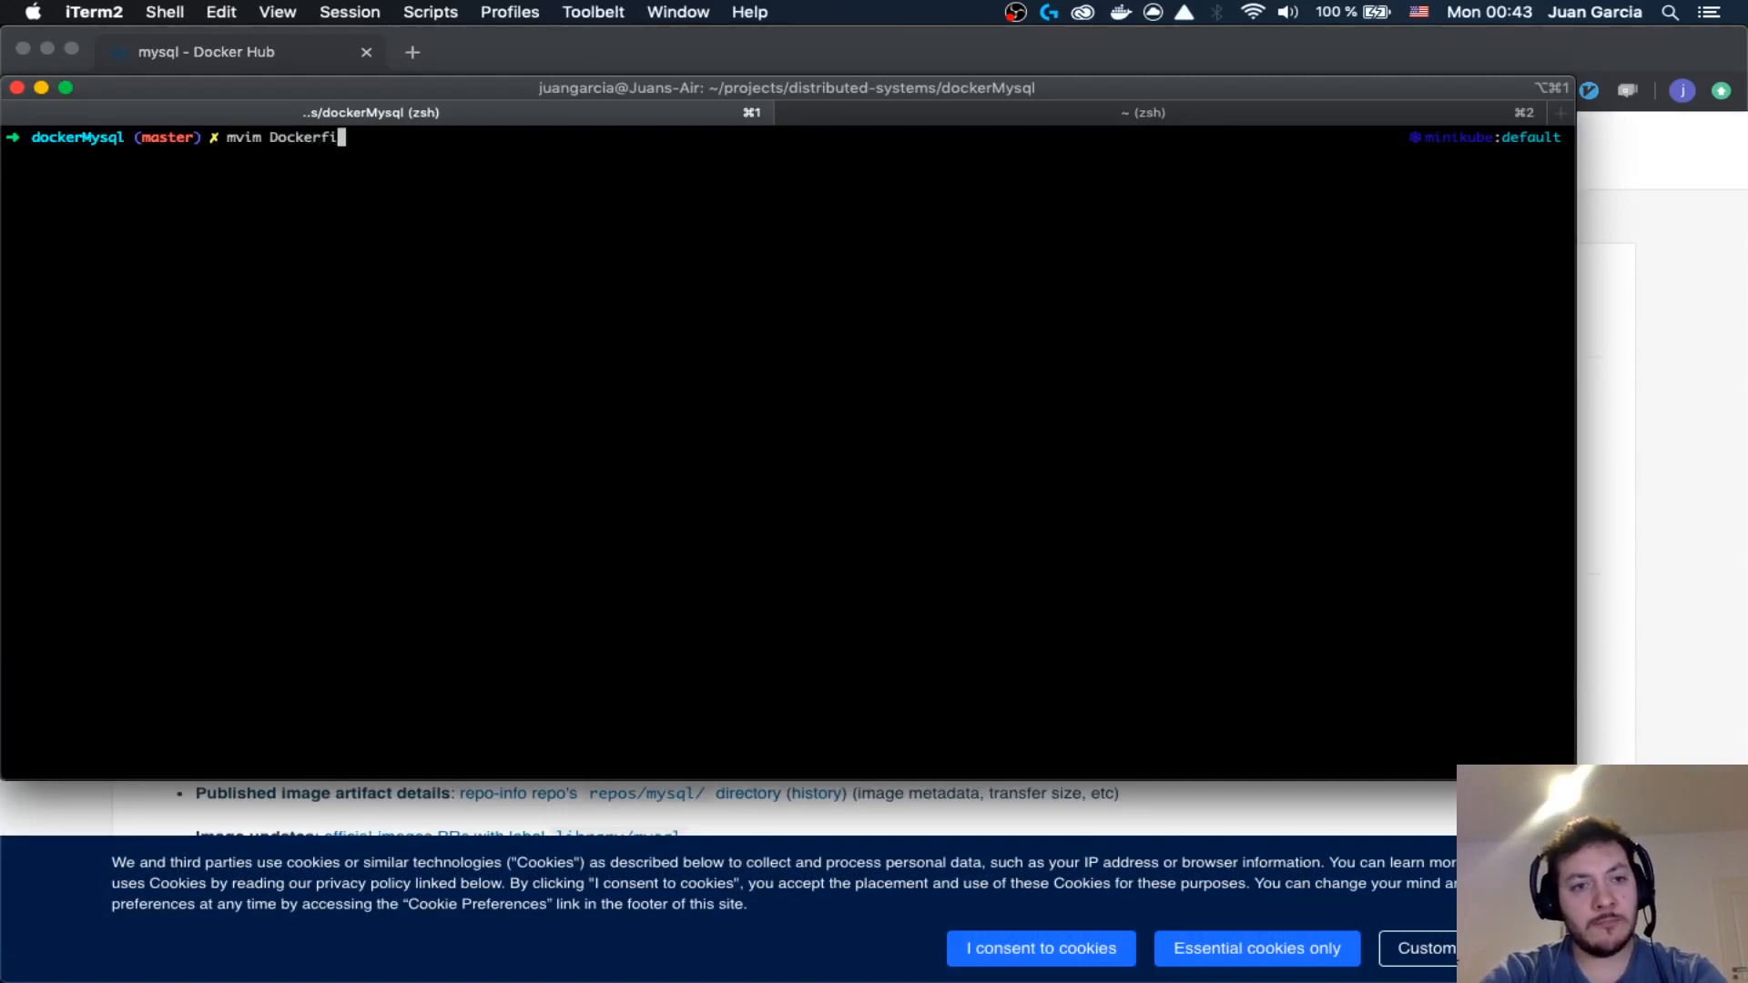
key(Return)
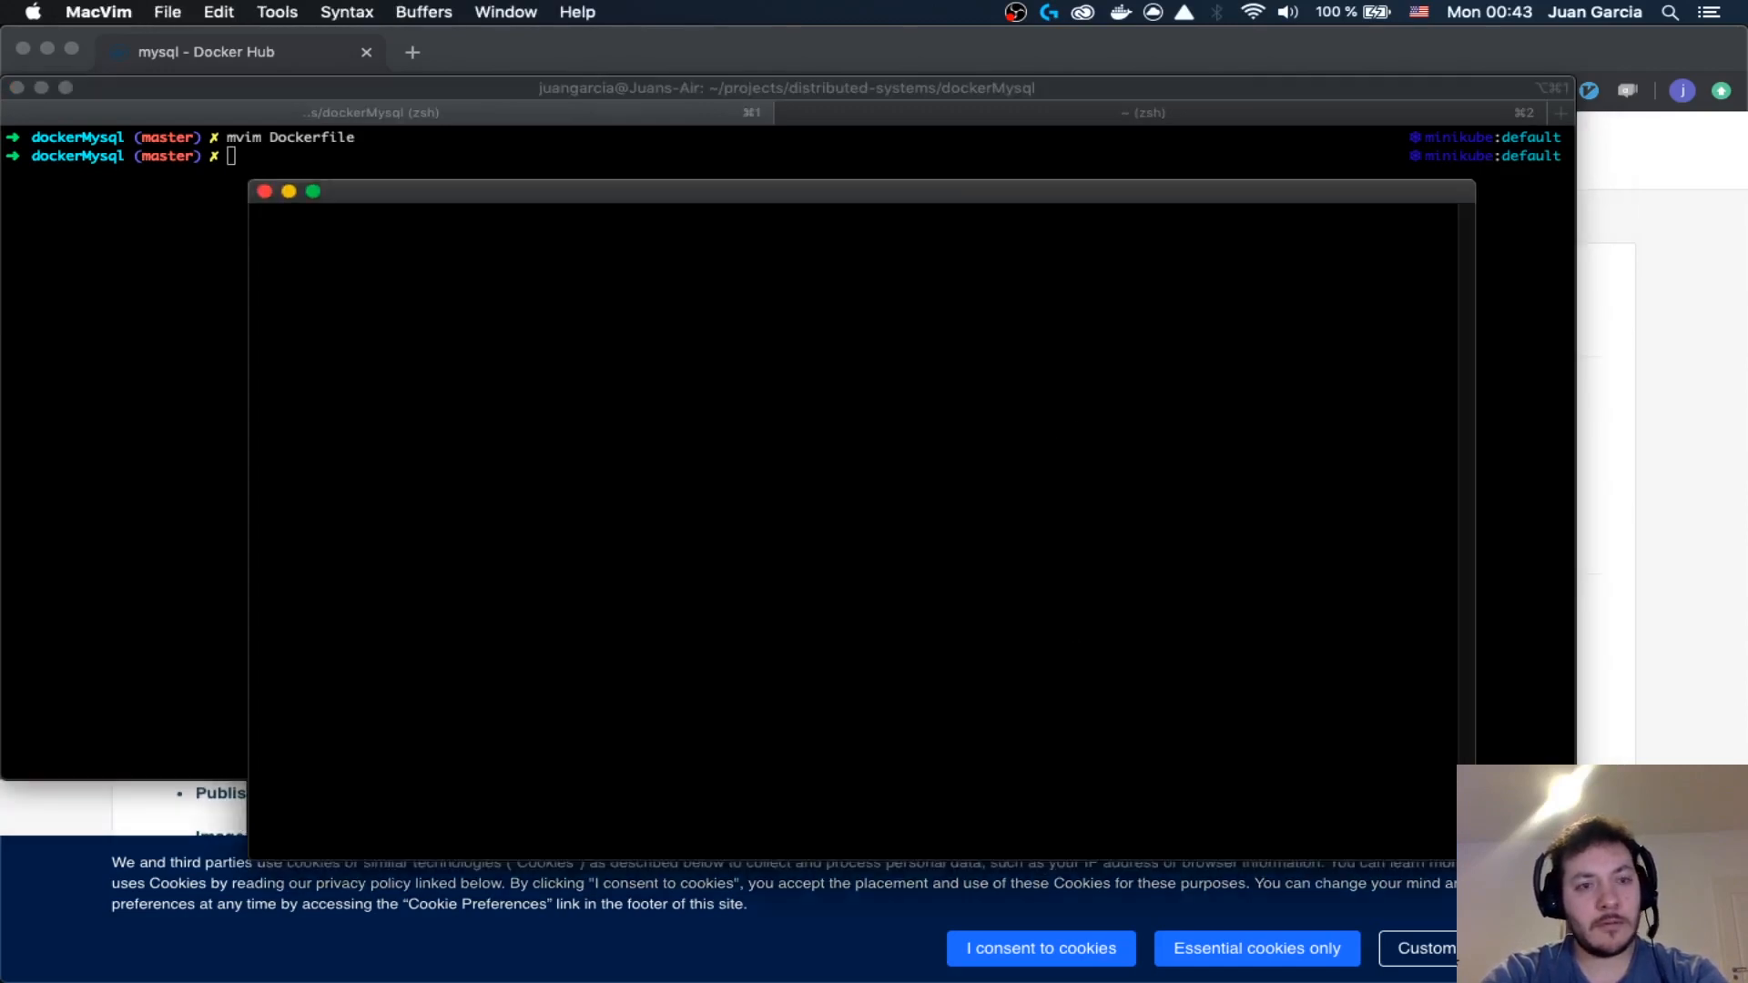
mouse_move(1060, 426)
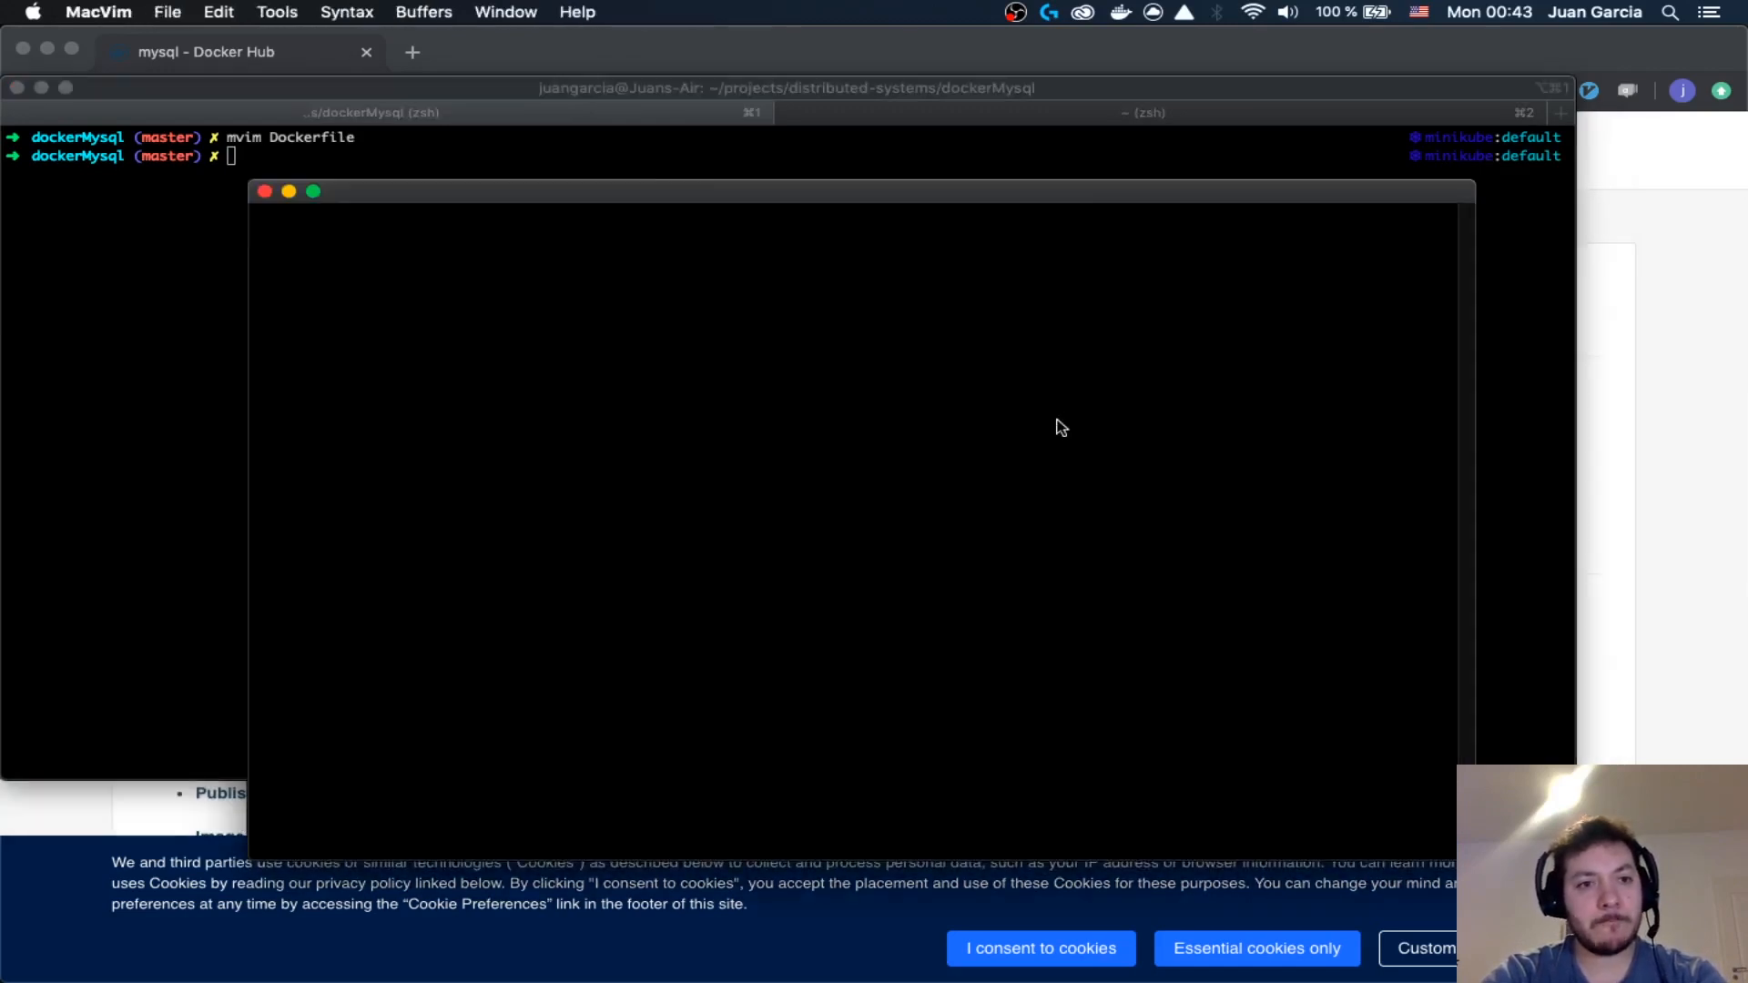
text(F)
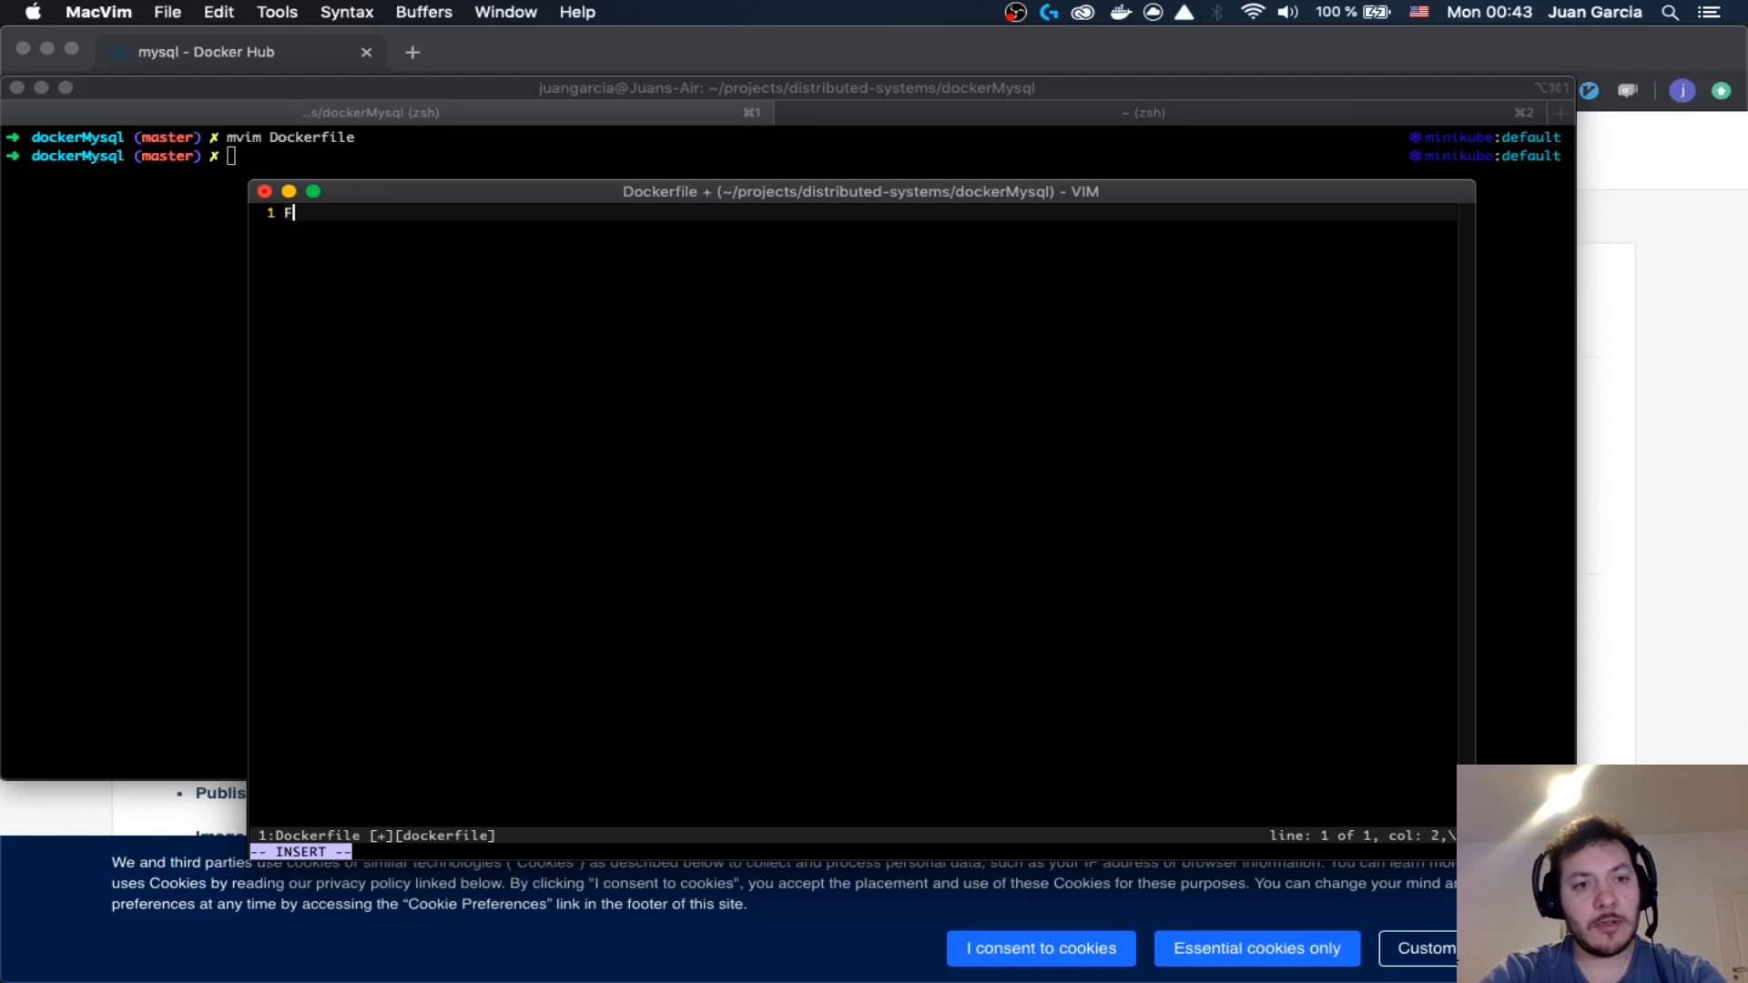
text(ROM mysql:)
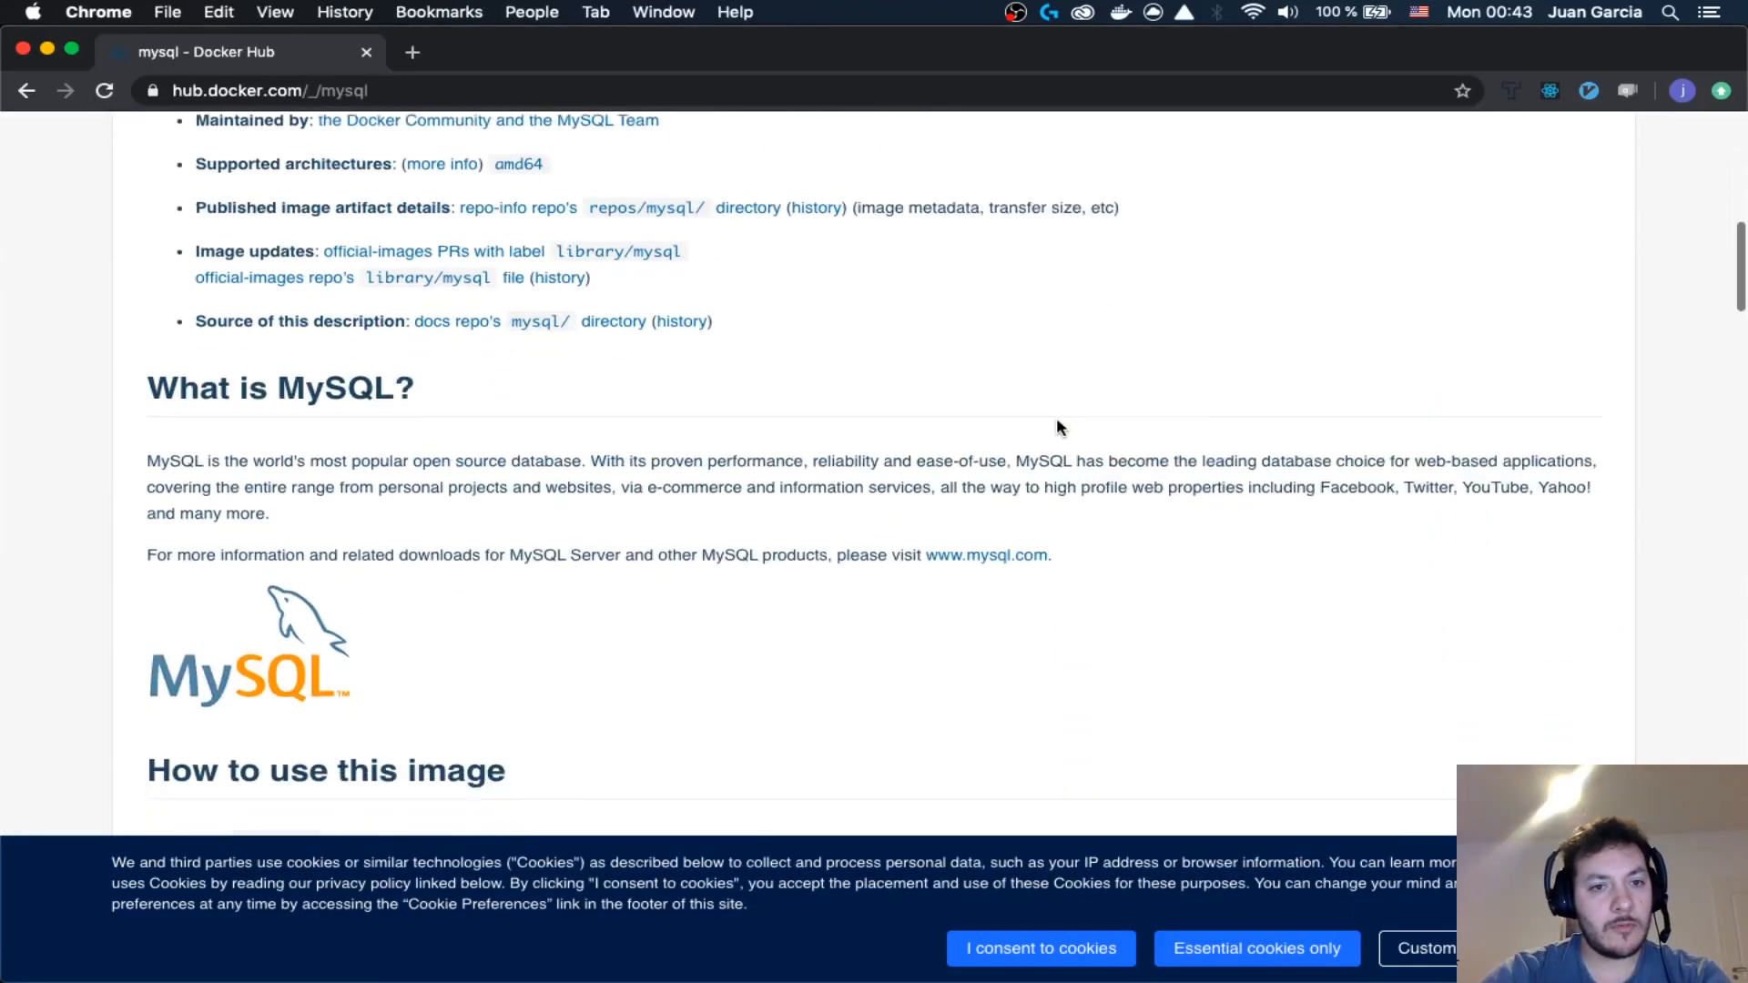
- Find the 'Initializing a fresh instance' section and select the /docker-entrypoint-initdb.d path
scroll(down, 3)
text(init)
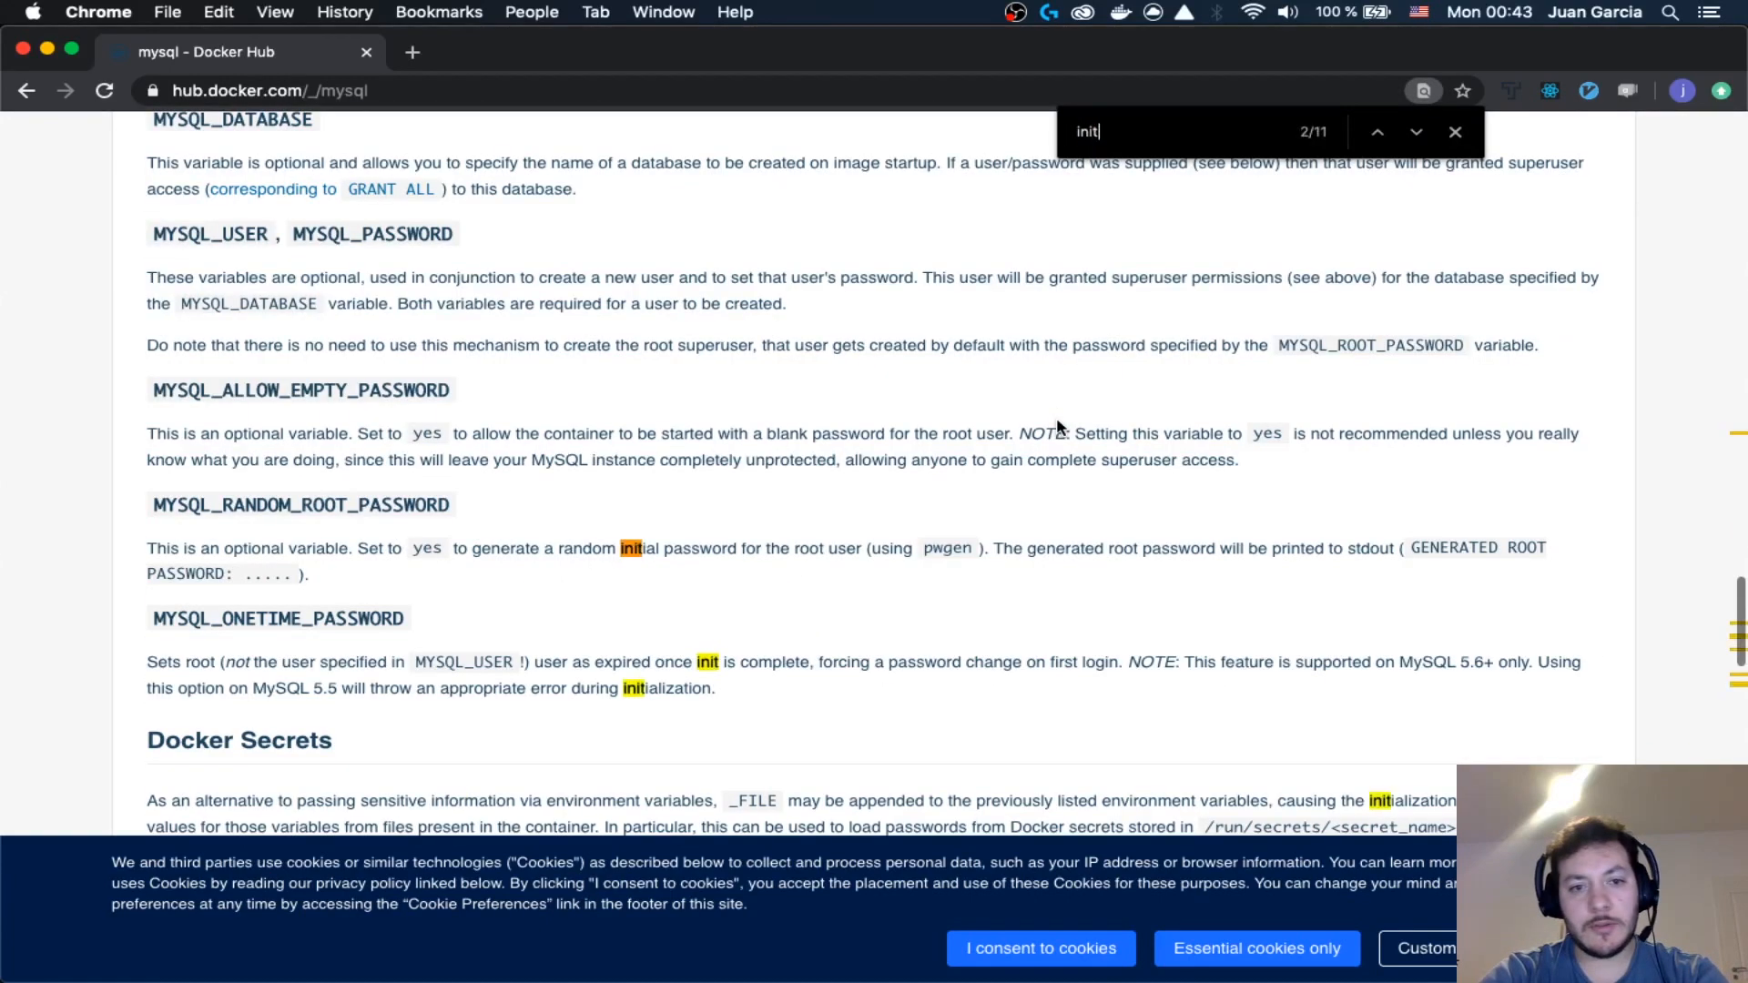
click(1453, 131)
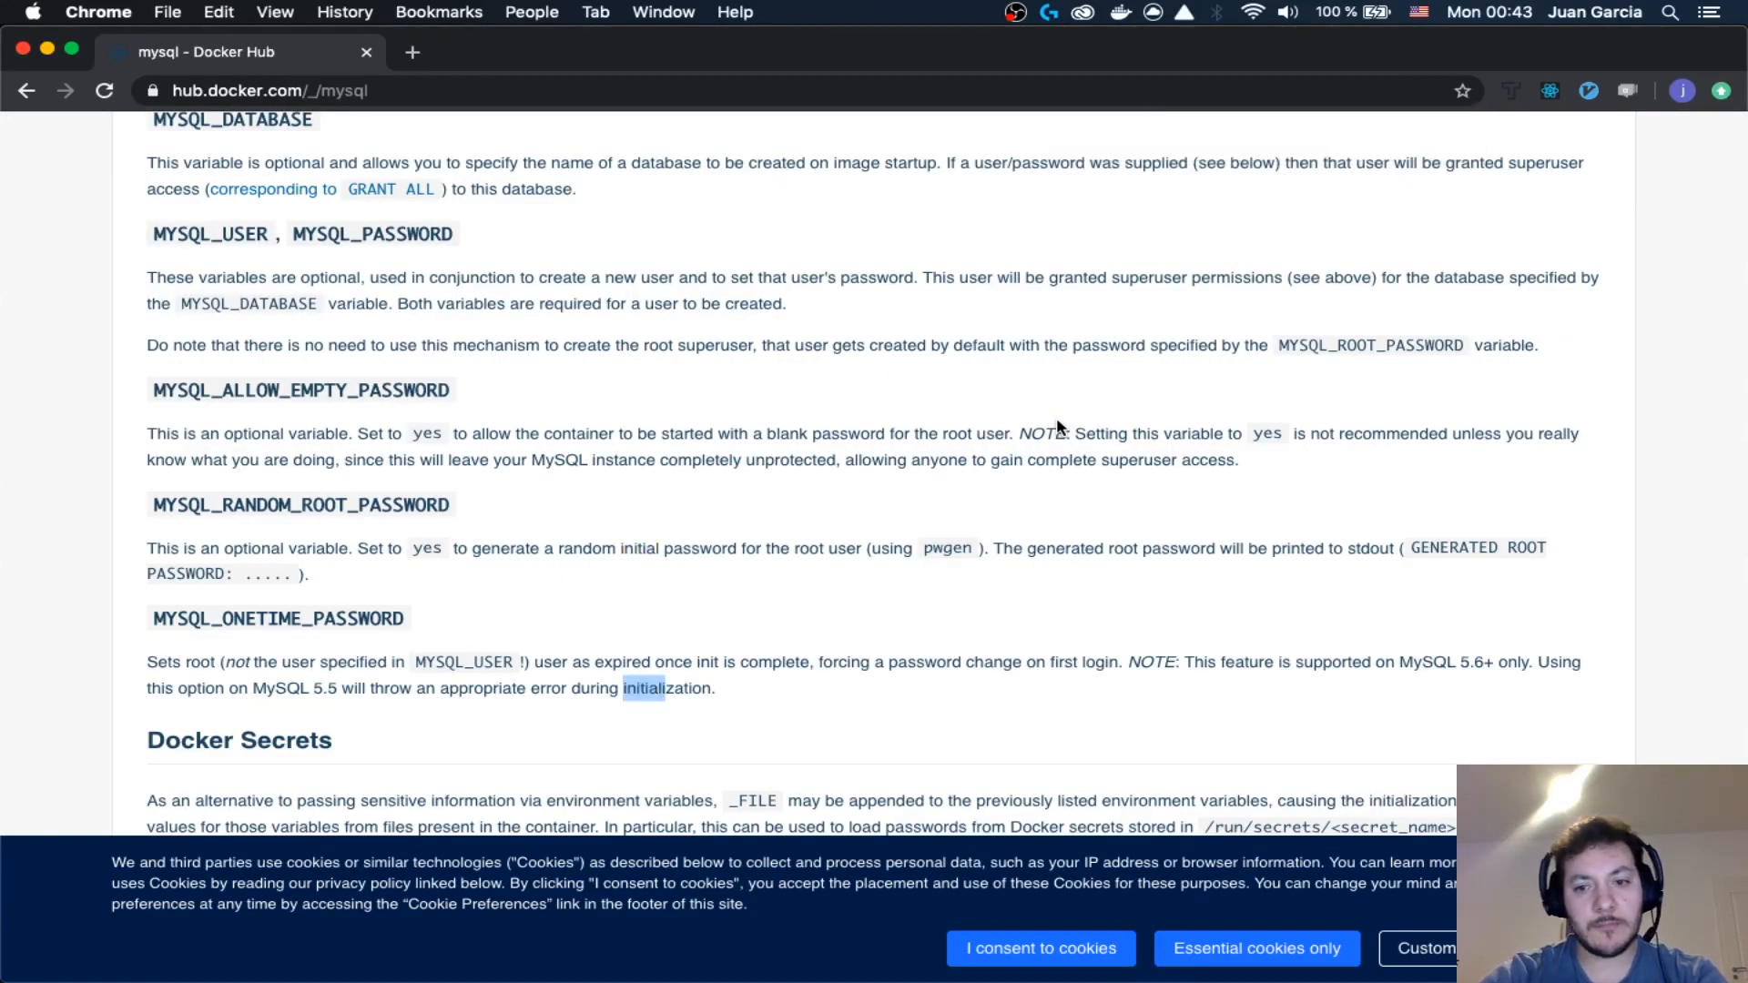
scroll(down, 3)
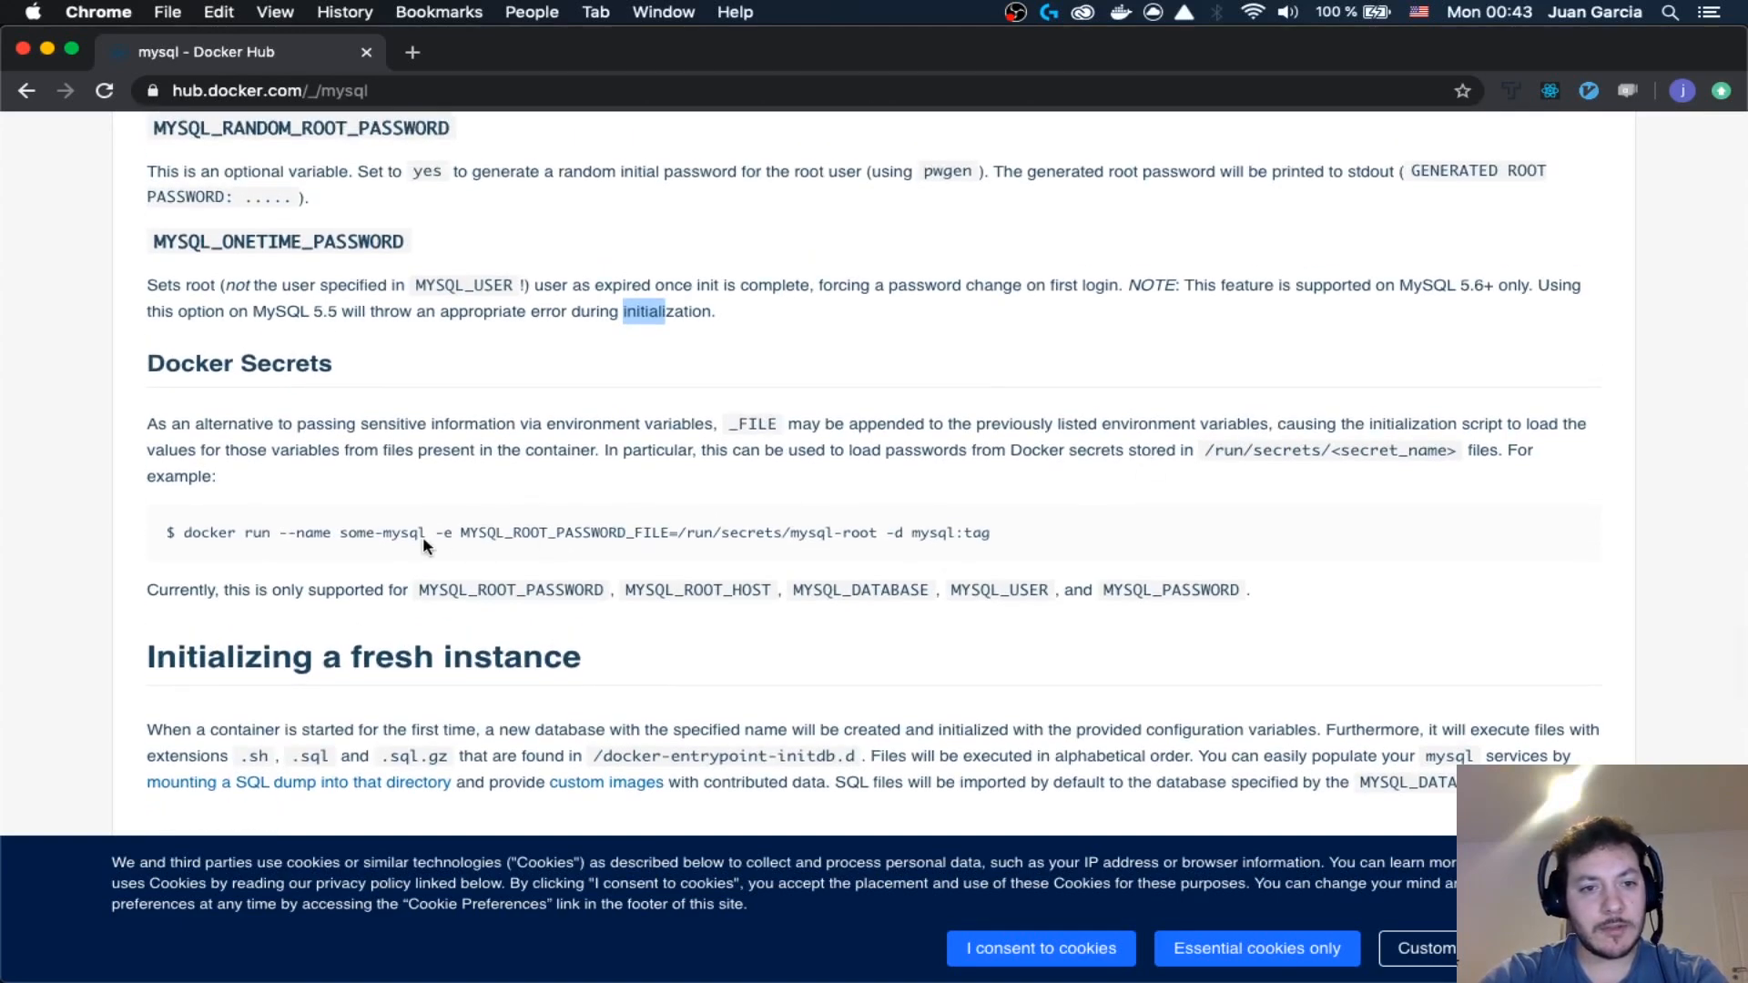
mouse_move(931, 499)
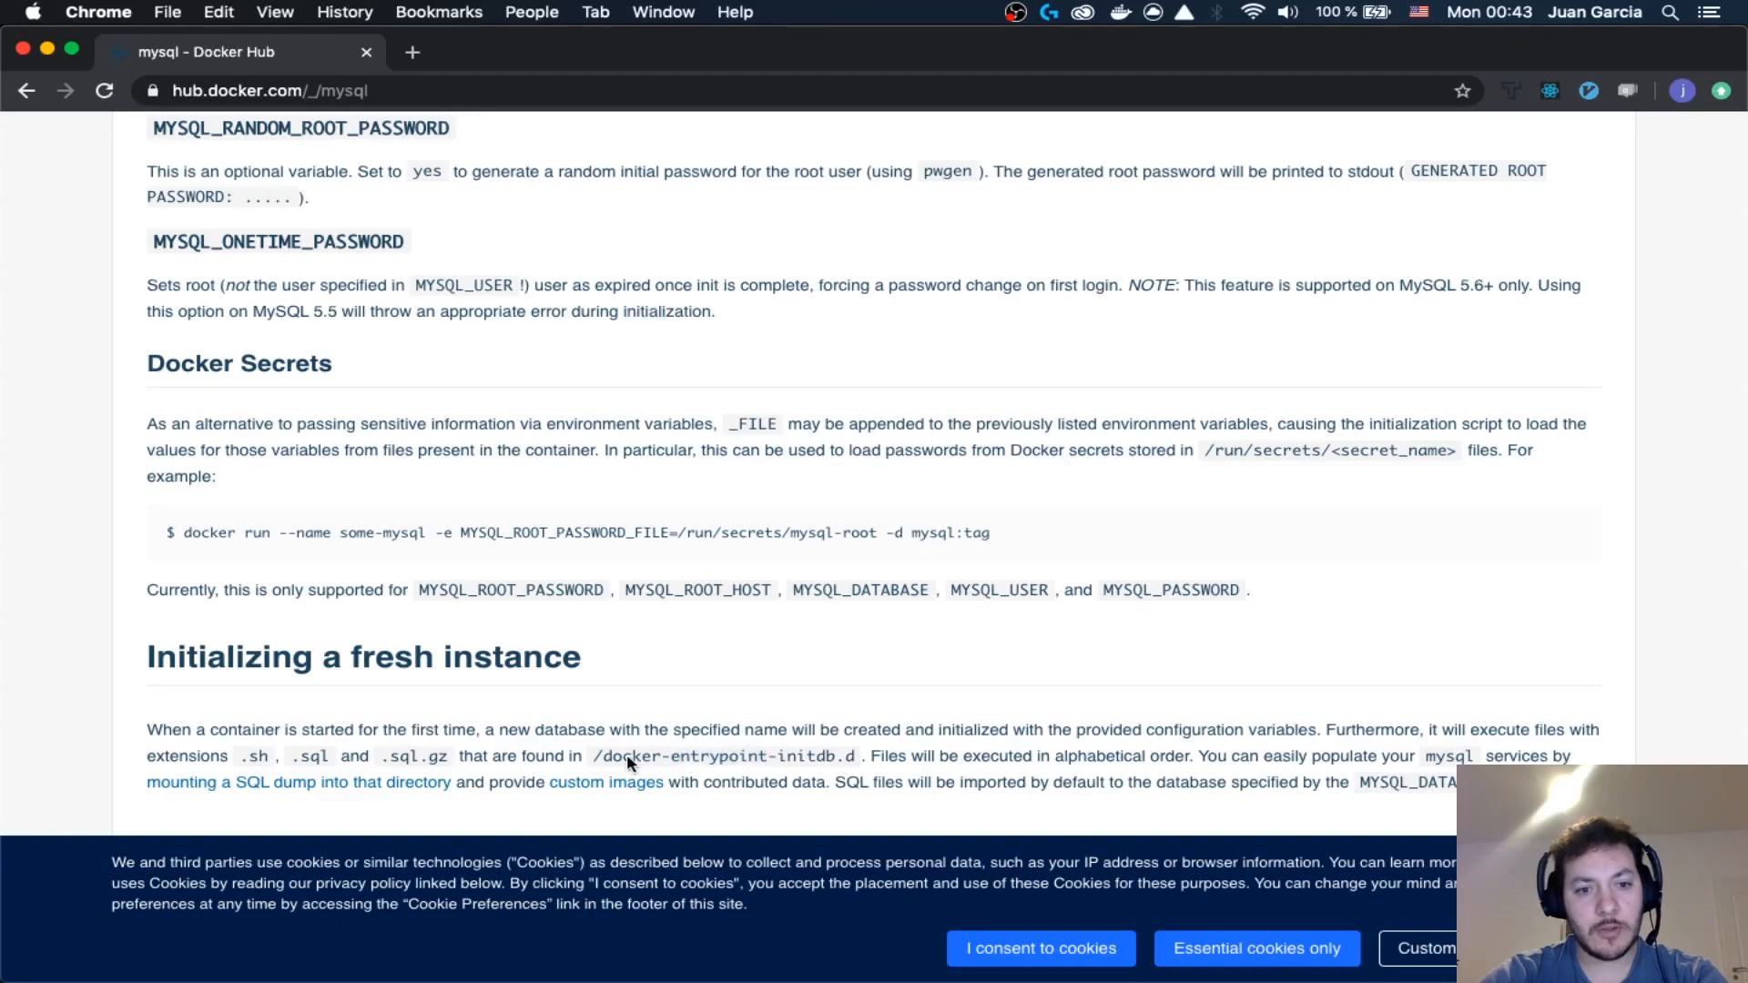
double_click(717, 756)
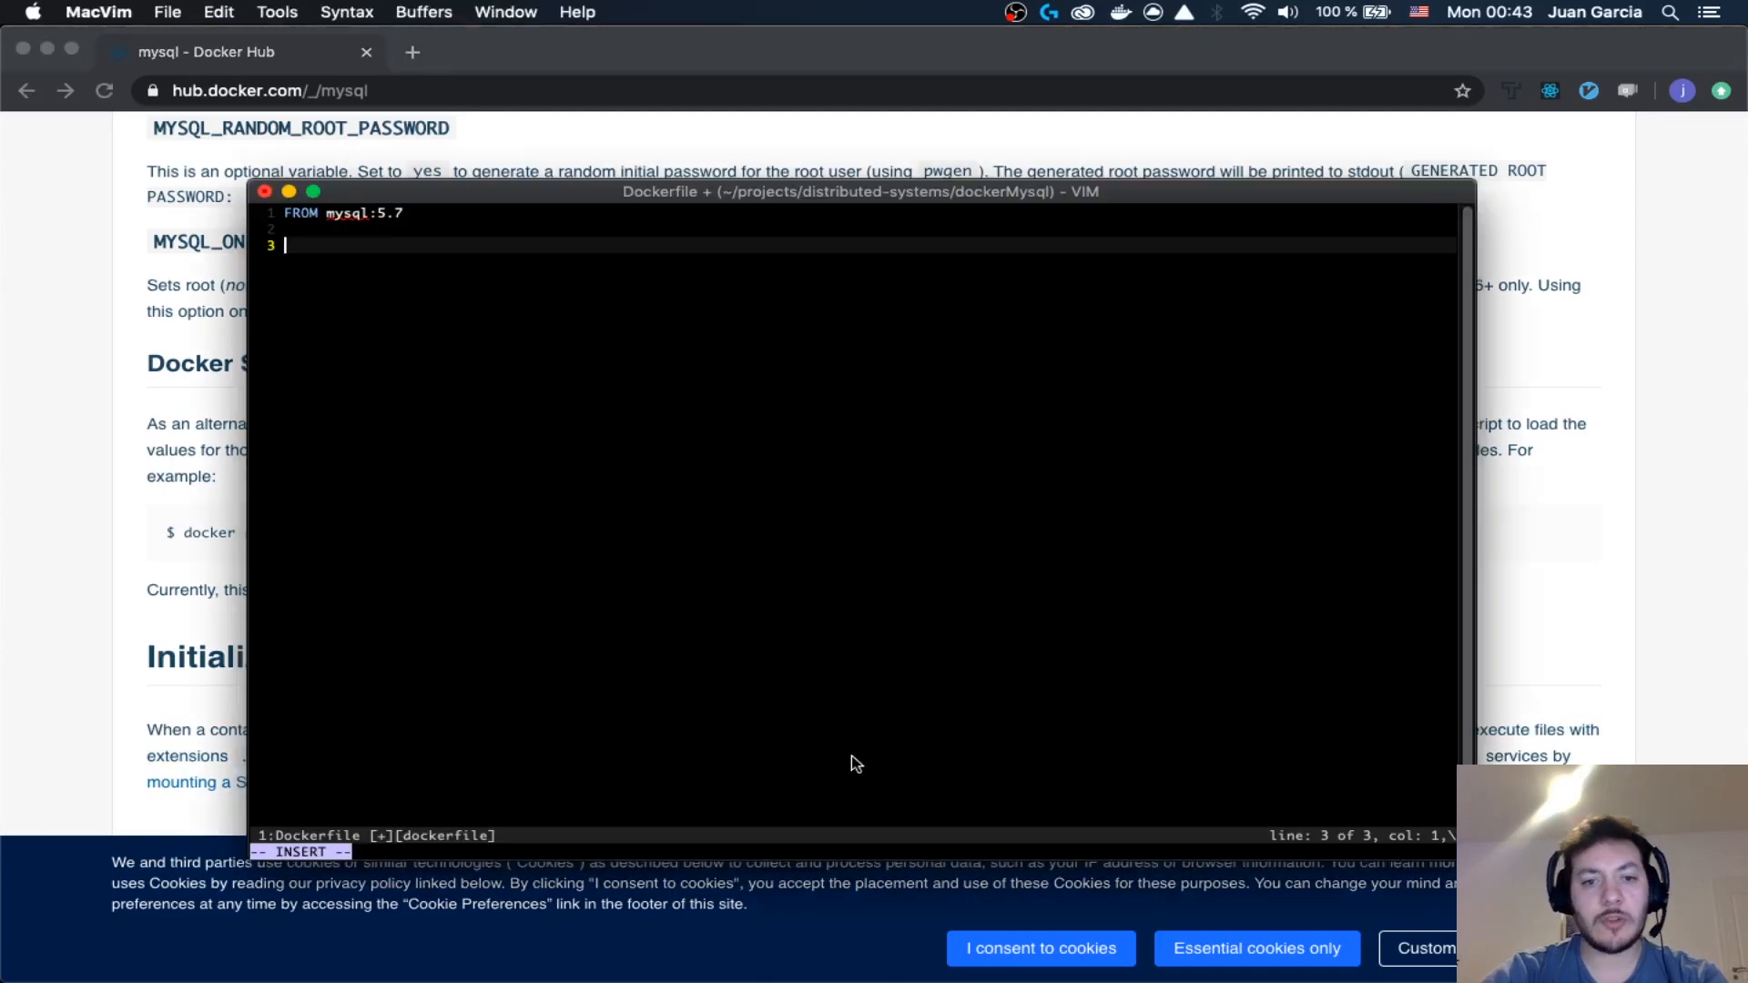
- Add `COPY dump.sql docker-entrypoint-initdb.d` under FROM mysql:5.7 and save the Dockerfile
key(Escape)
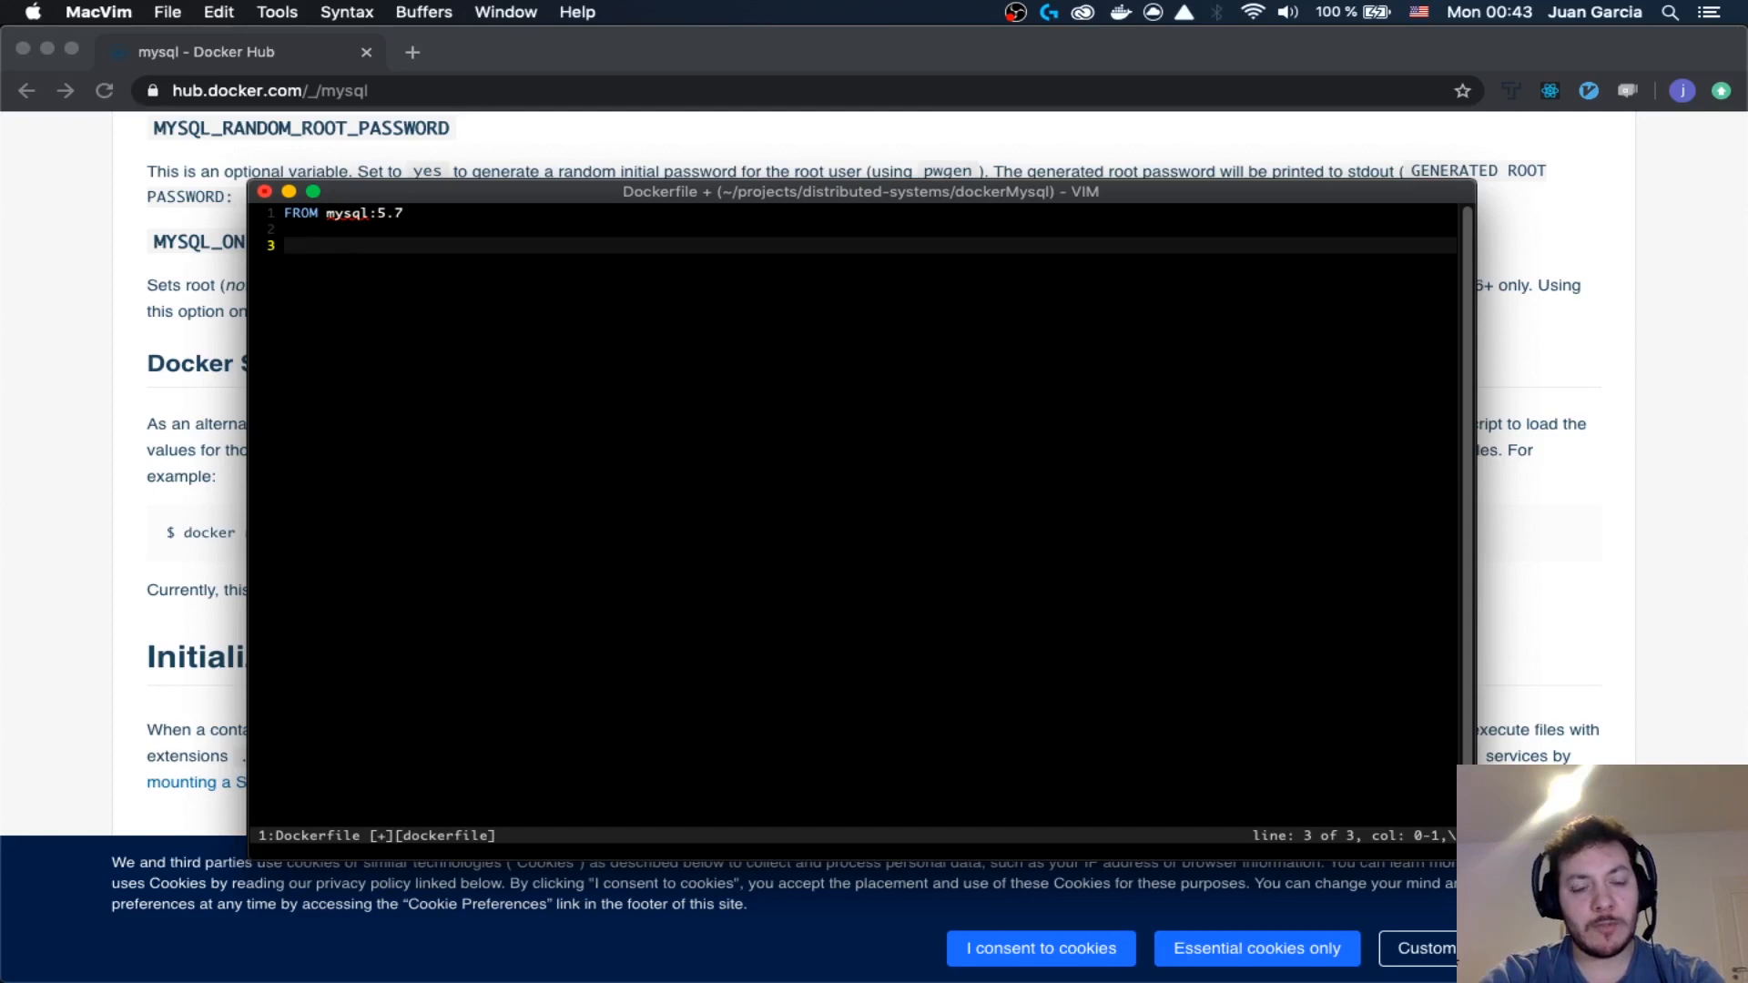
text(COPY)
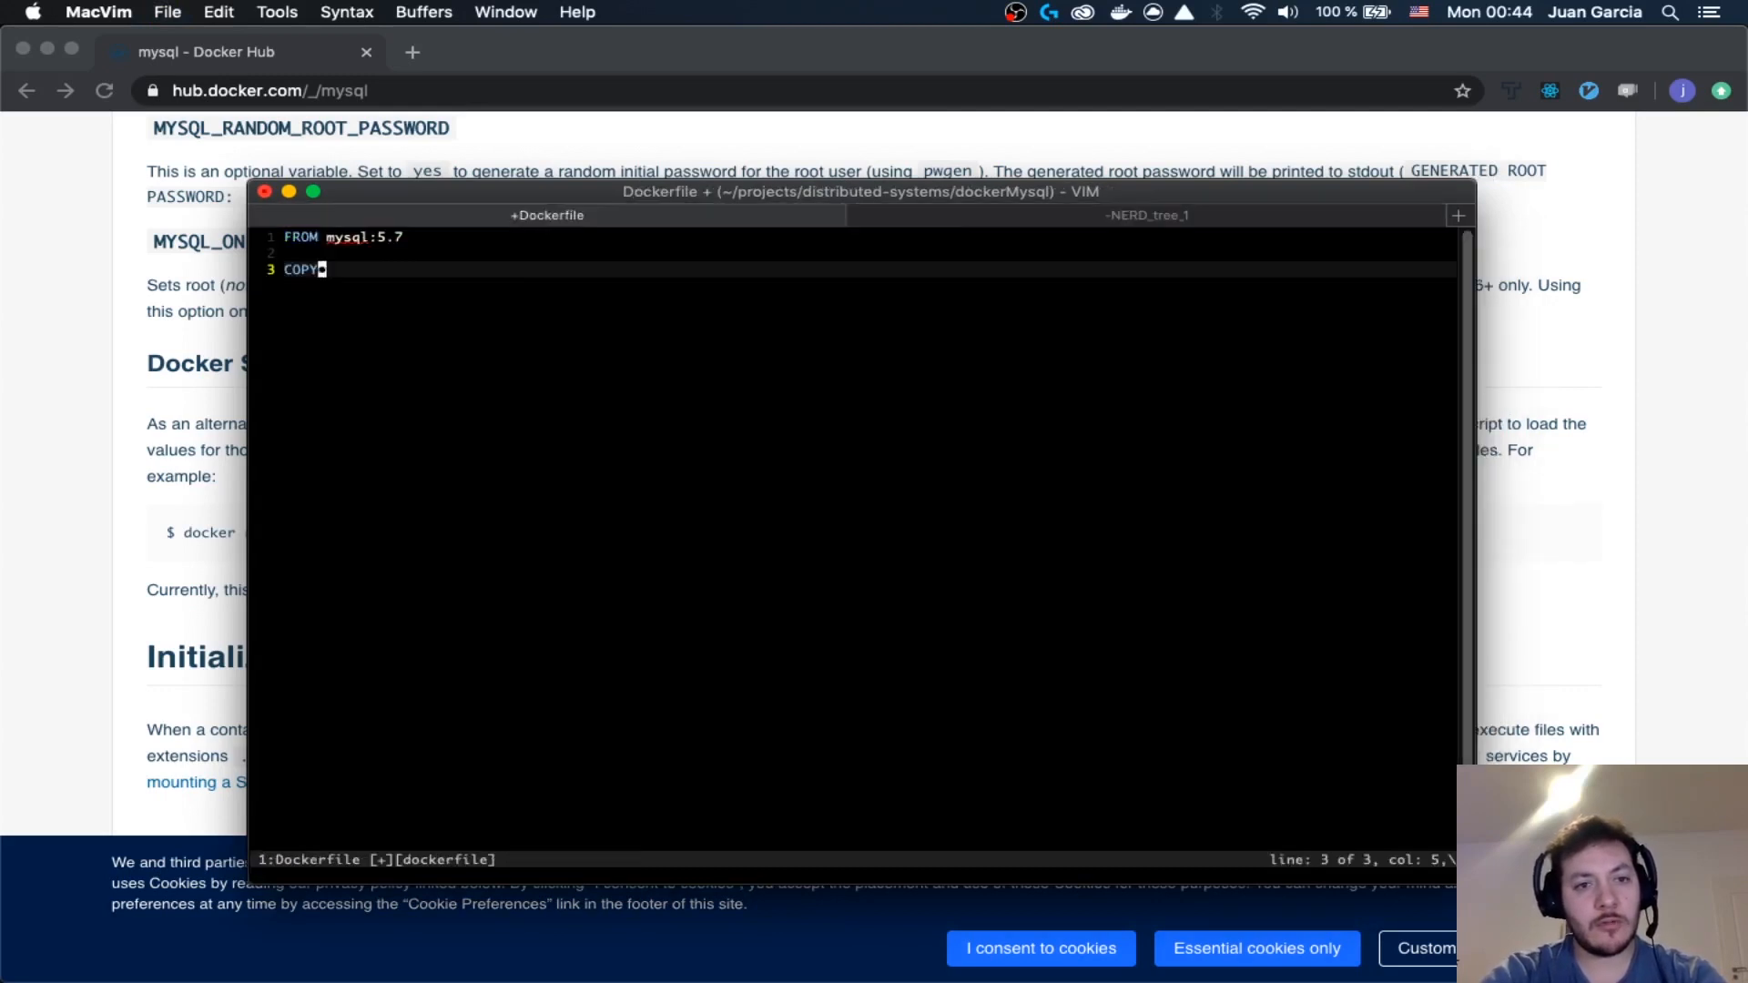
text(dump.sql)
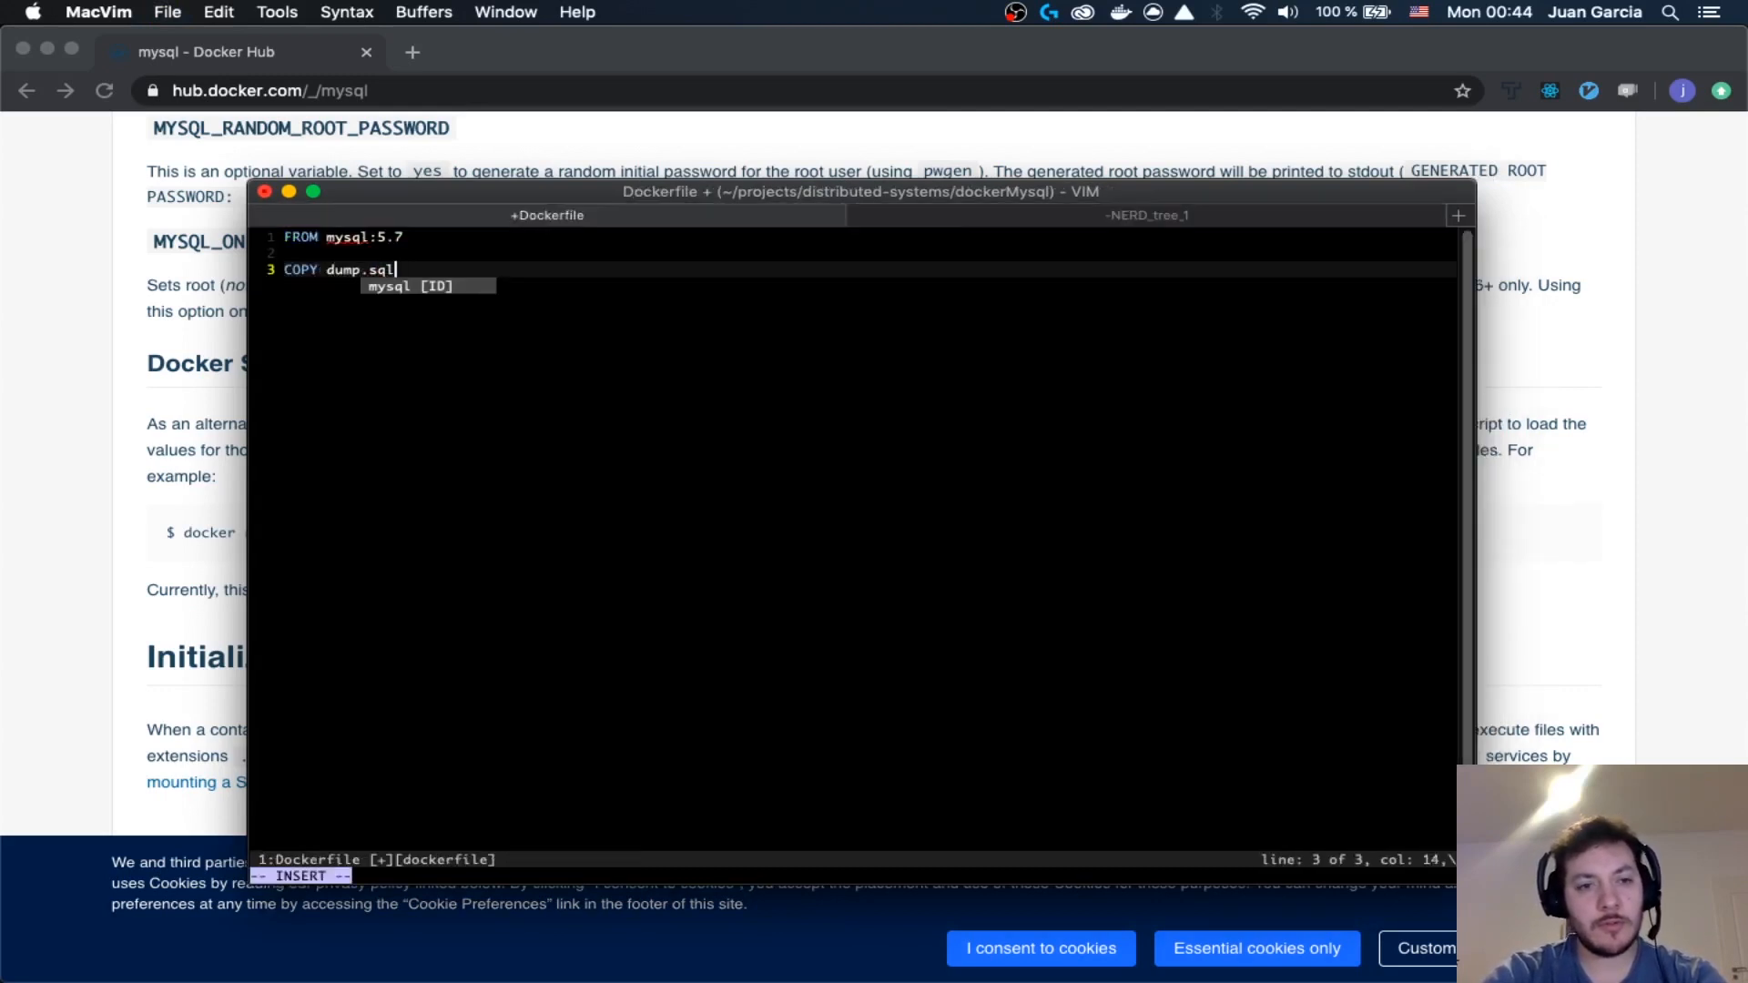
text(docker-entrypoint-initdb.d)
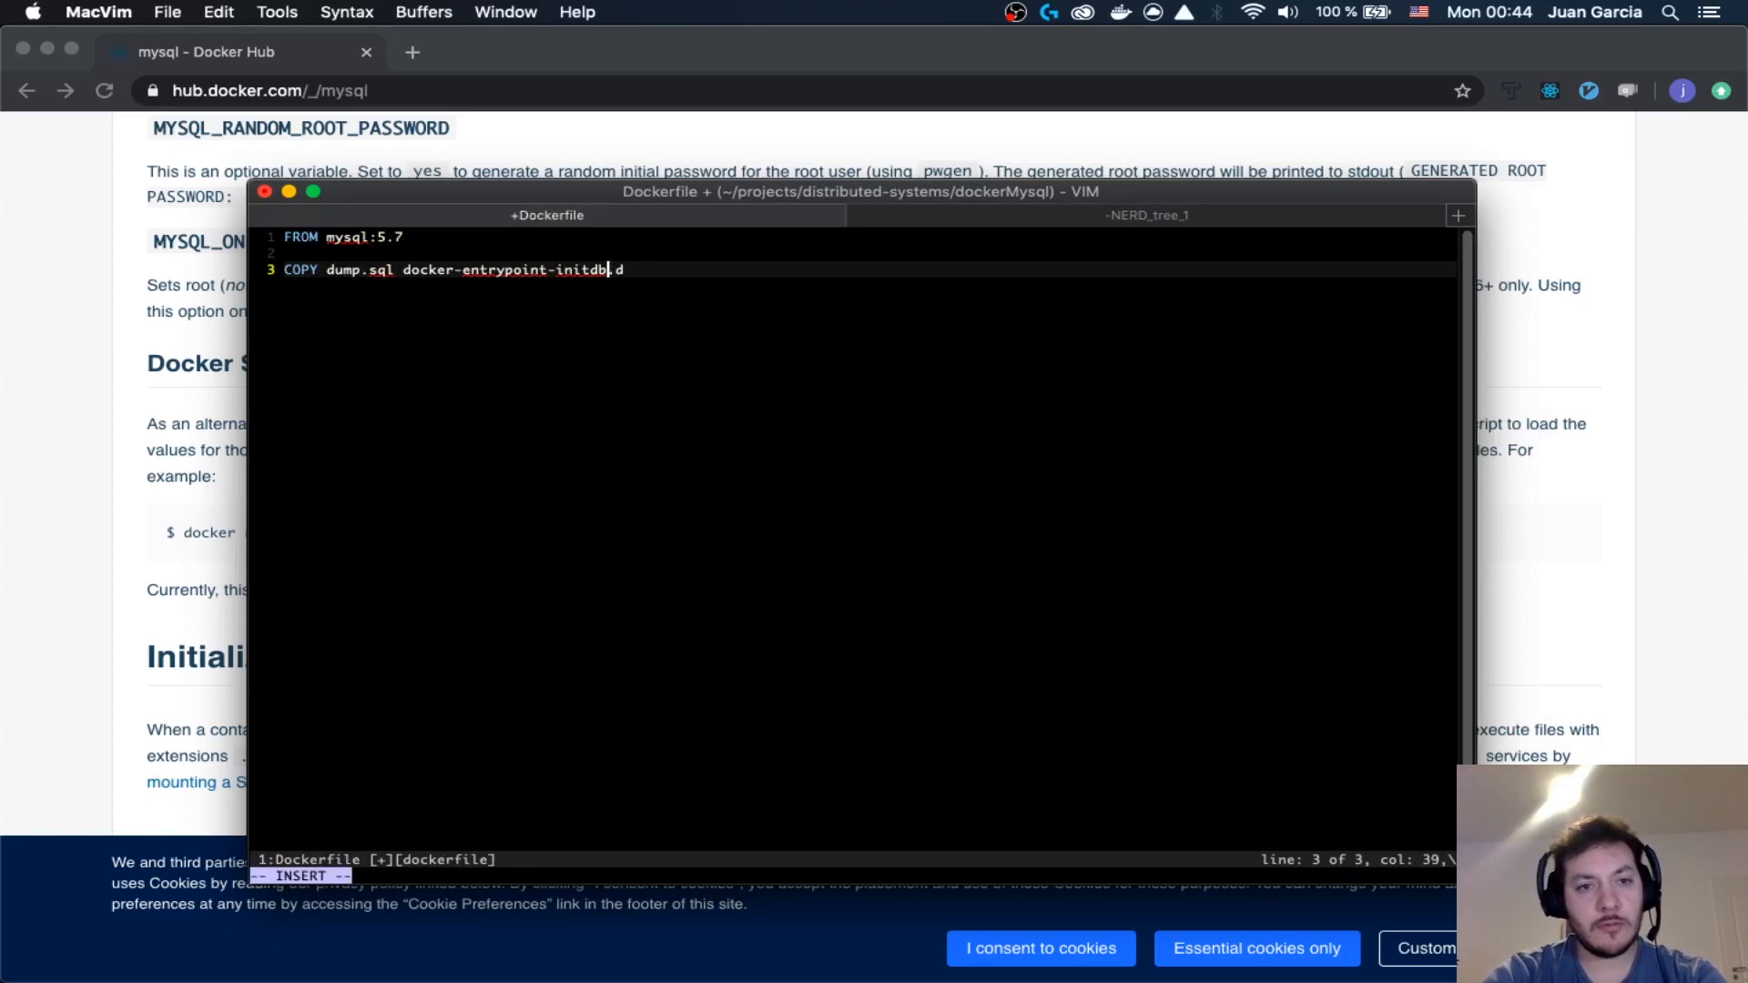
key(Escape)
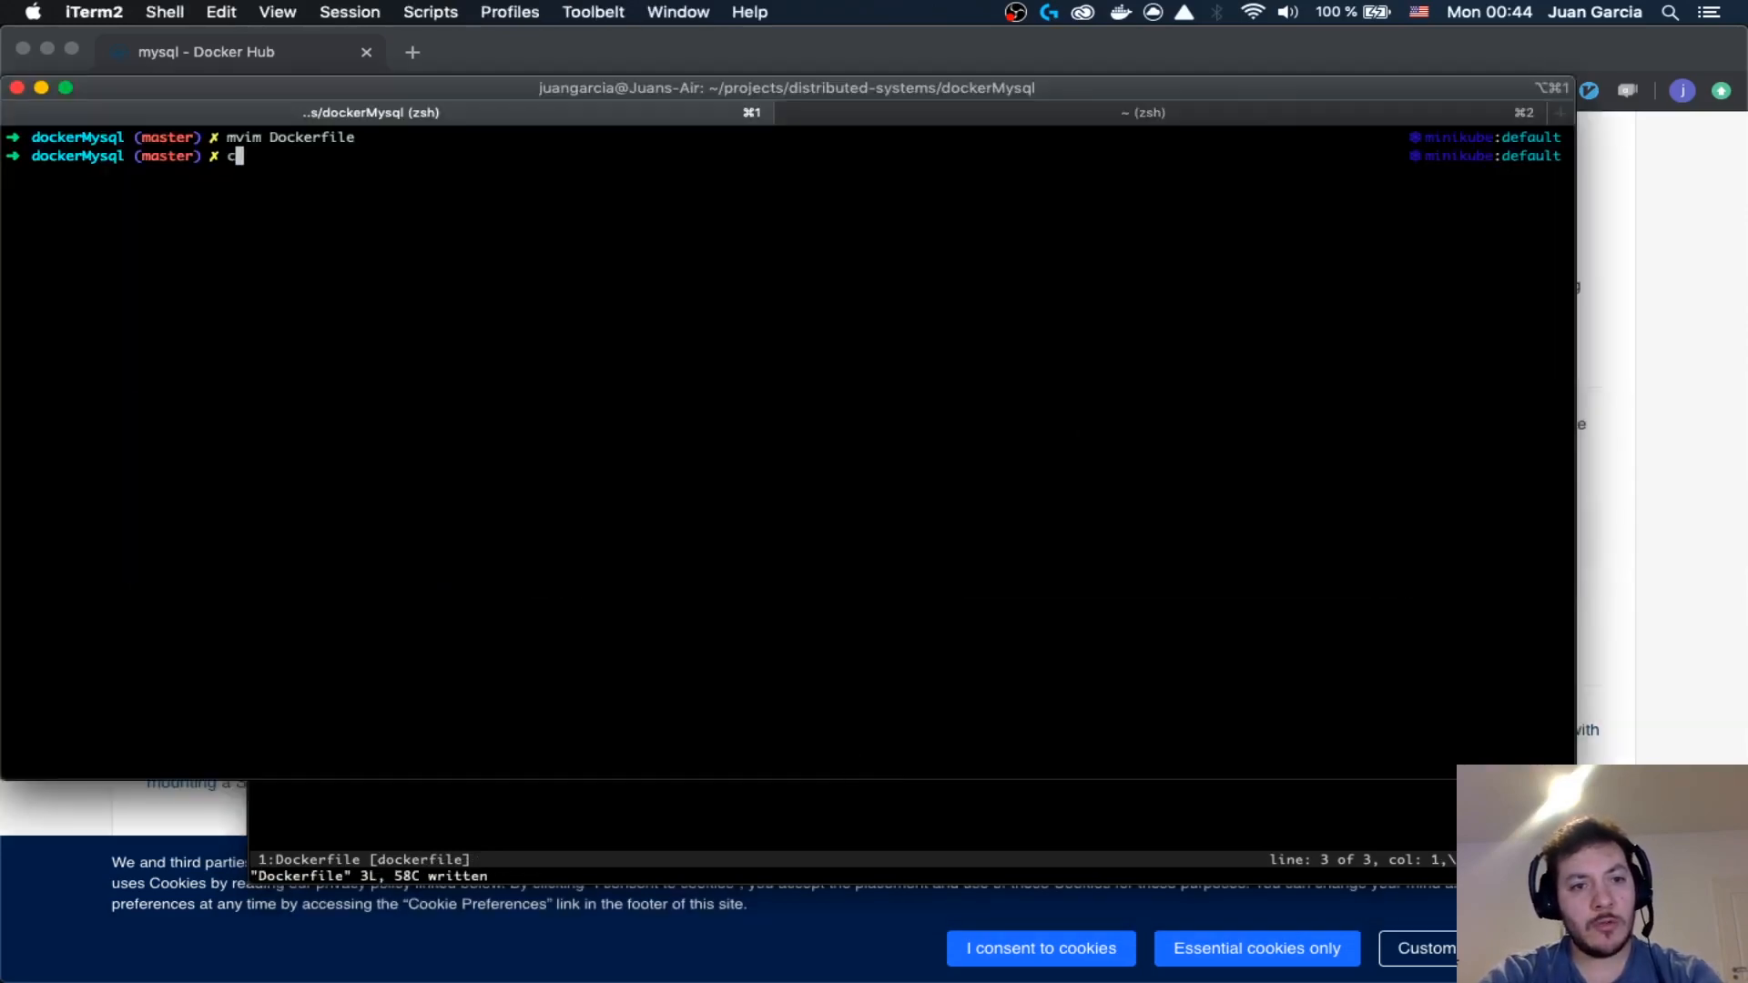
- List the folder, then build the image with `docker build -t mysql-example .`
key(Return)
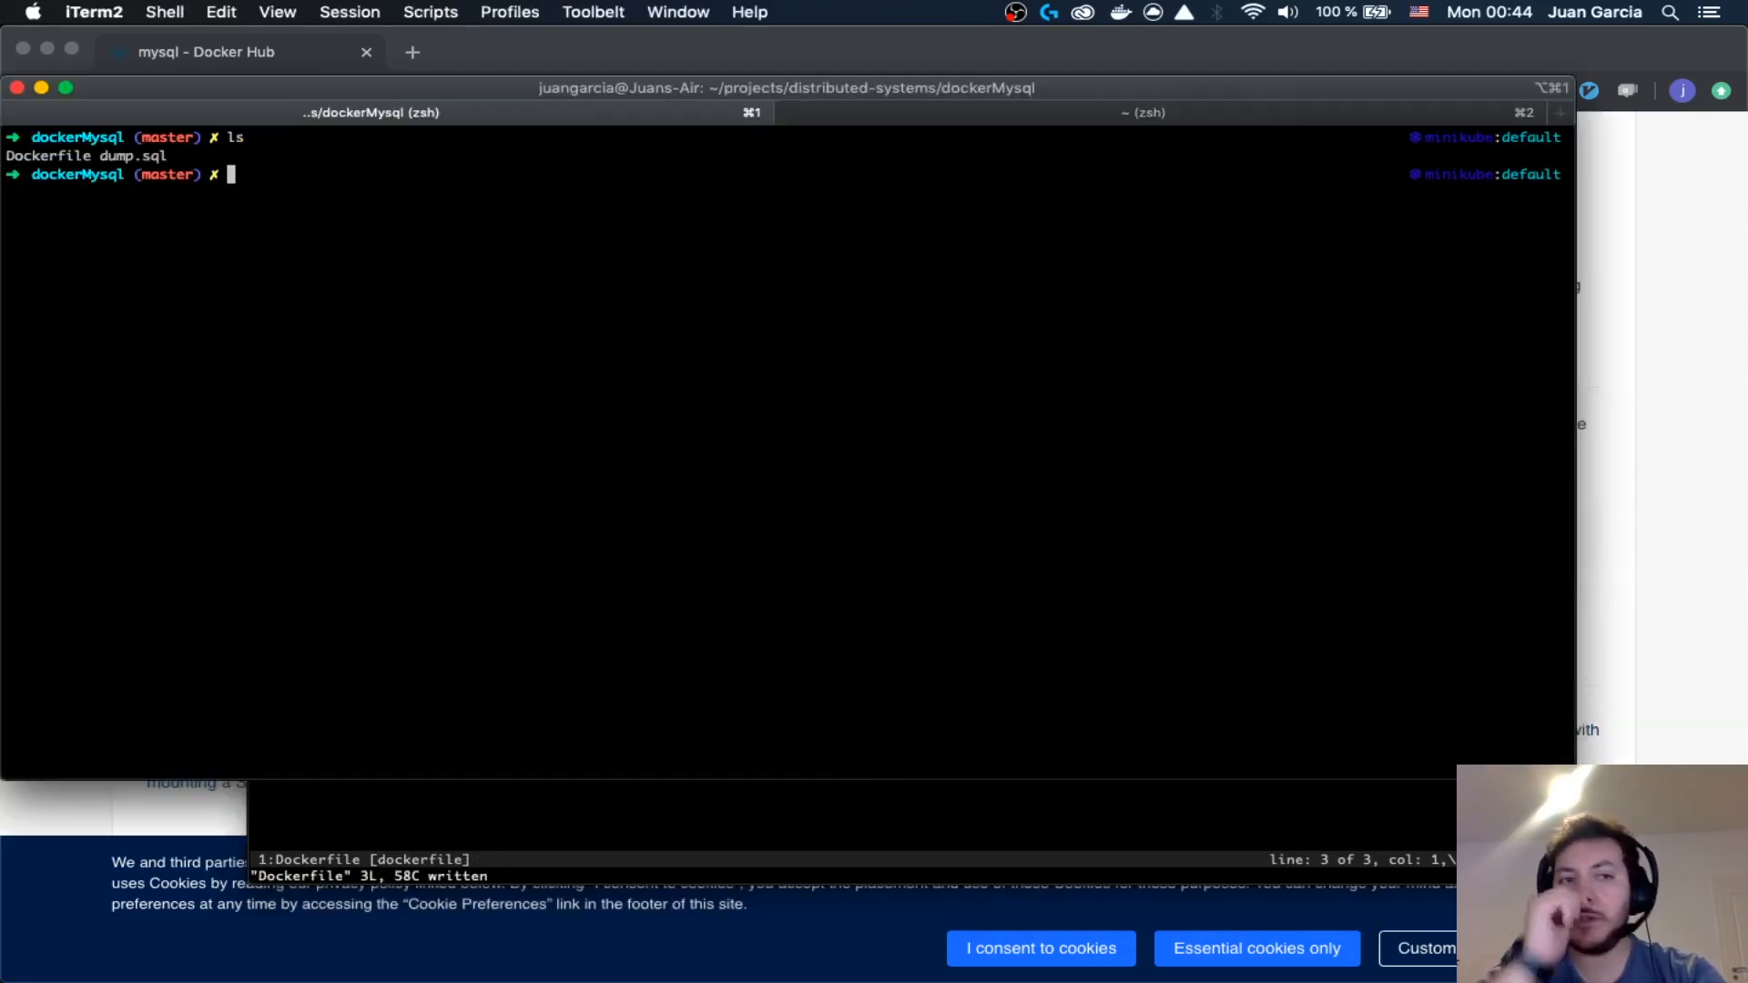
text(d)
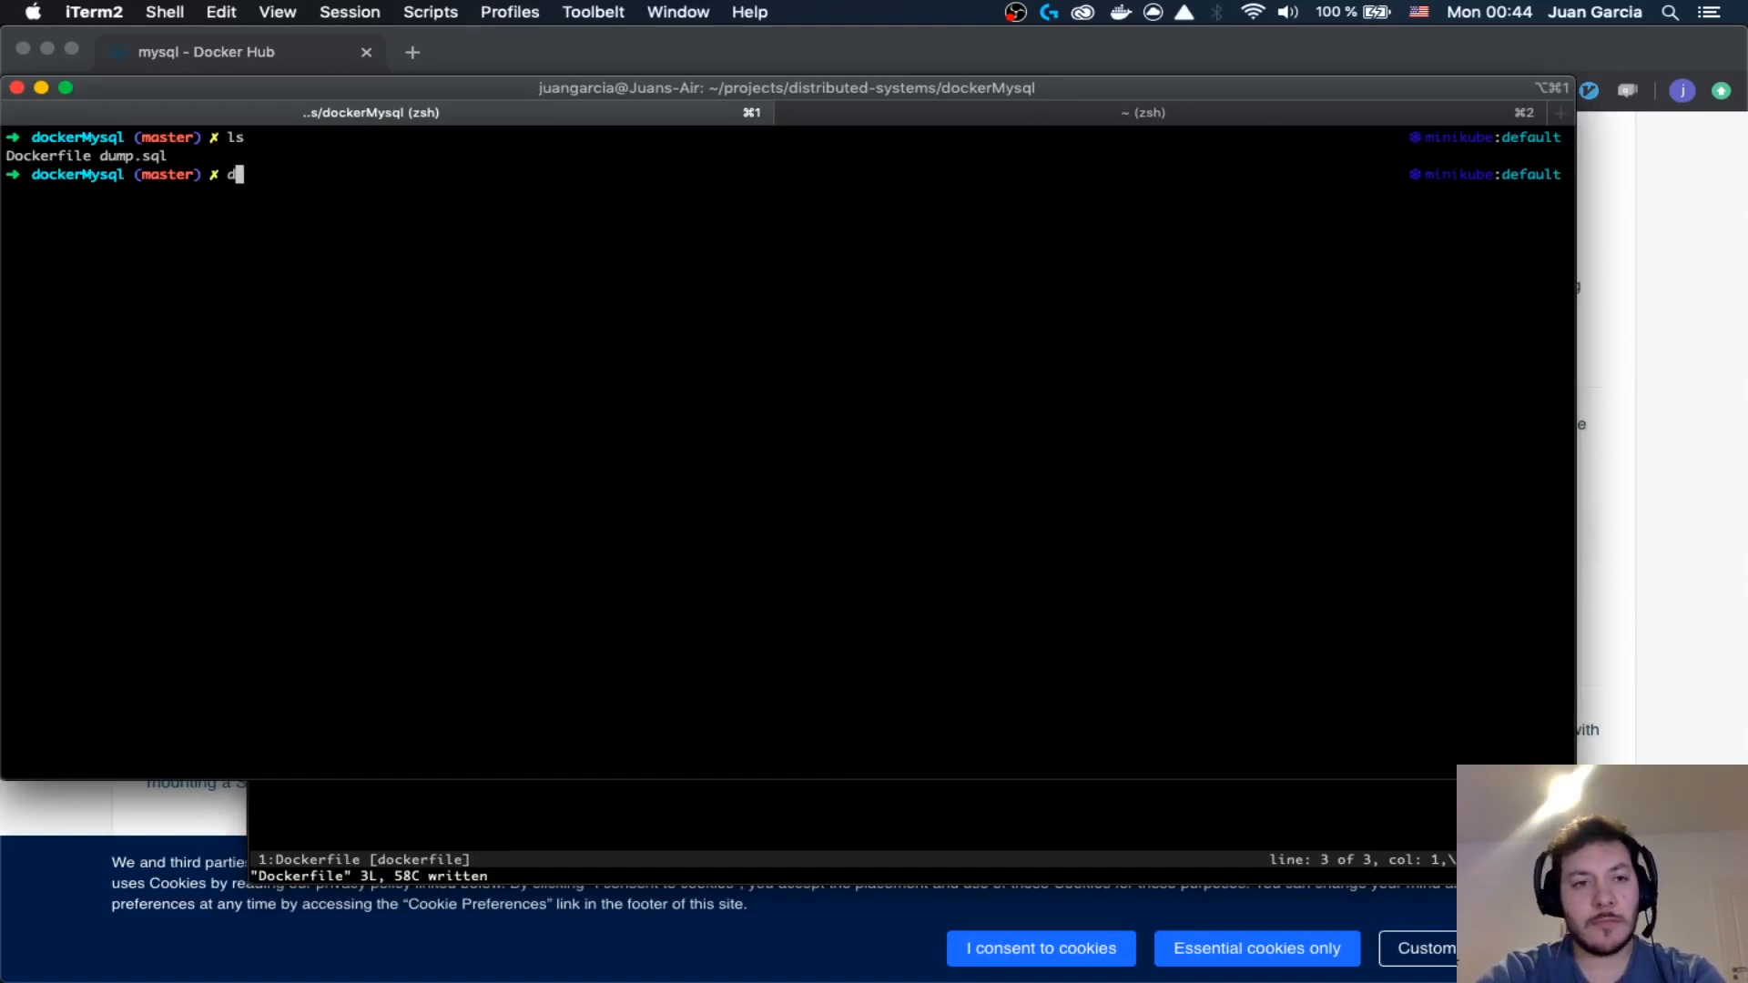
text(ocker build -t mysql-example .)
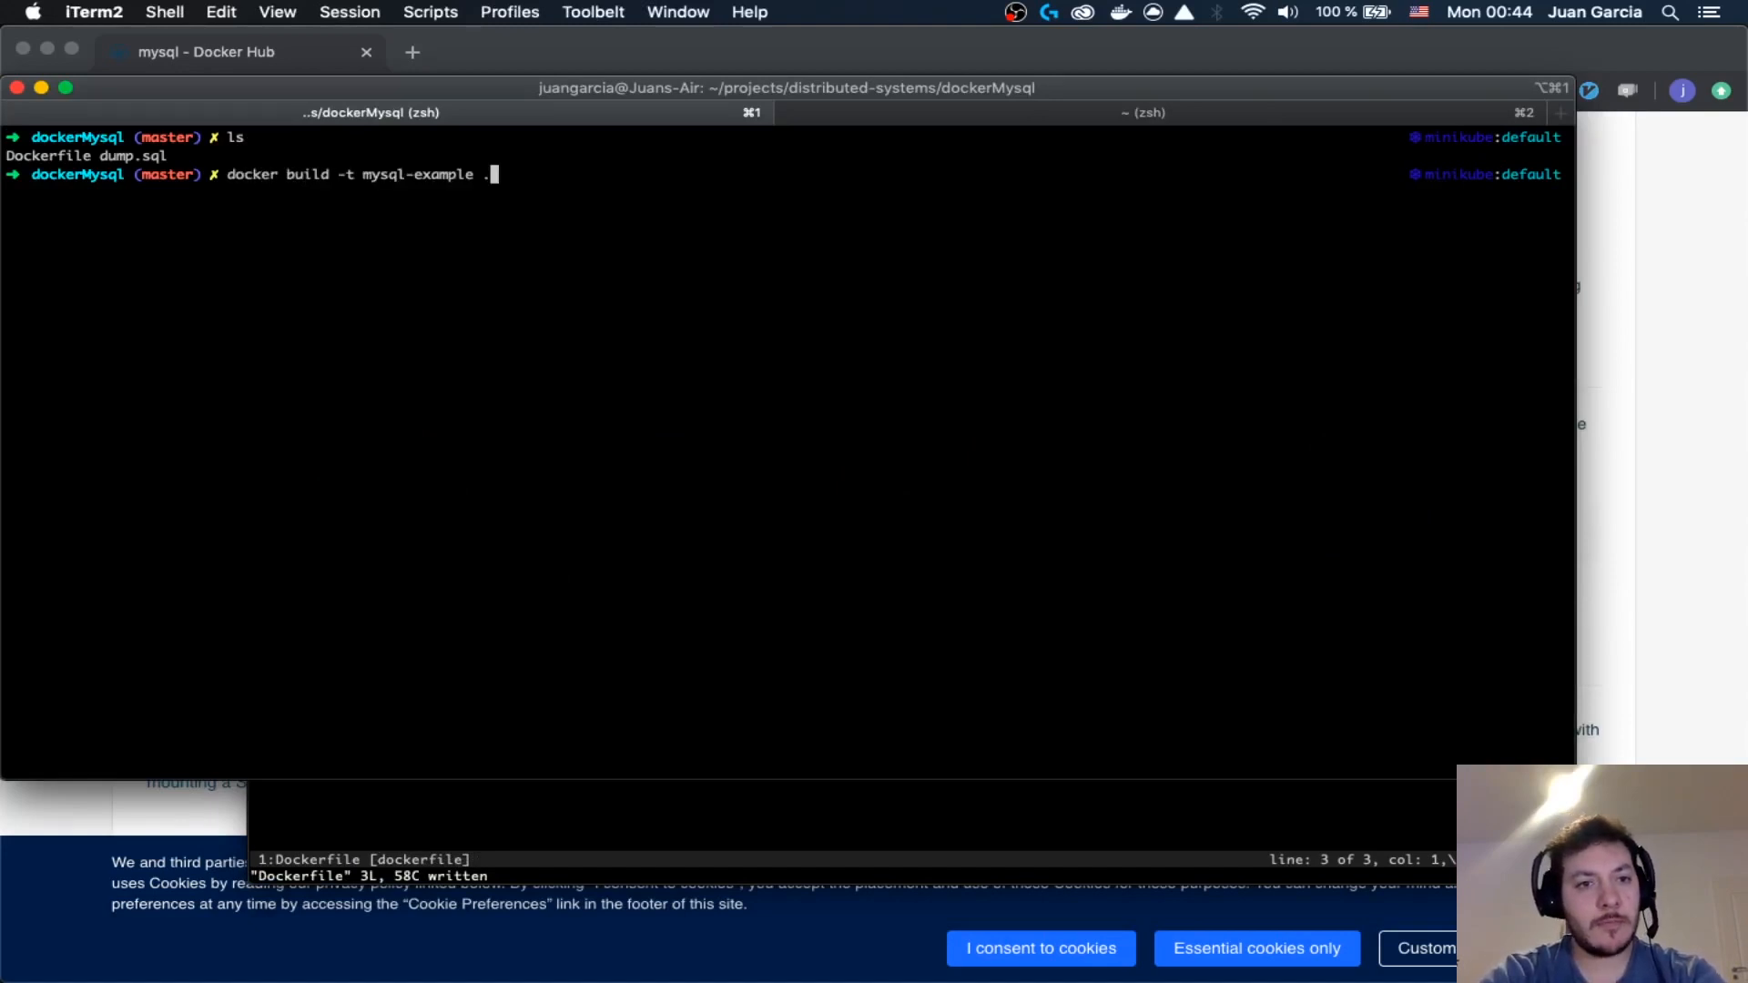
key(Return)
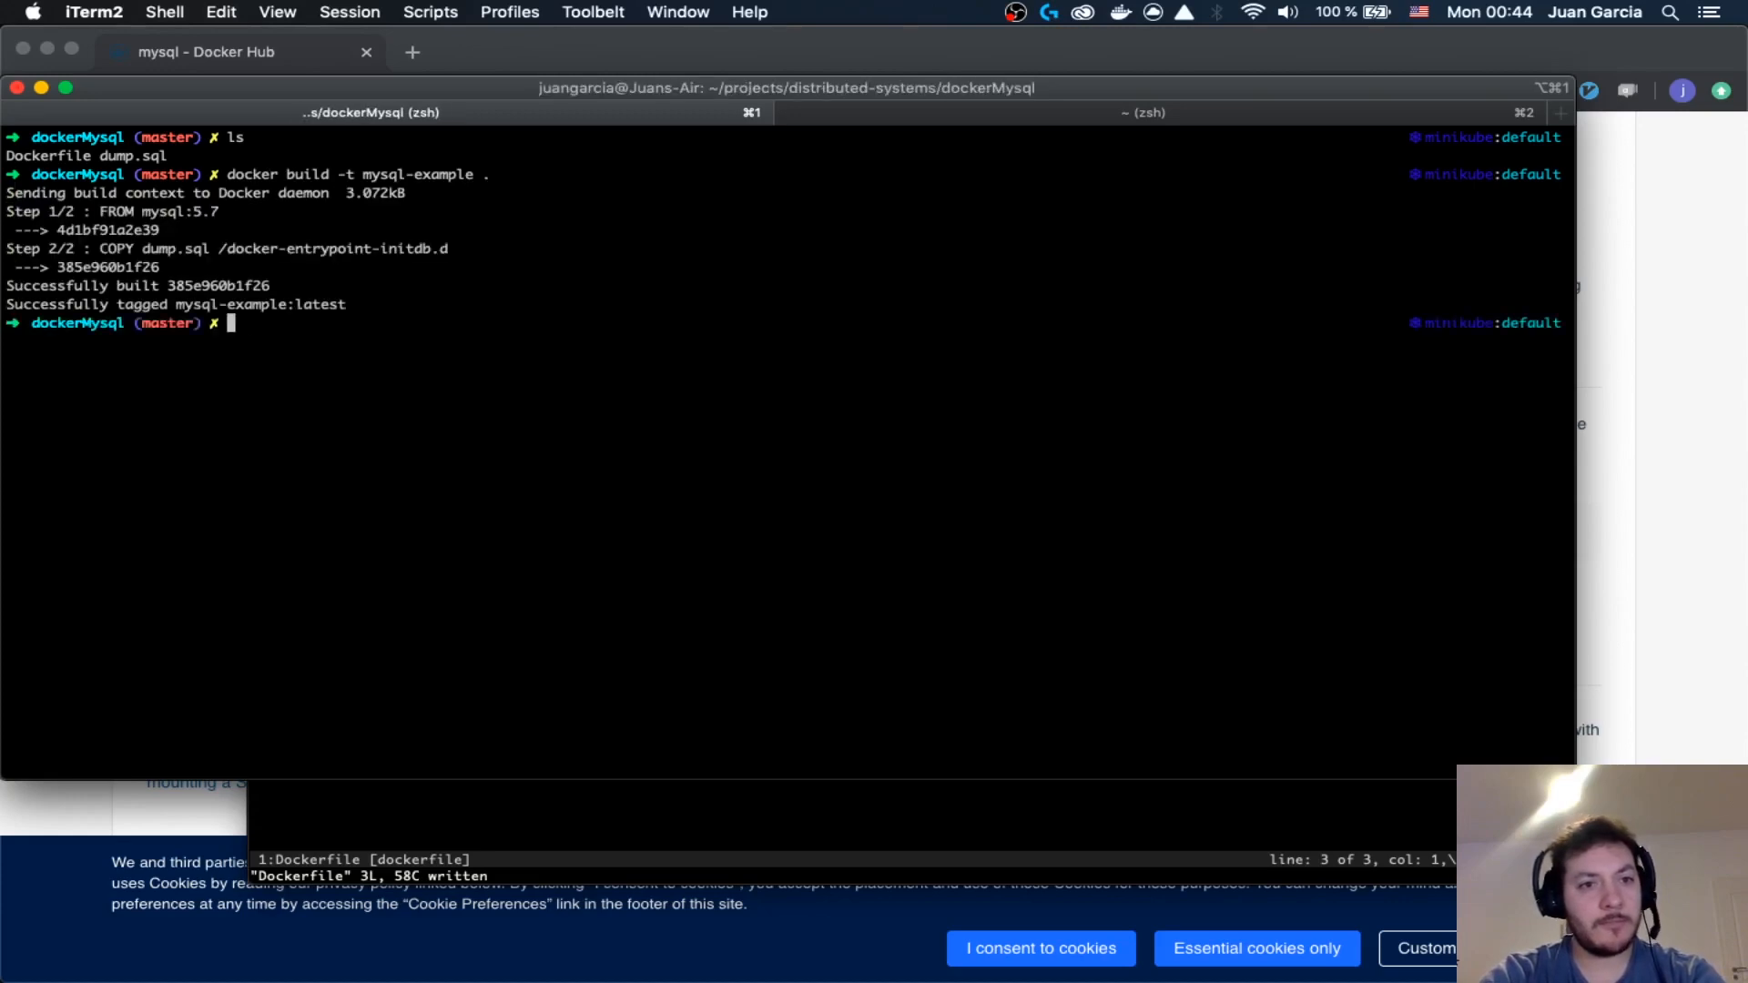
text(docker run -p 3000:3000 express-example)
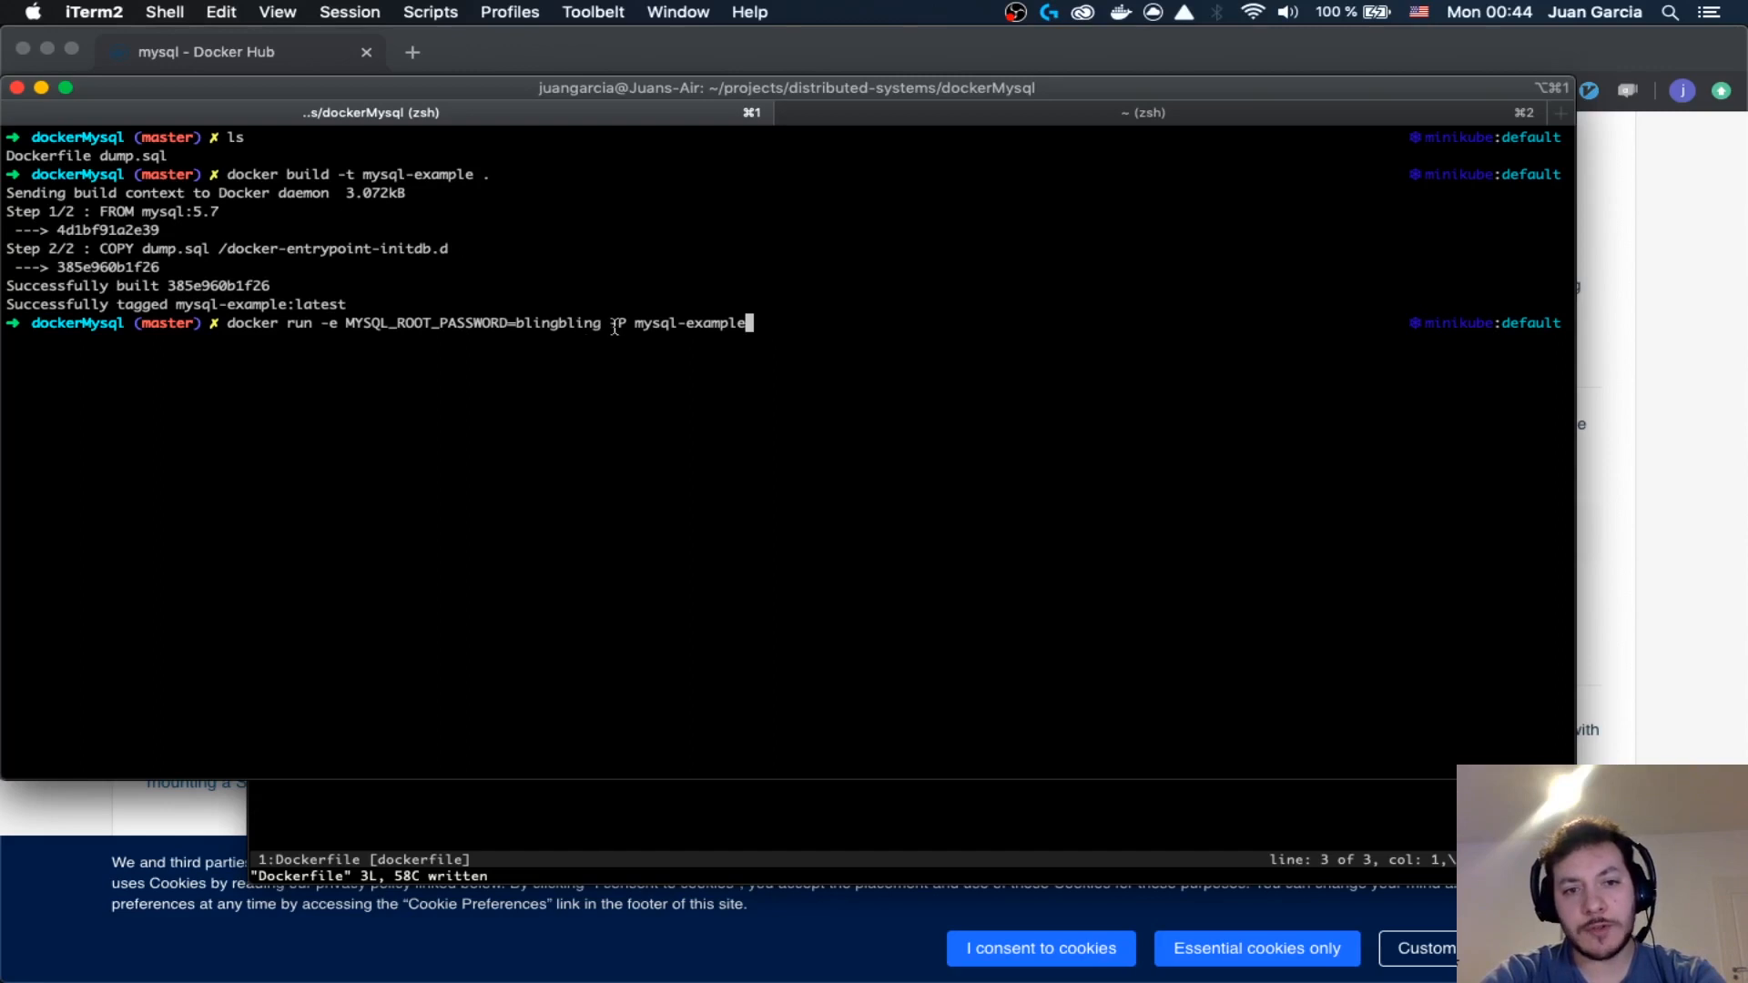
- Run mysql-example with MYSQL_ROOT_PASSWORD and -p 3306:3306; the port is already in use
text(-P)
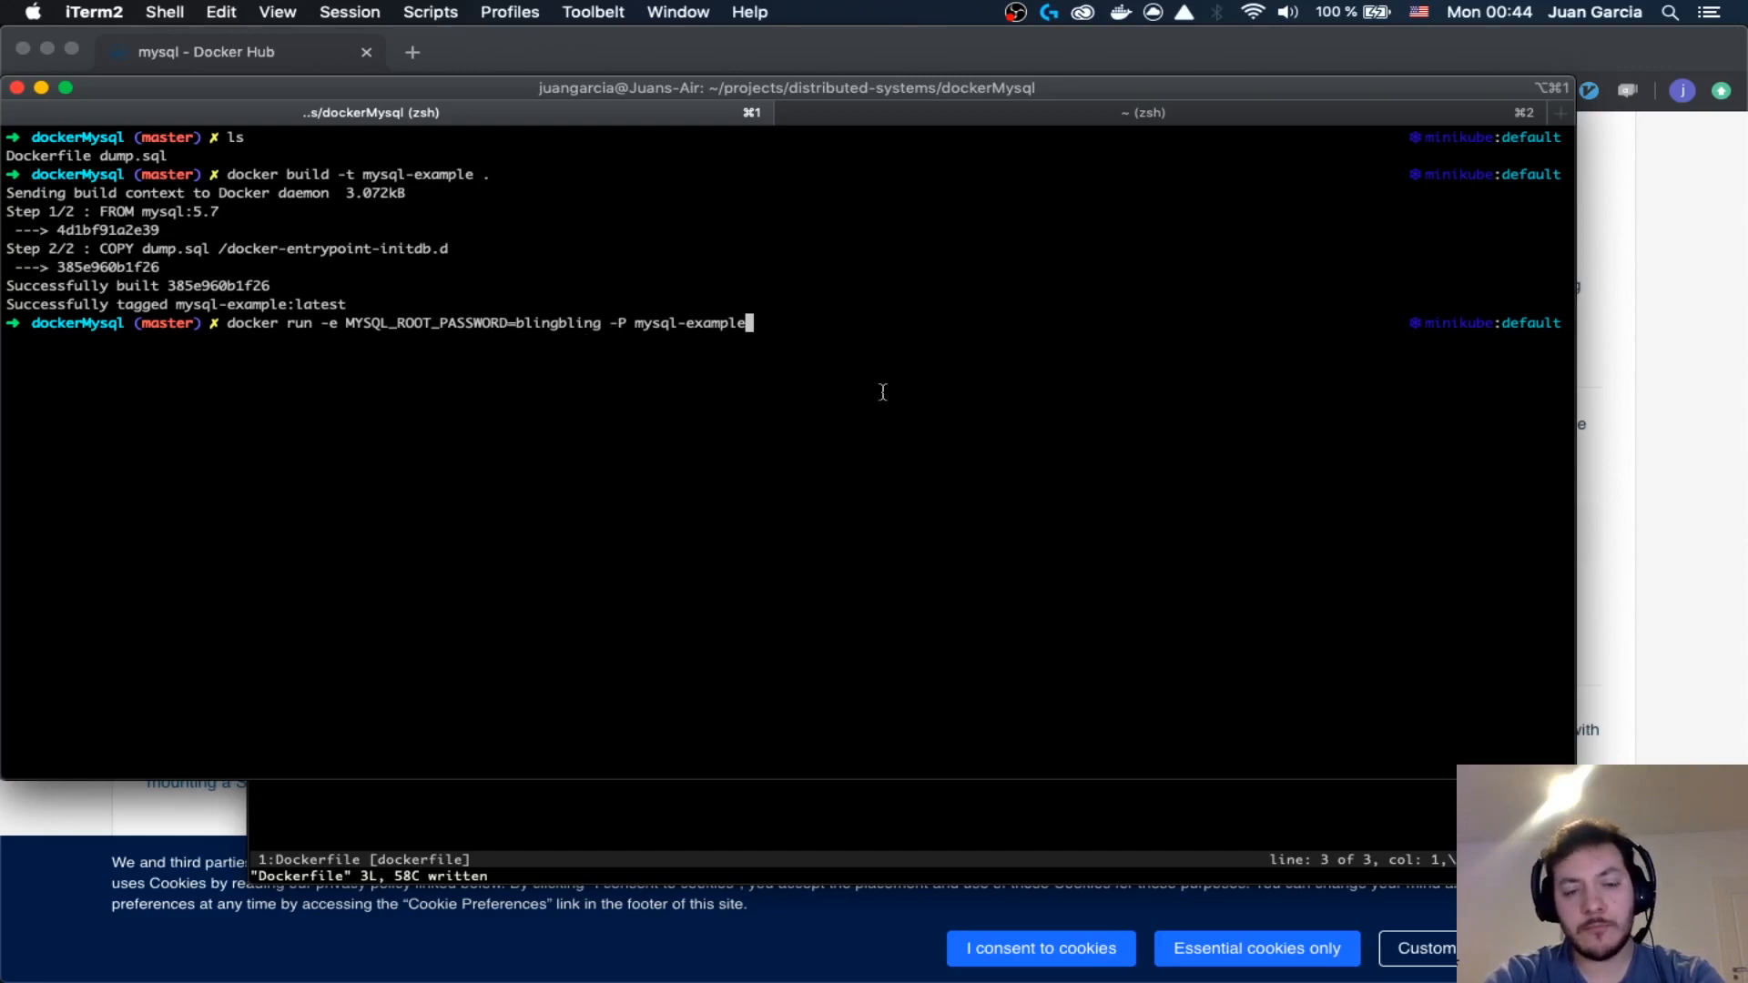
key(Backspace)
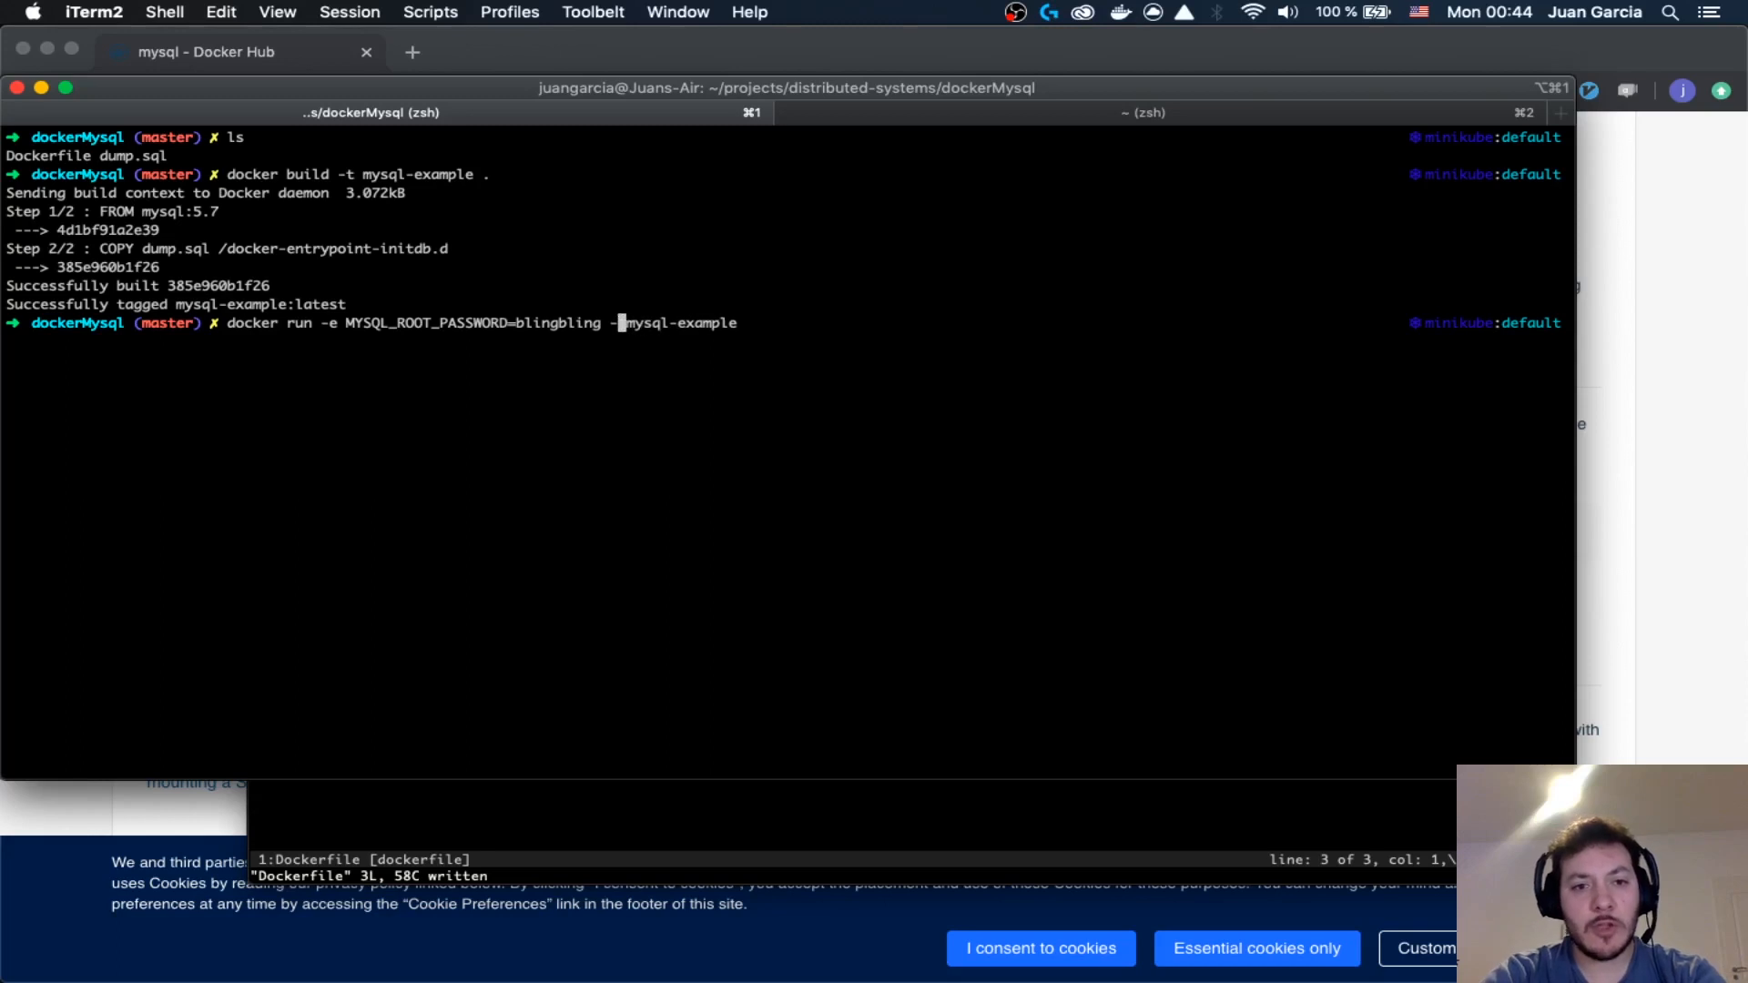
text(p 3000)
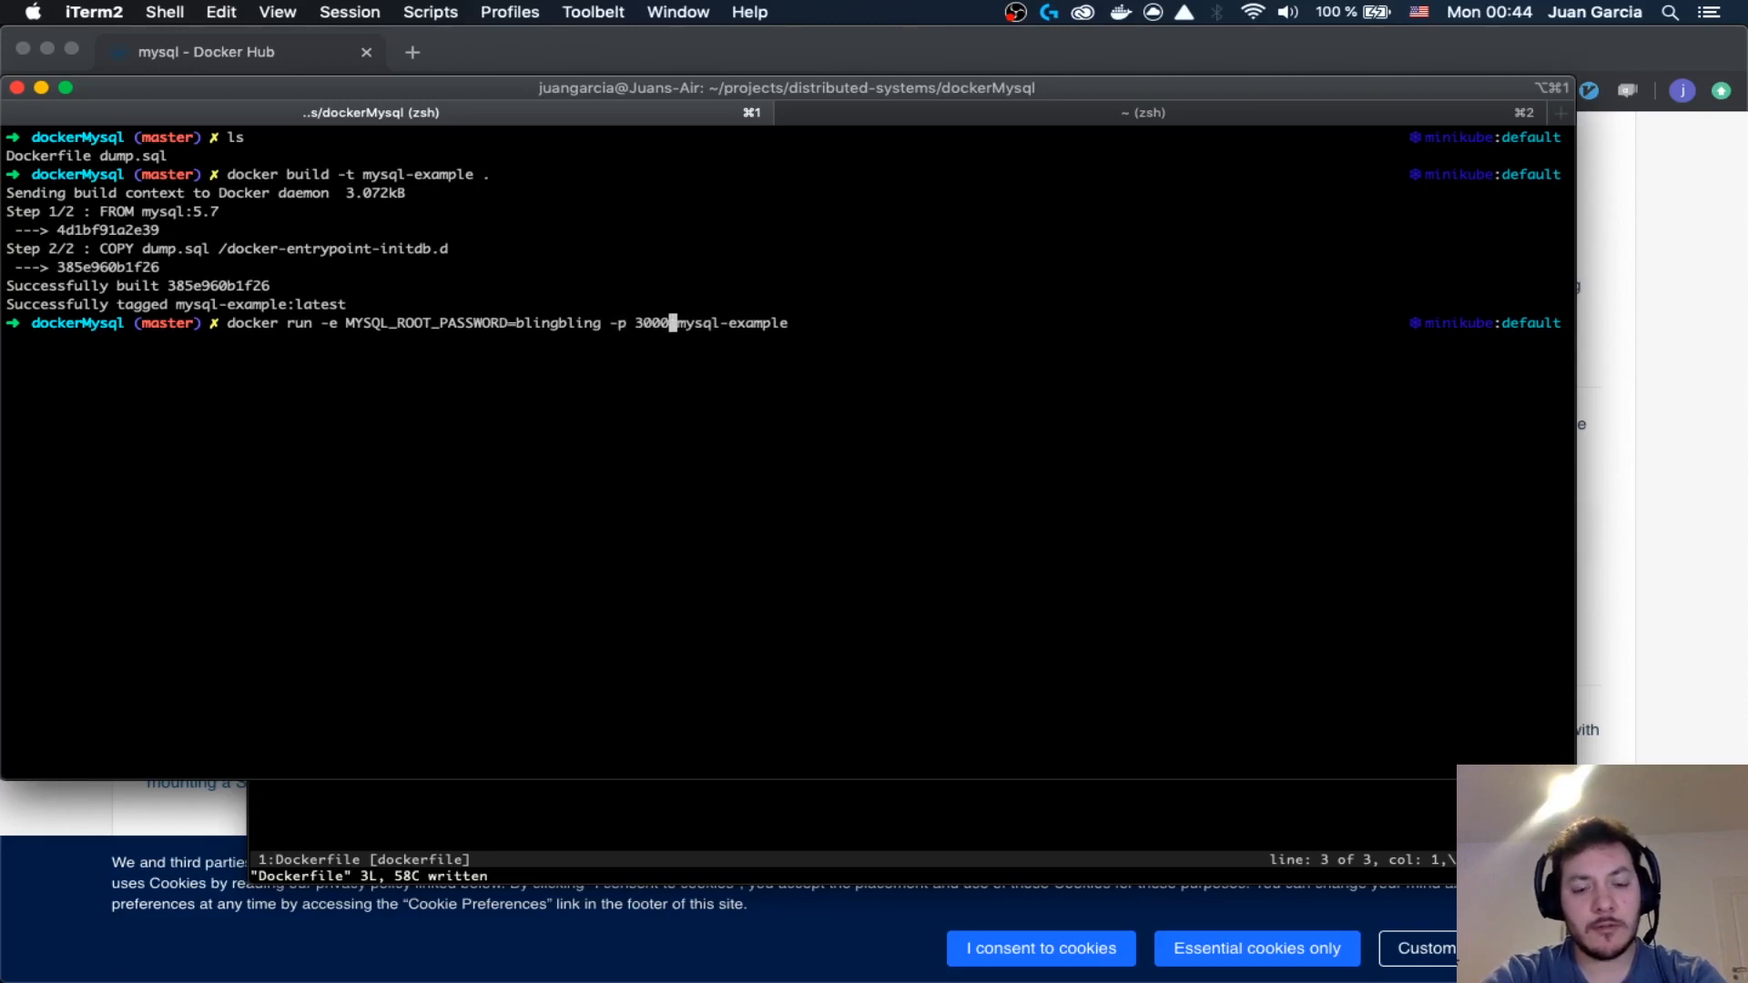
key(Backspace)
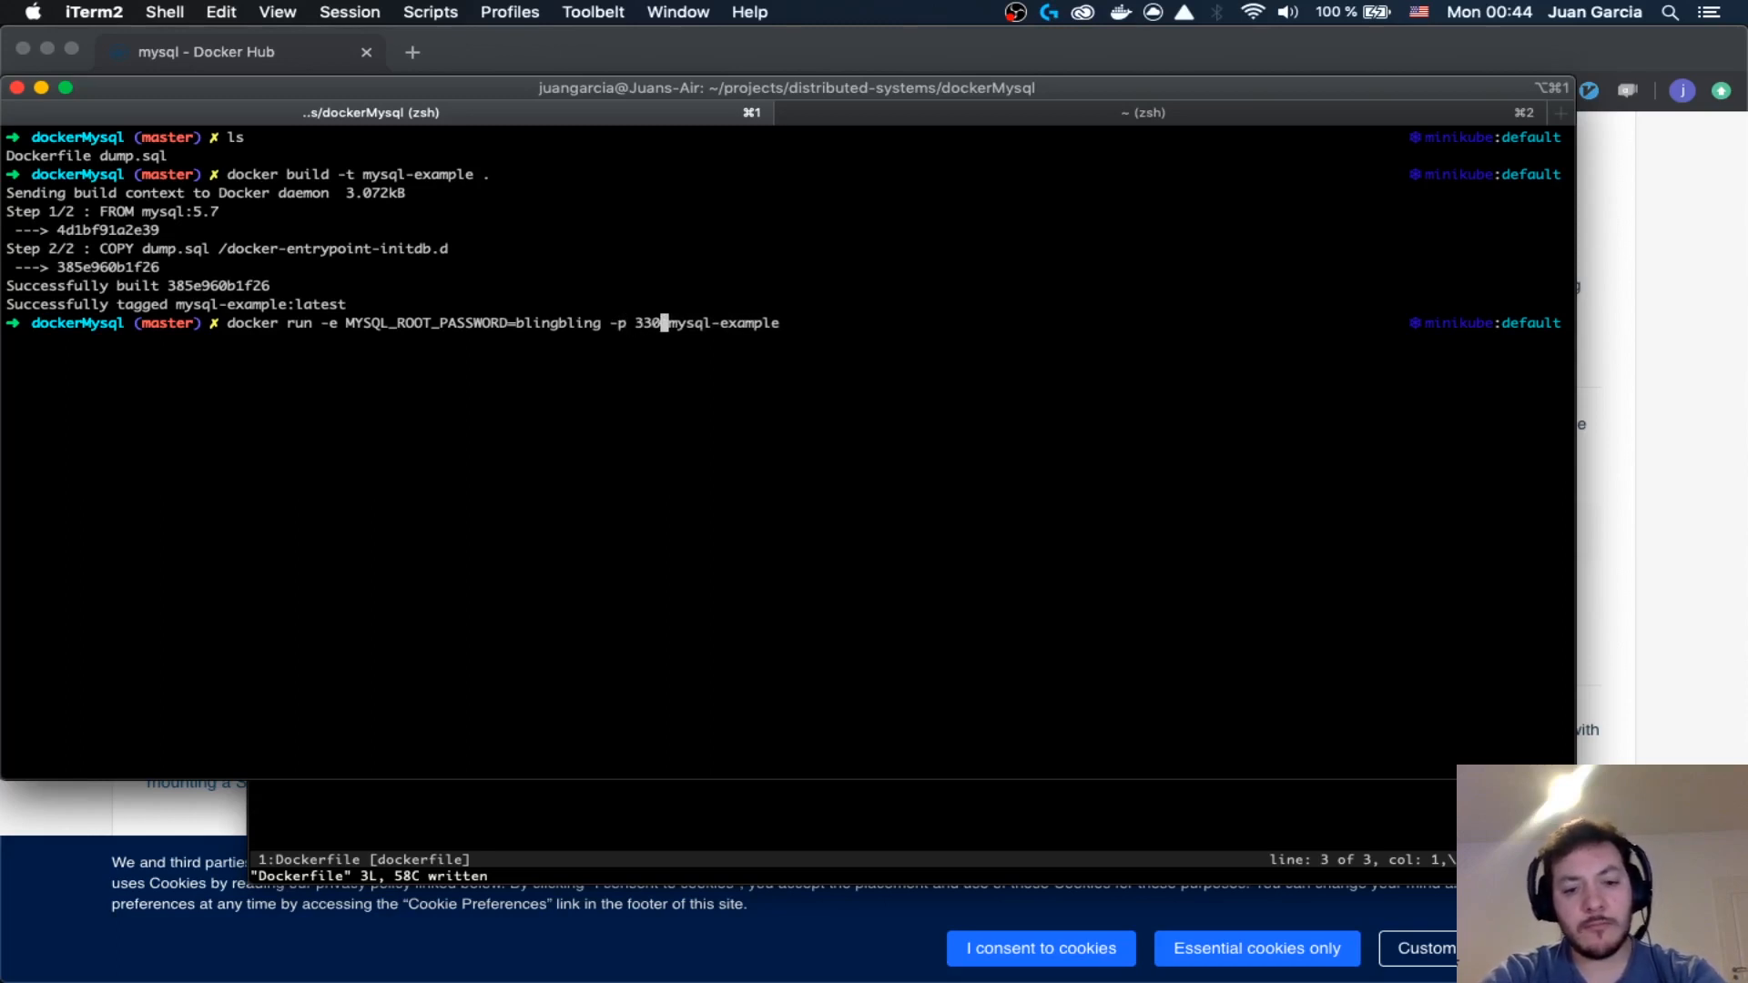
text(:3306)
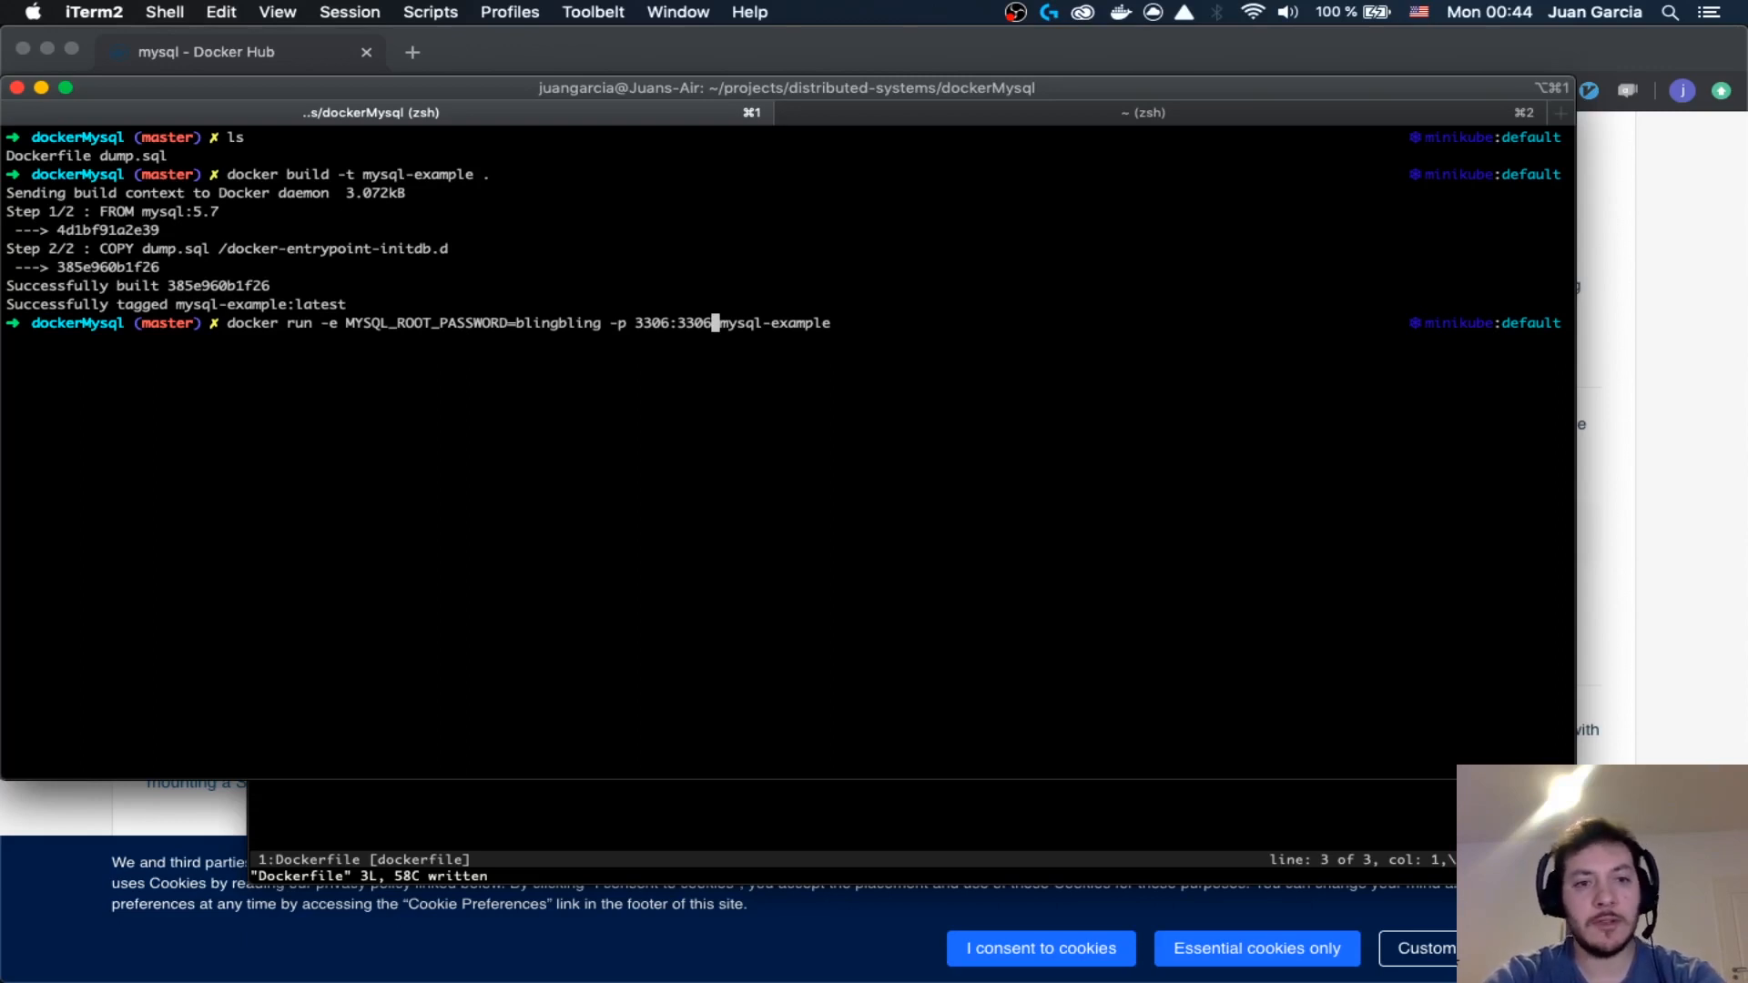
key(Return)
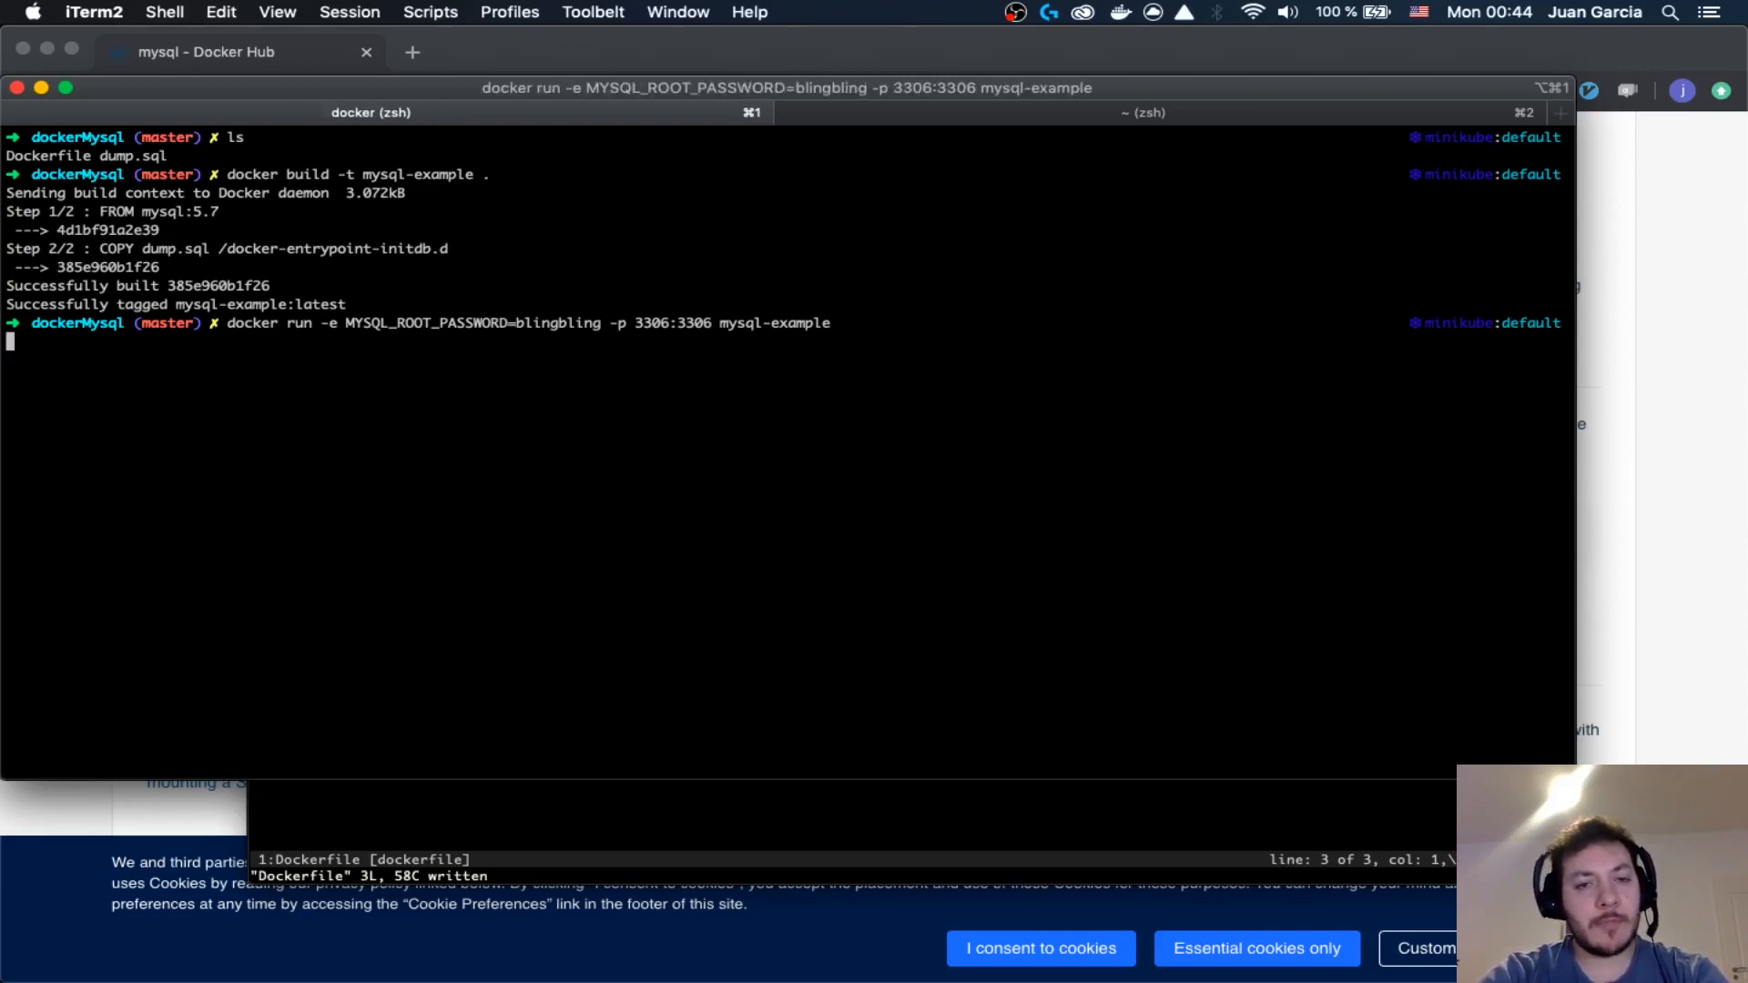
- Retry with 3306:3307, then run with -P for randomly published ports
key(Return)
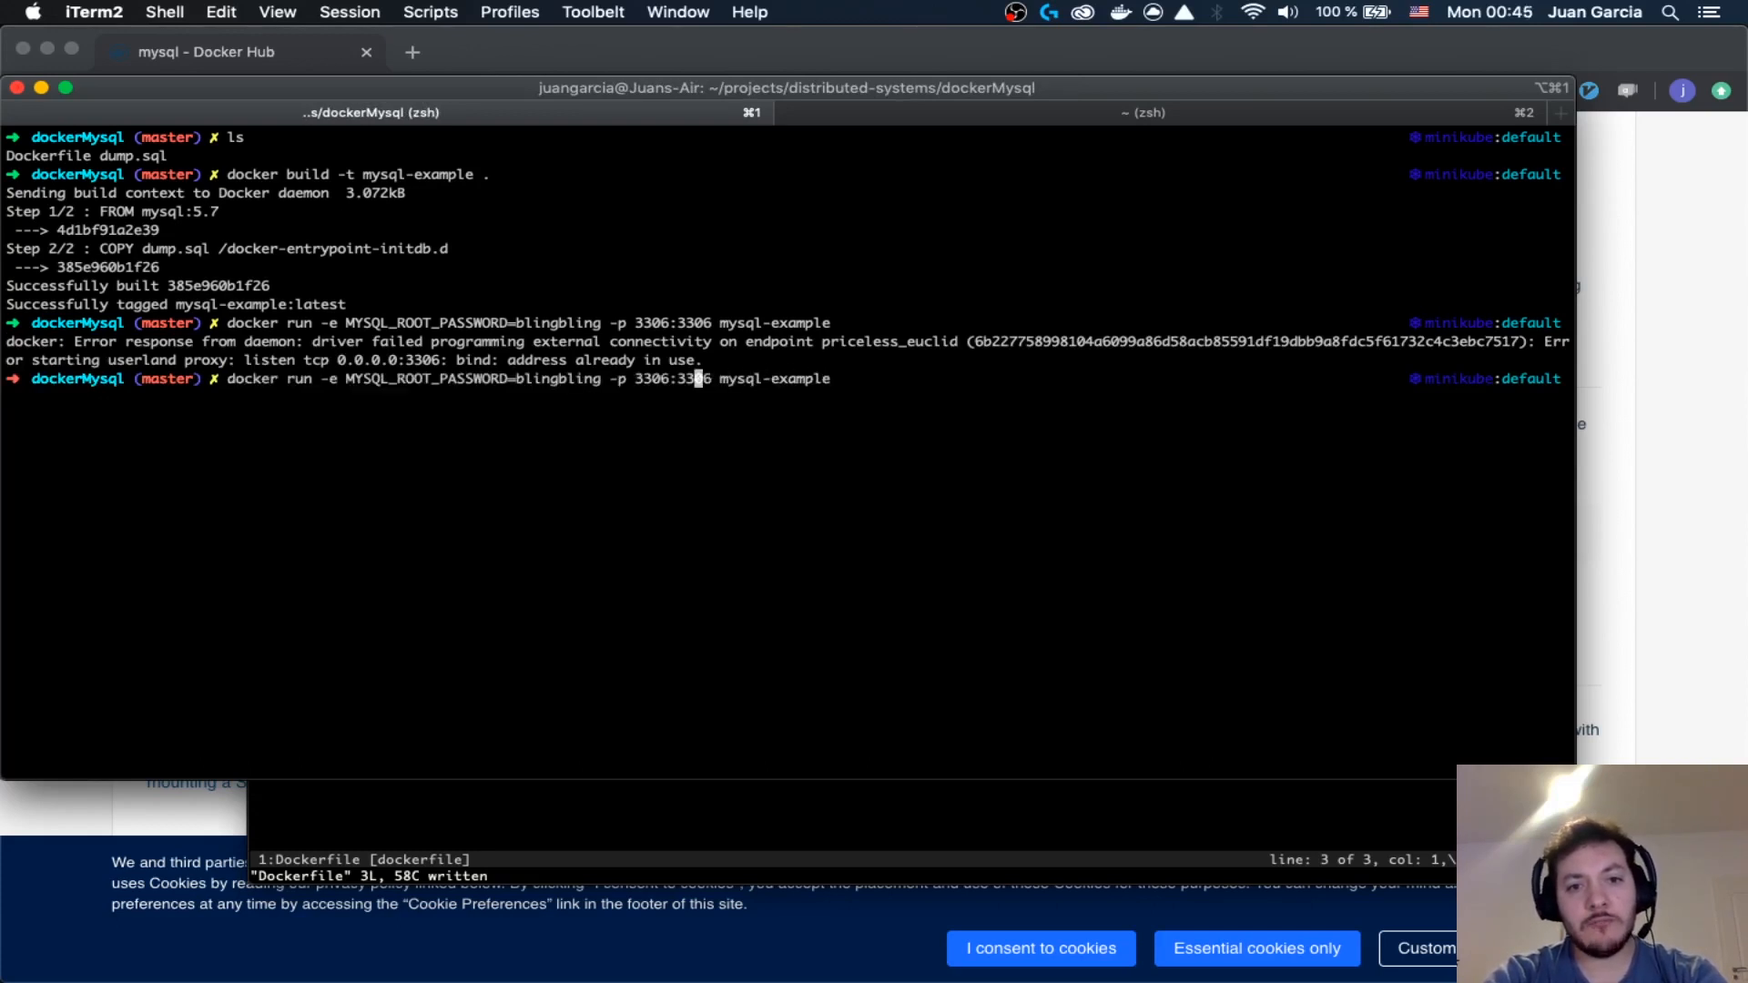
text(7)
key(Return)
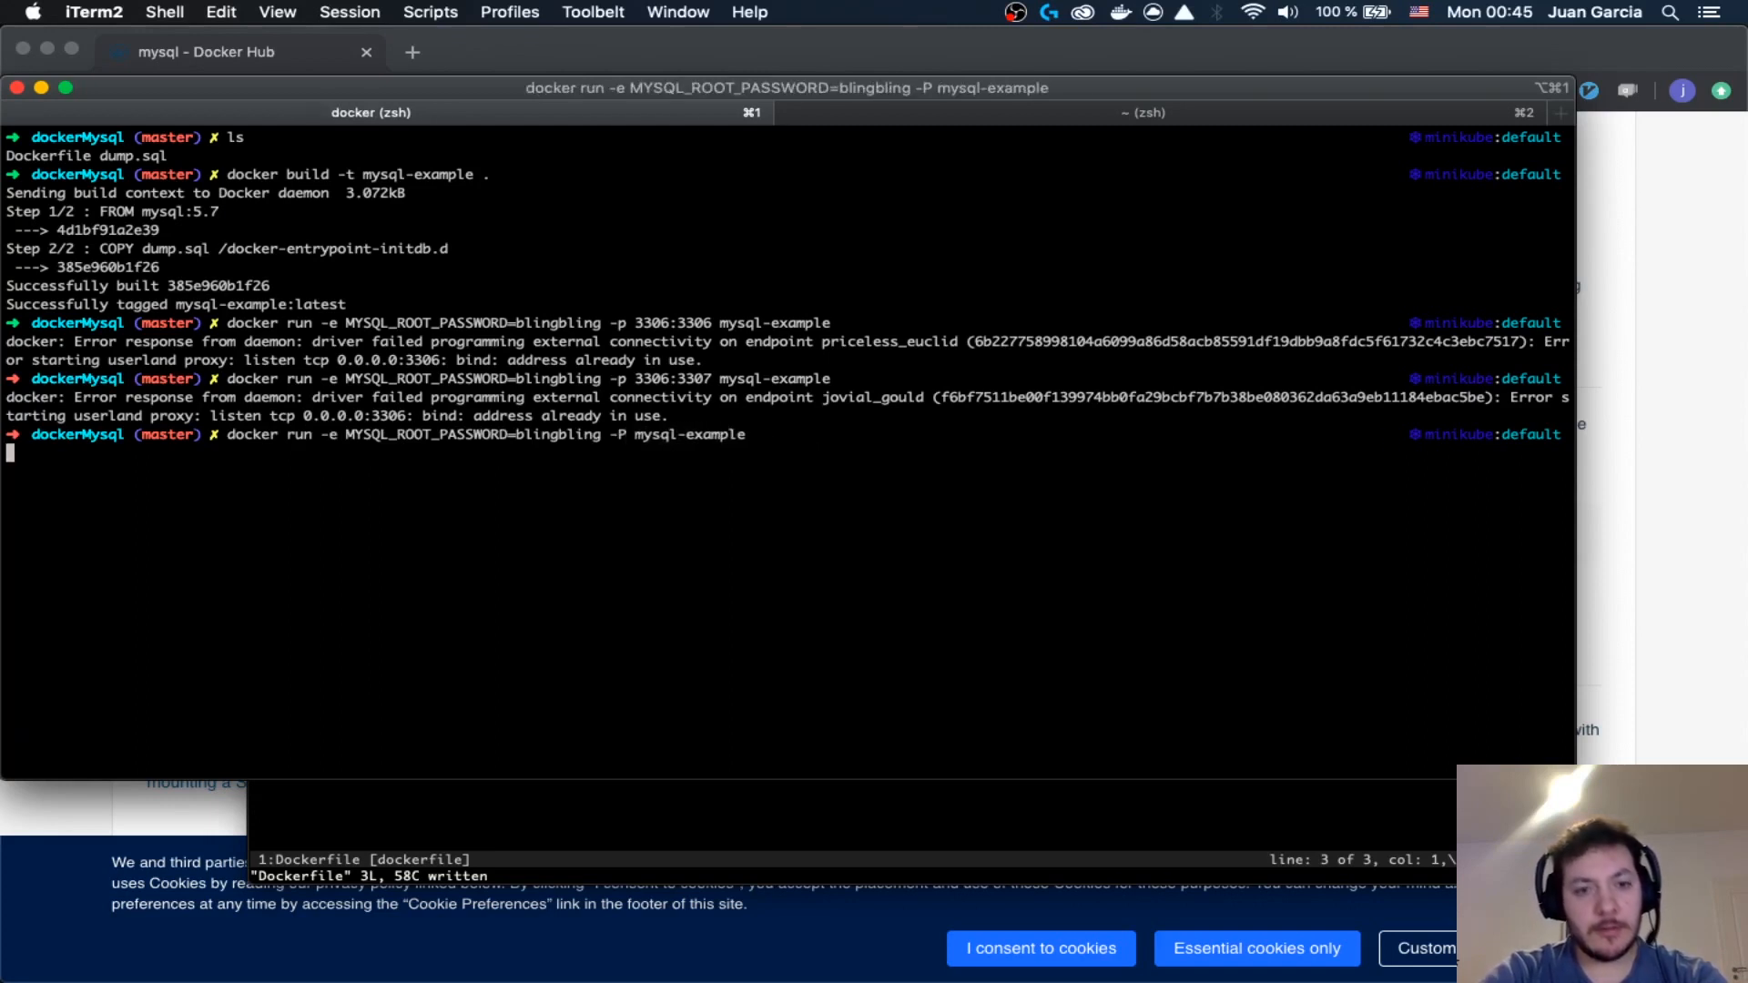
key(Return)
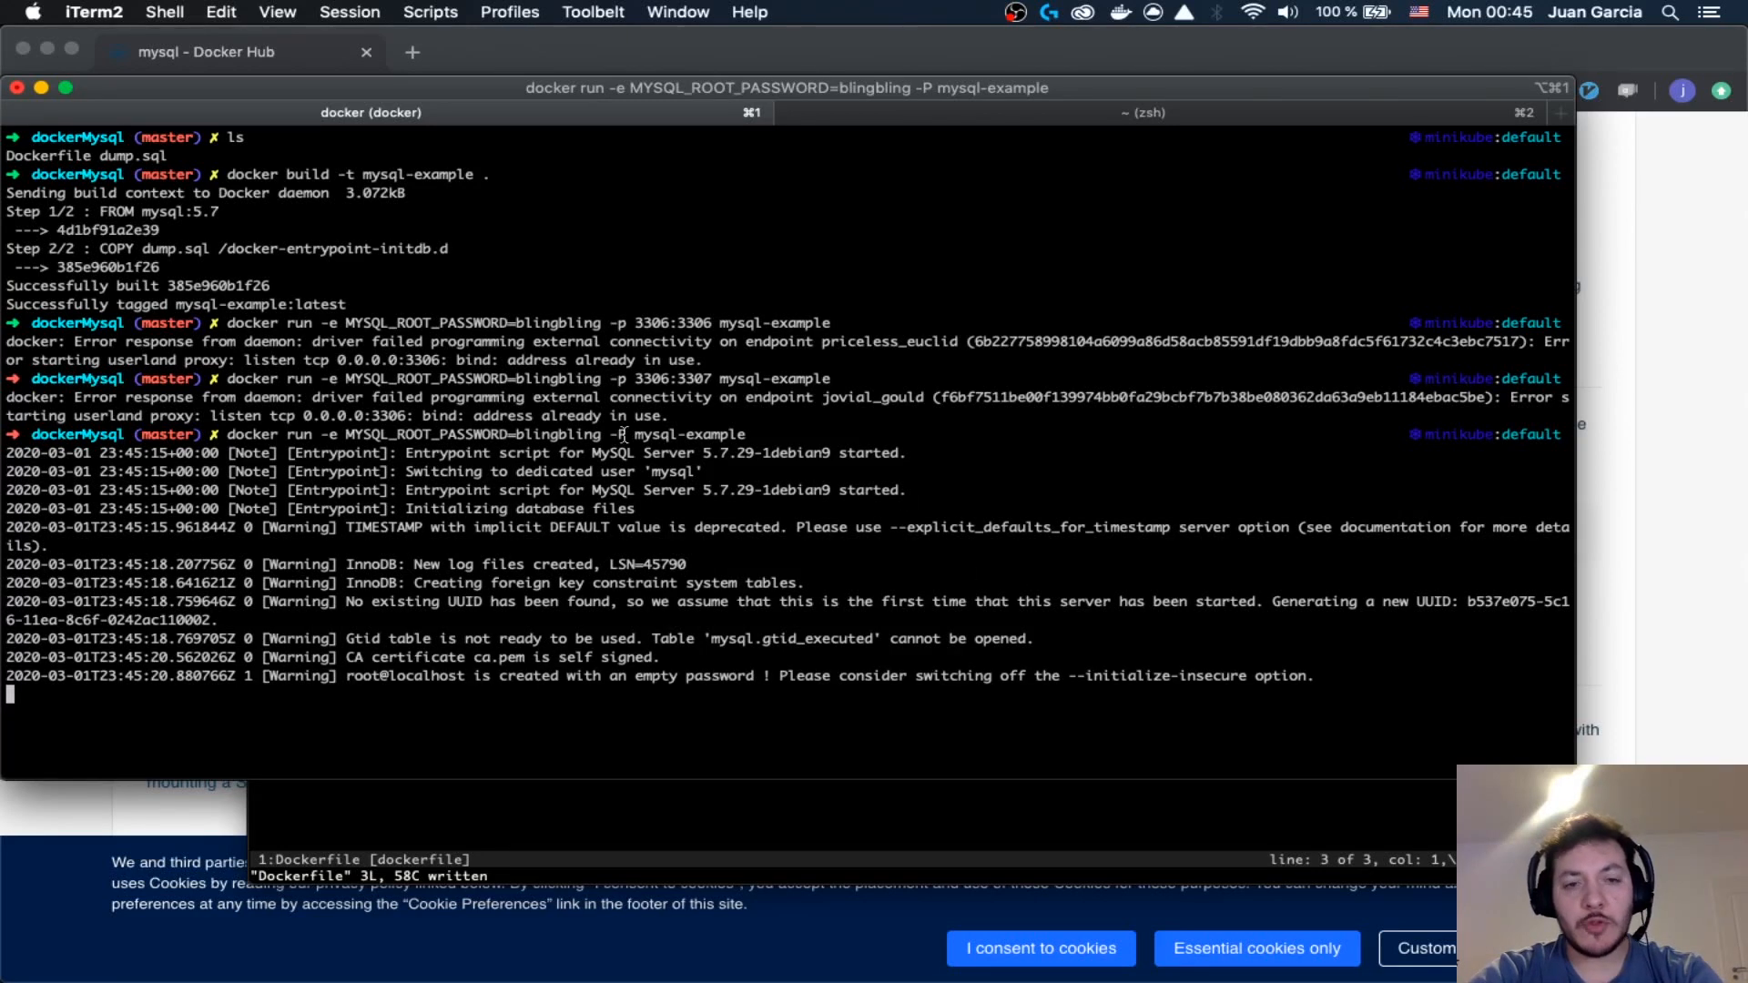
mouse_move(641, 439)
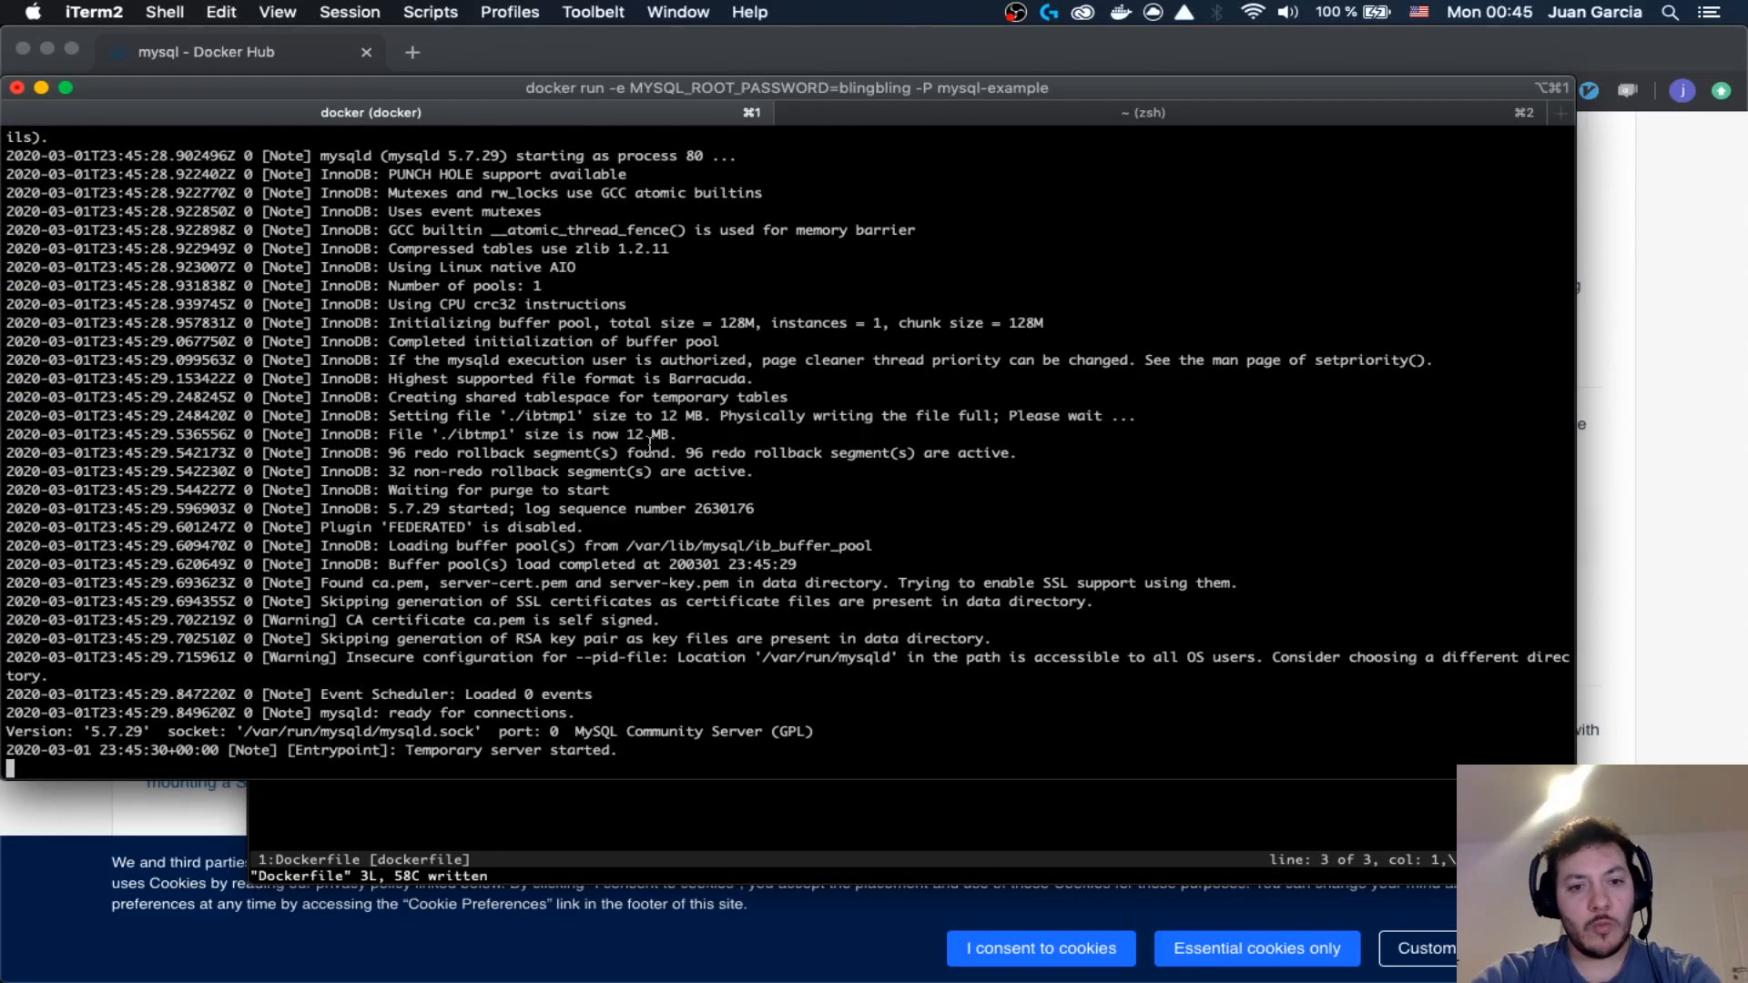
mouse_move(672, 526)
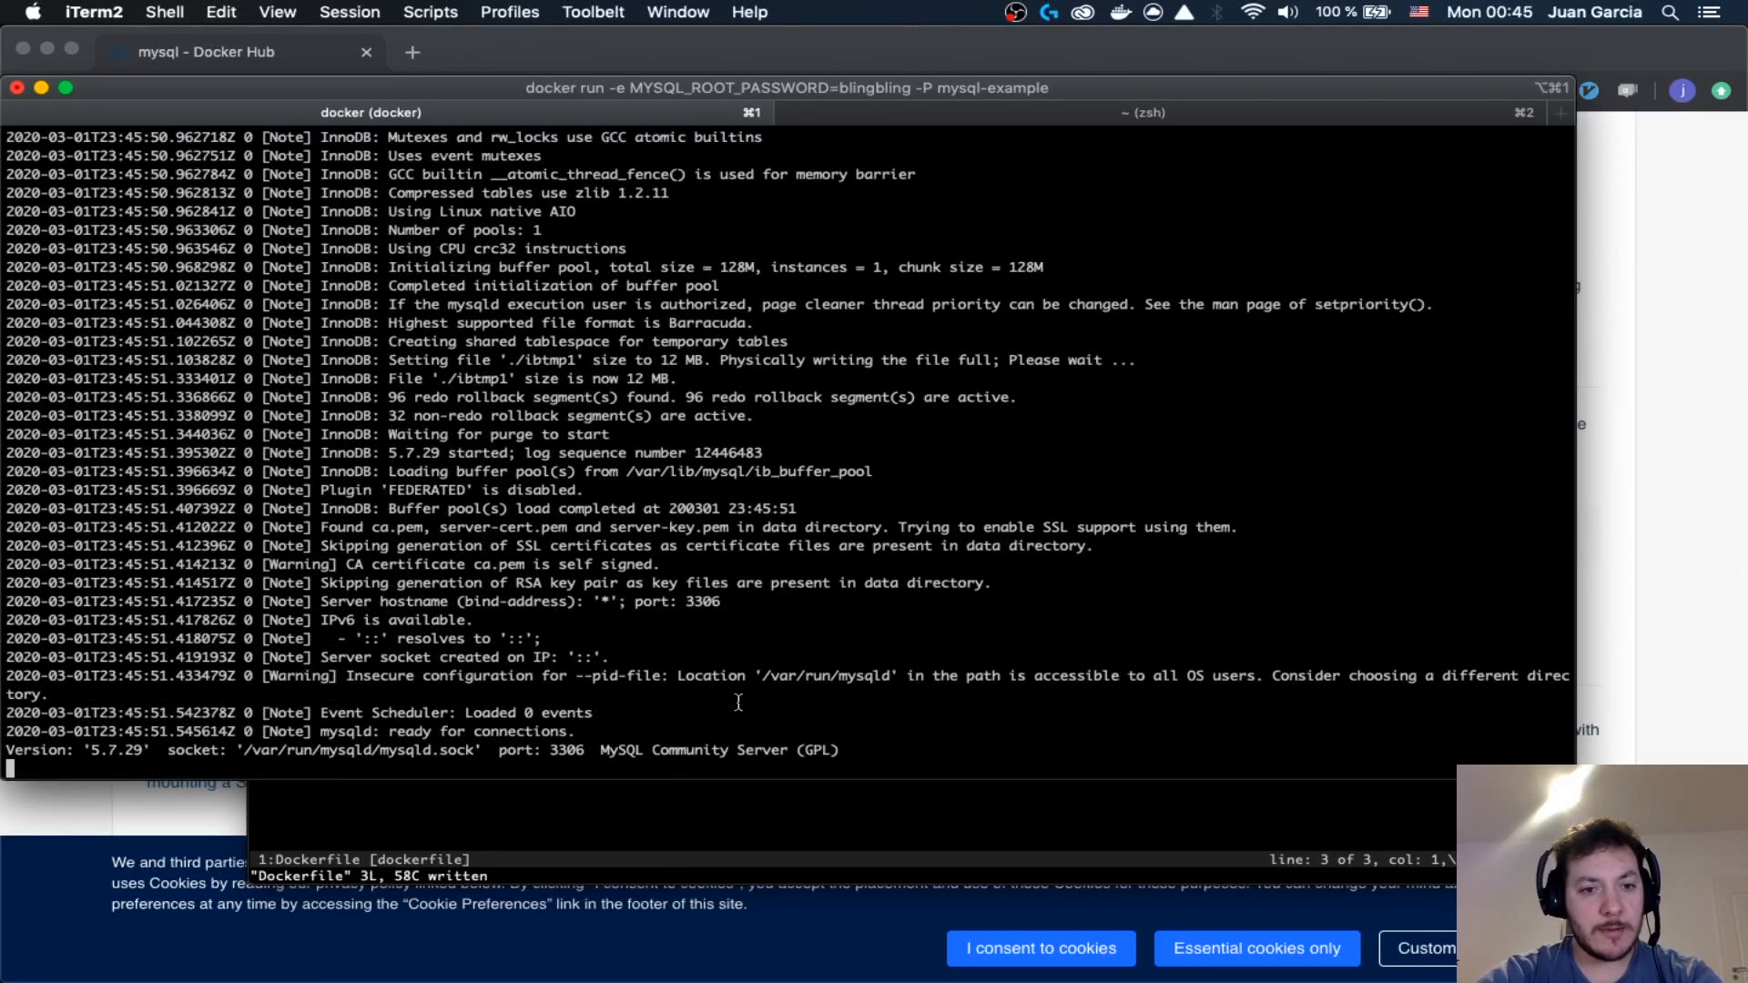
mouse_move(541, 730)
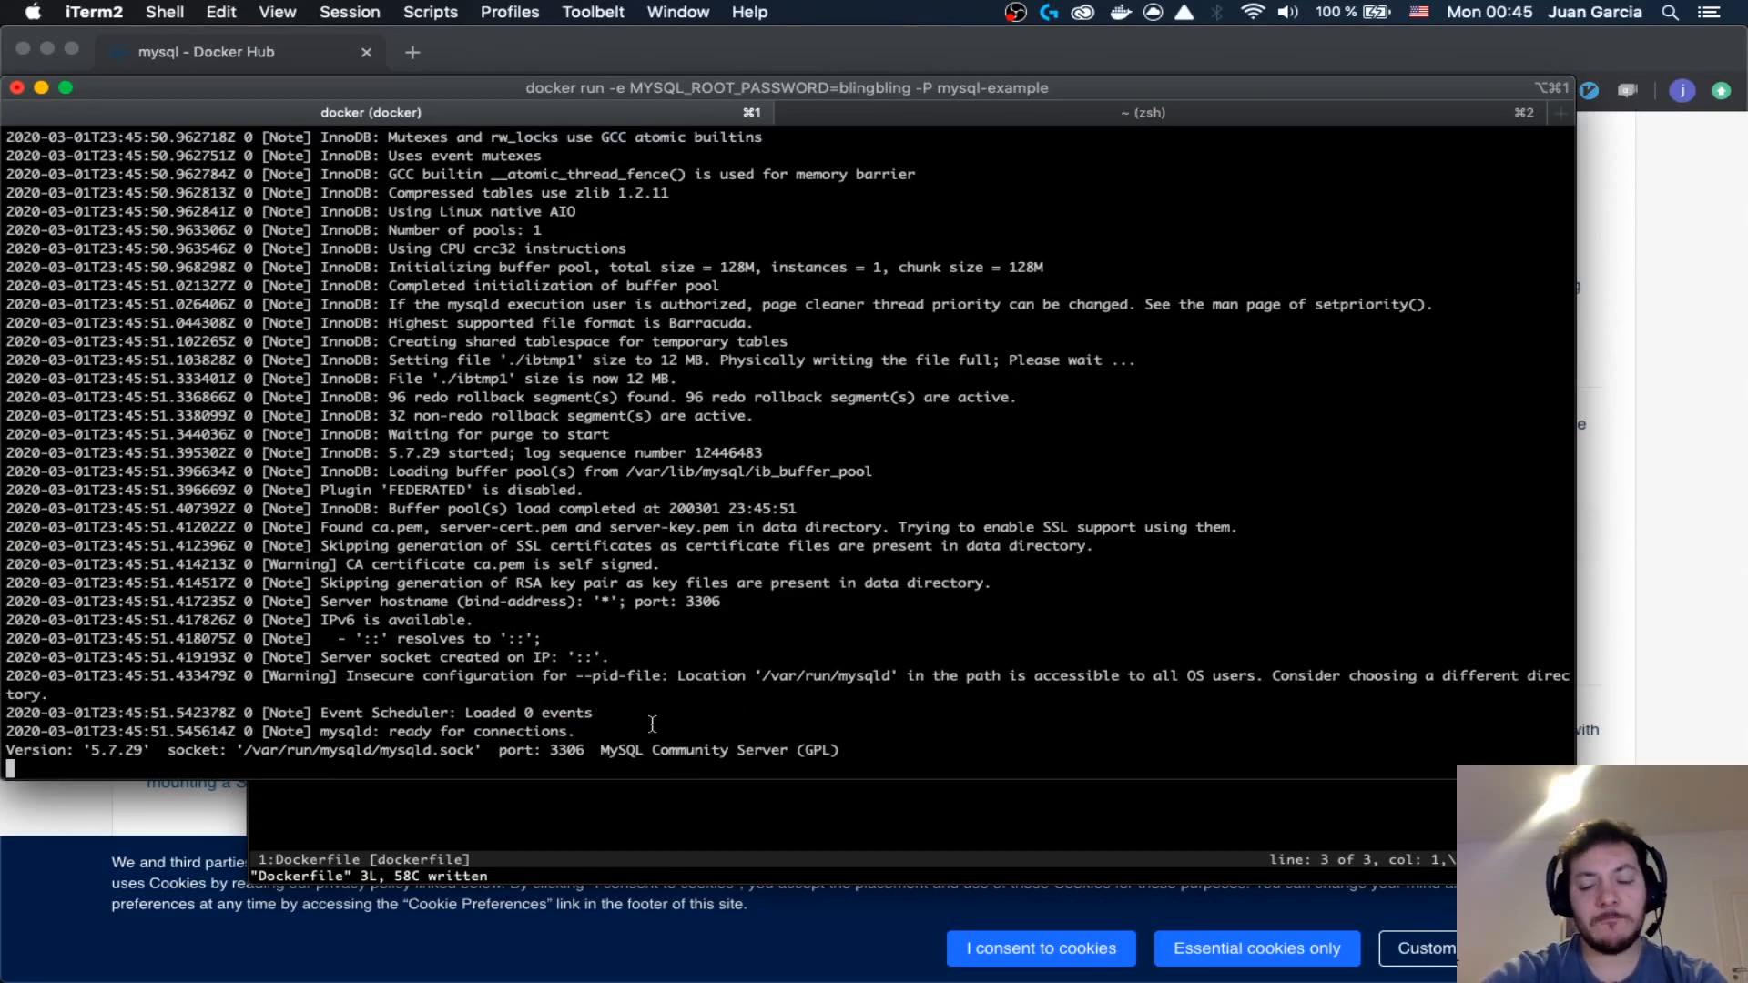
- Spotlight-search Sequel Pro and launch it from the Sequel Pro 1.1.2 volume
text(pr)
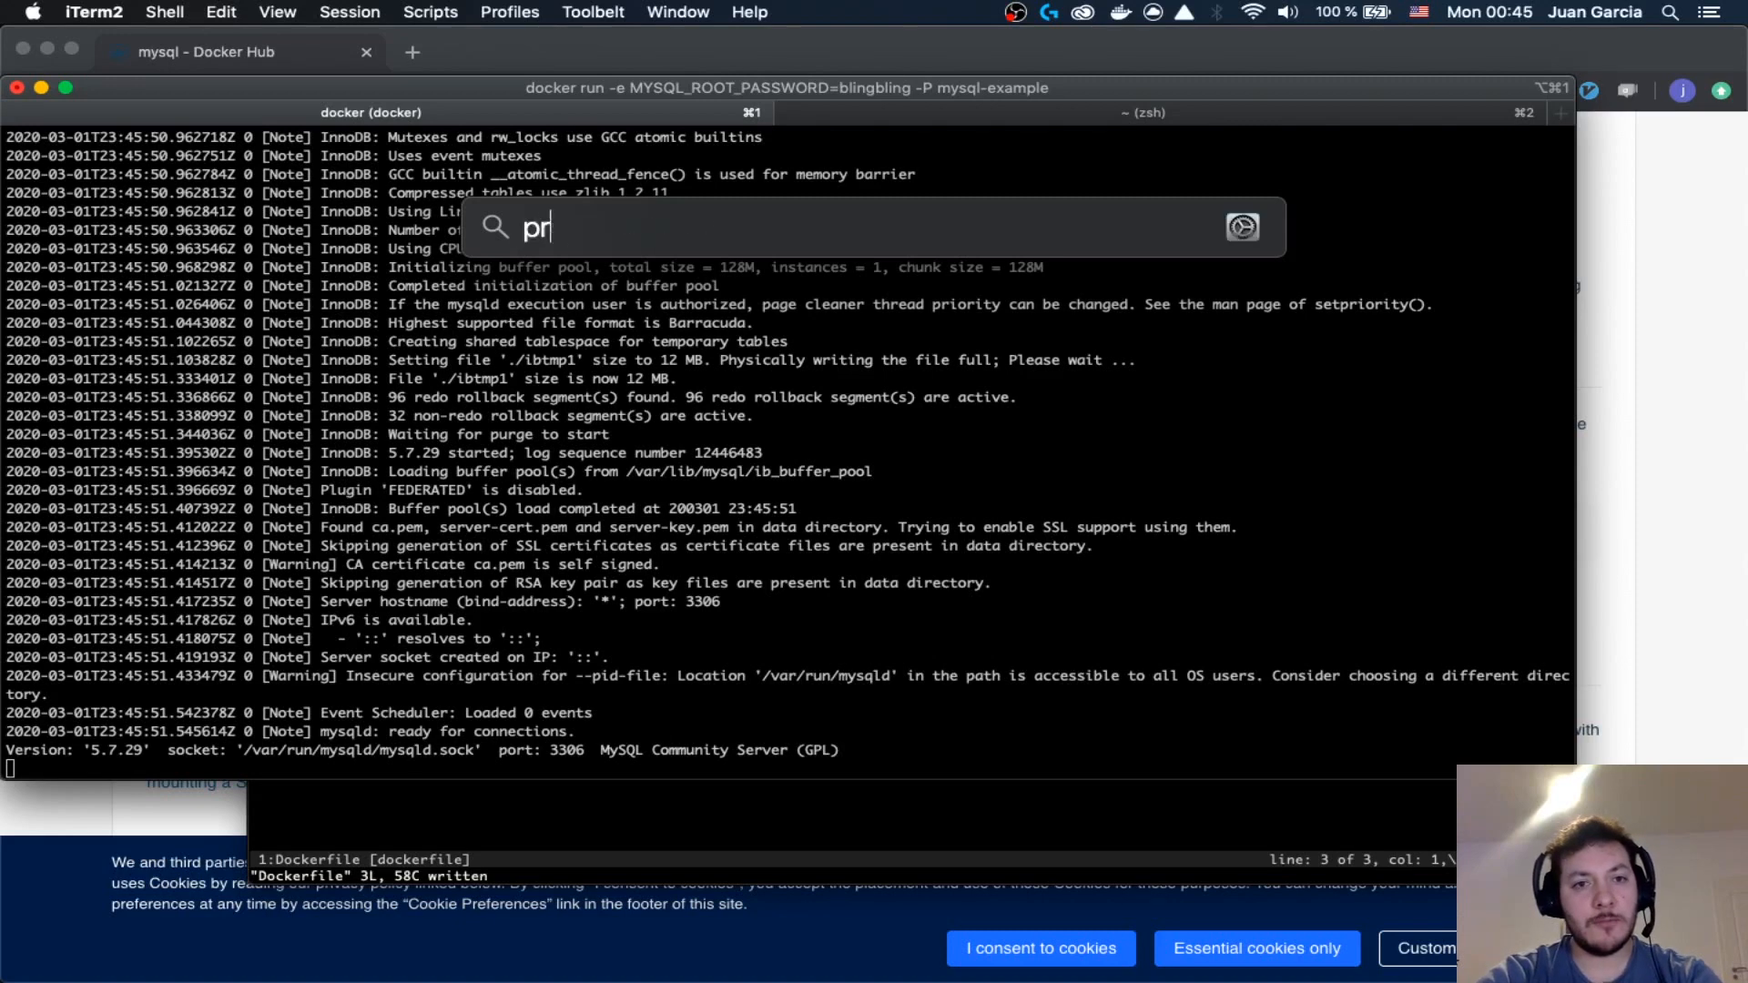
text(se)
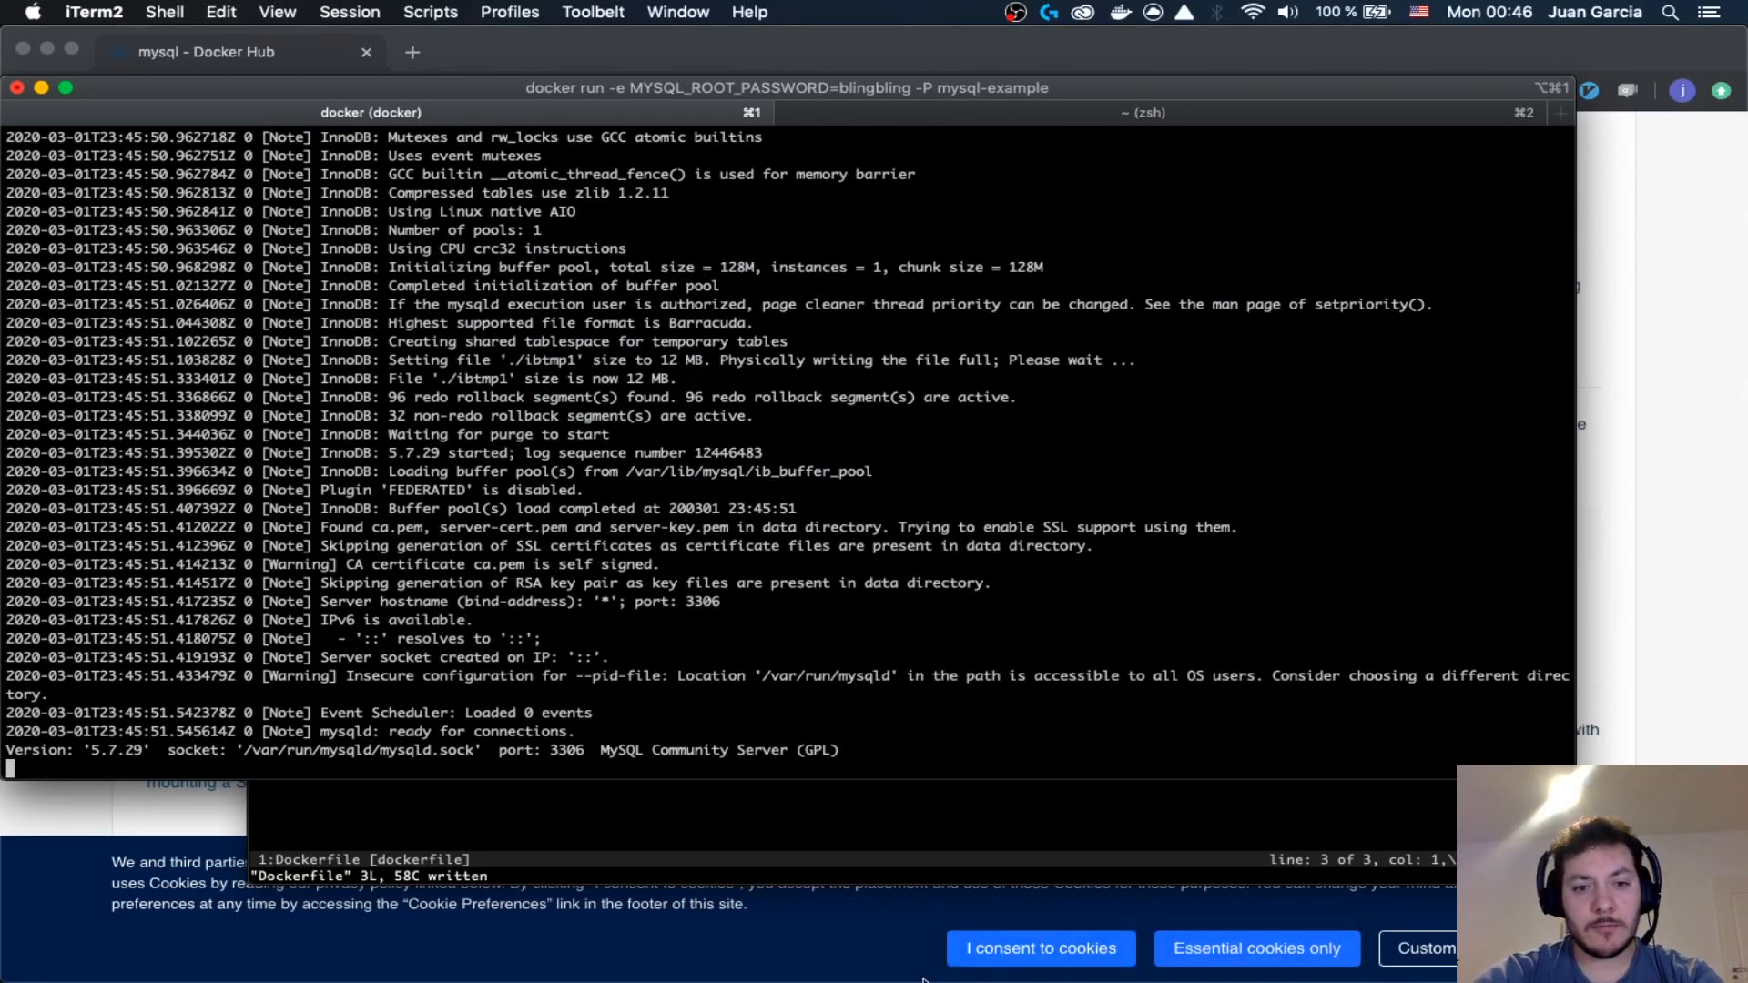
mouse_move(1020, 956)
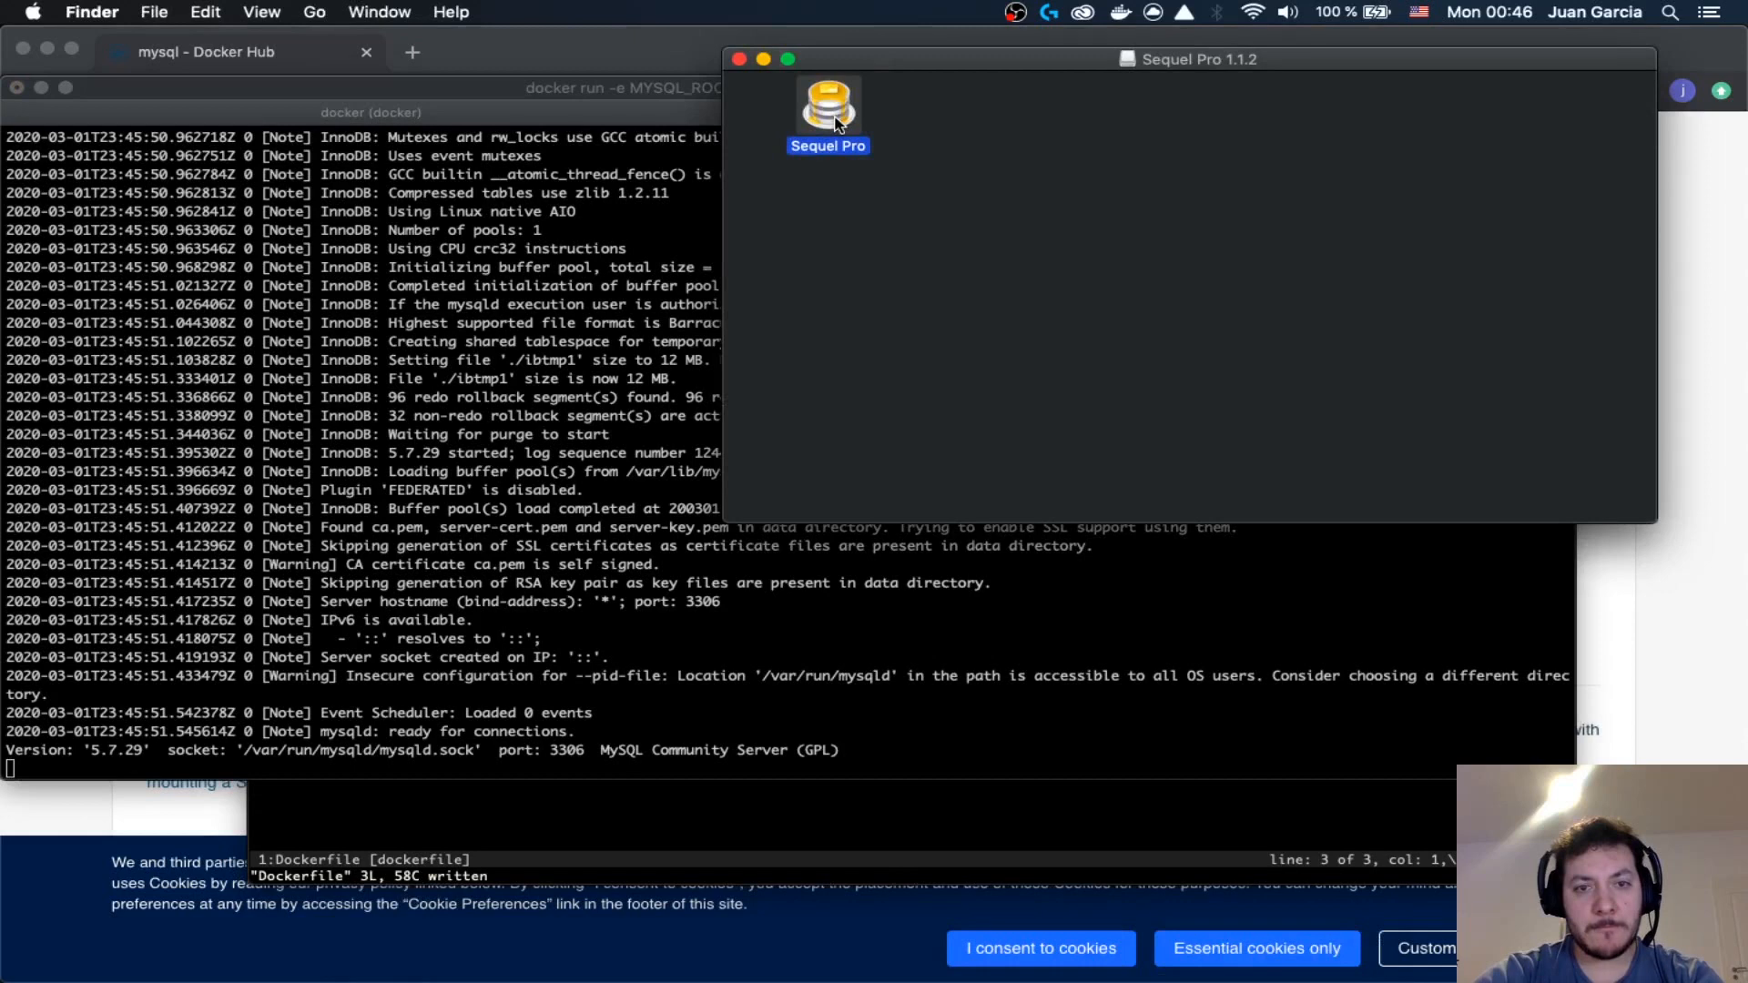
mouse_move(786, 451)
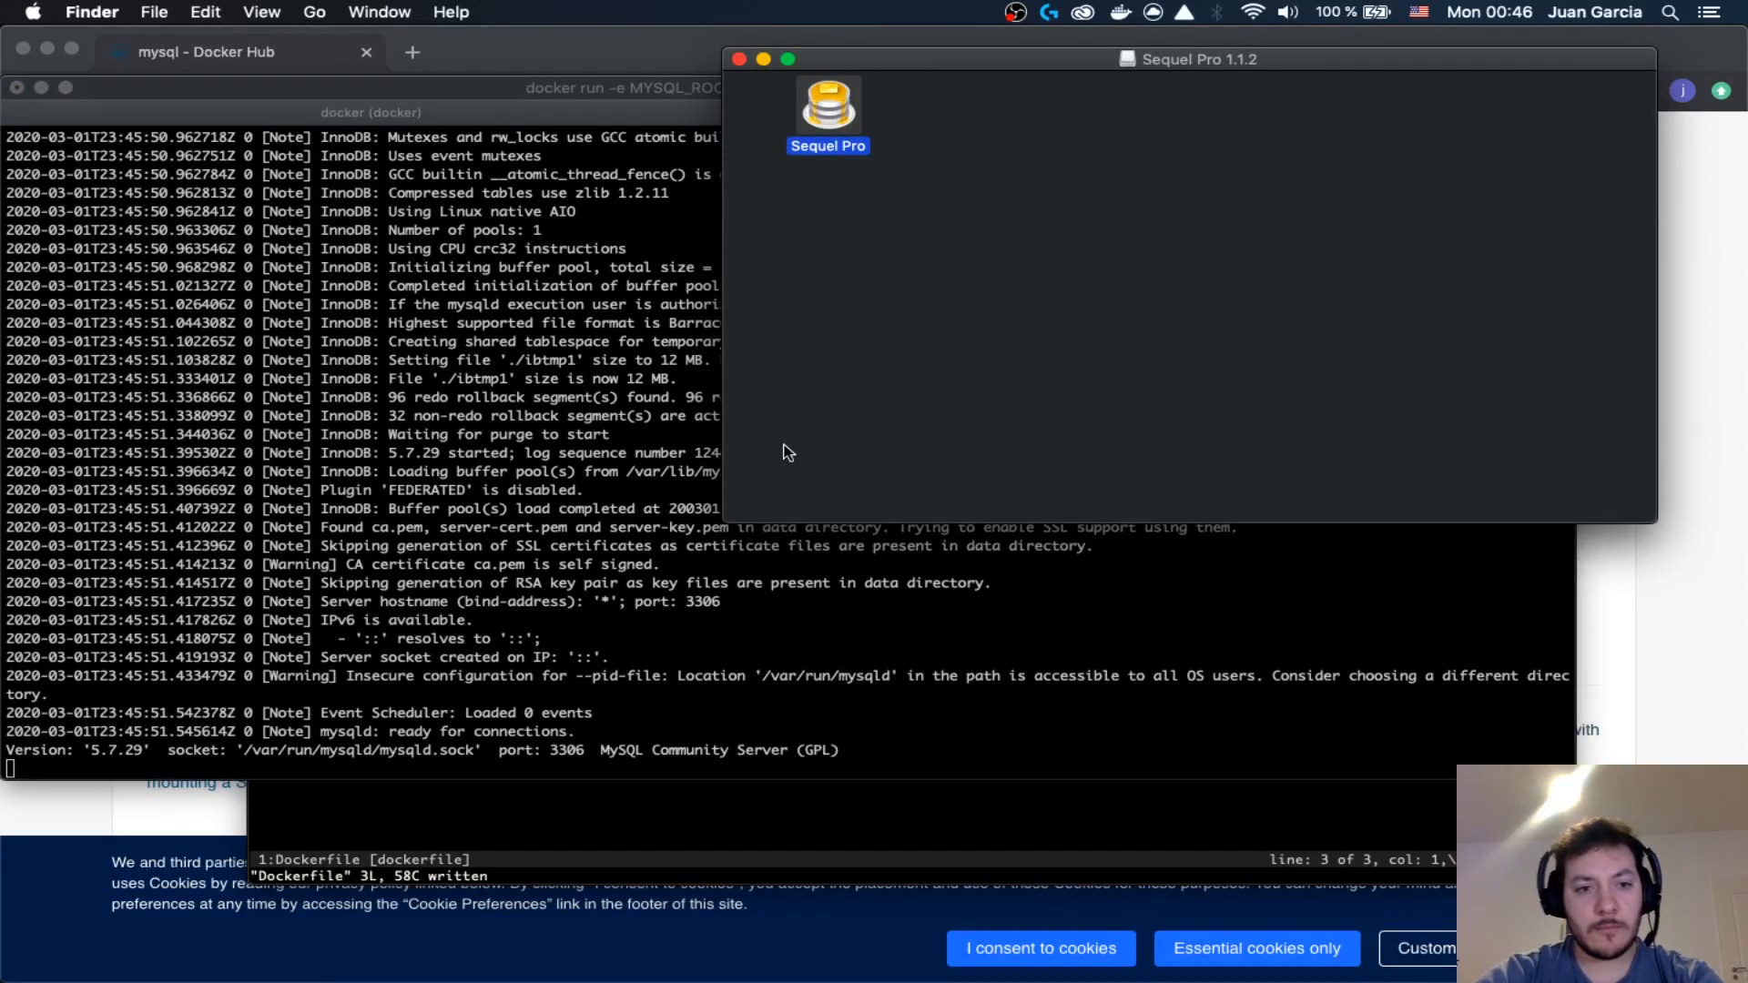
click(828, 111)
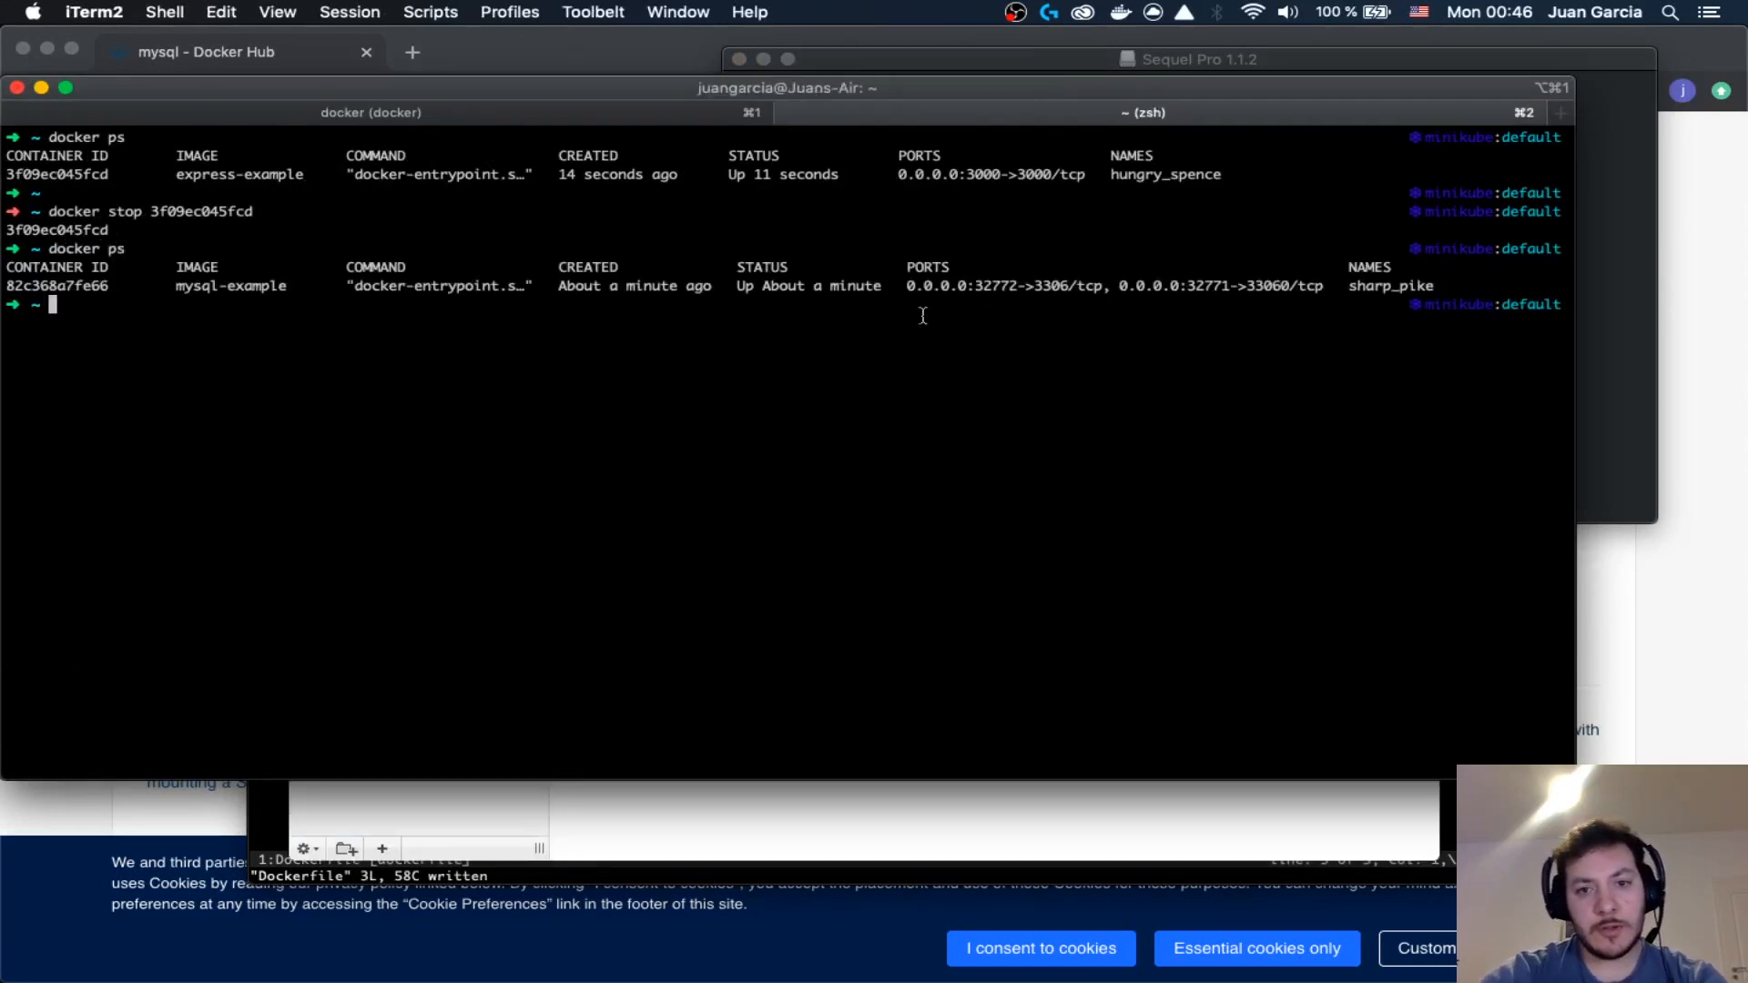
- Copy host port 32772 mapped to 3306 from the docker ps PORTS column
double_click(999, 285)
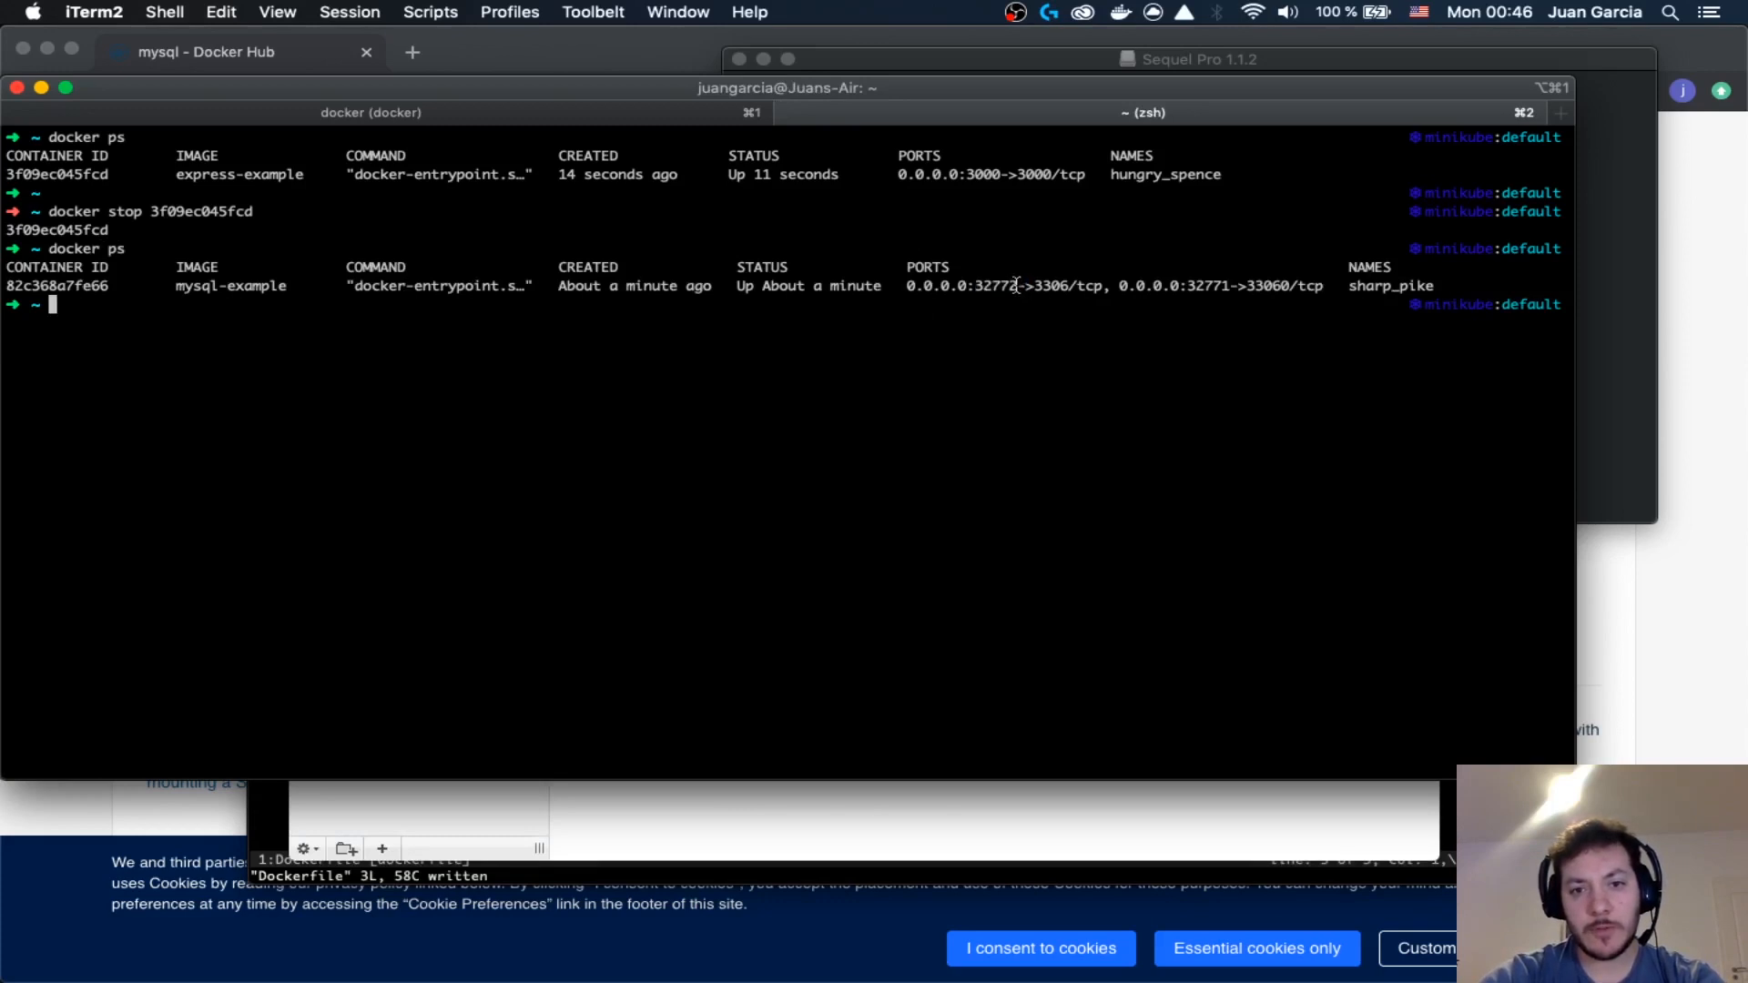
double_click(992, 286)
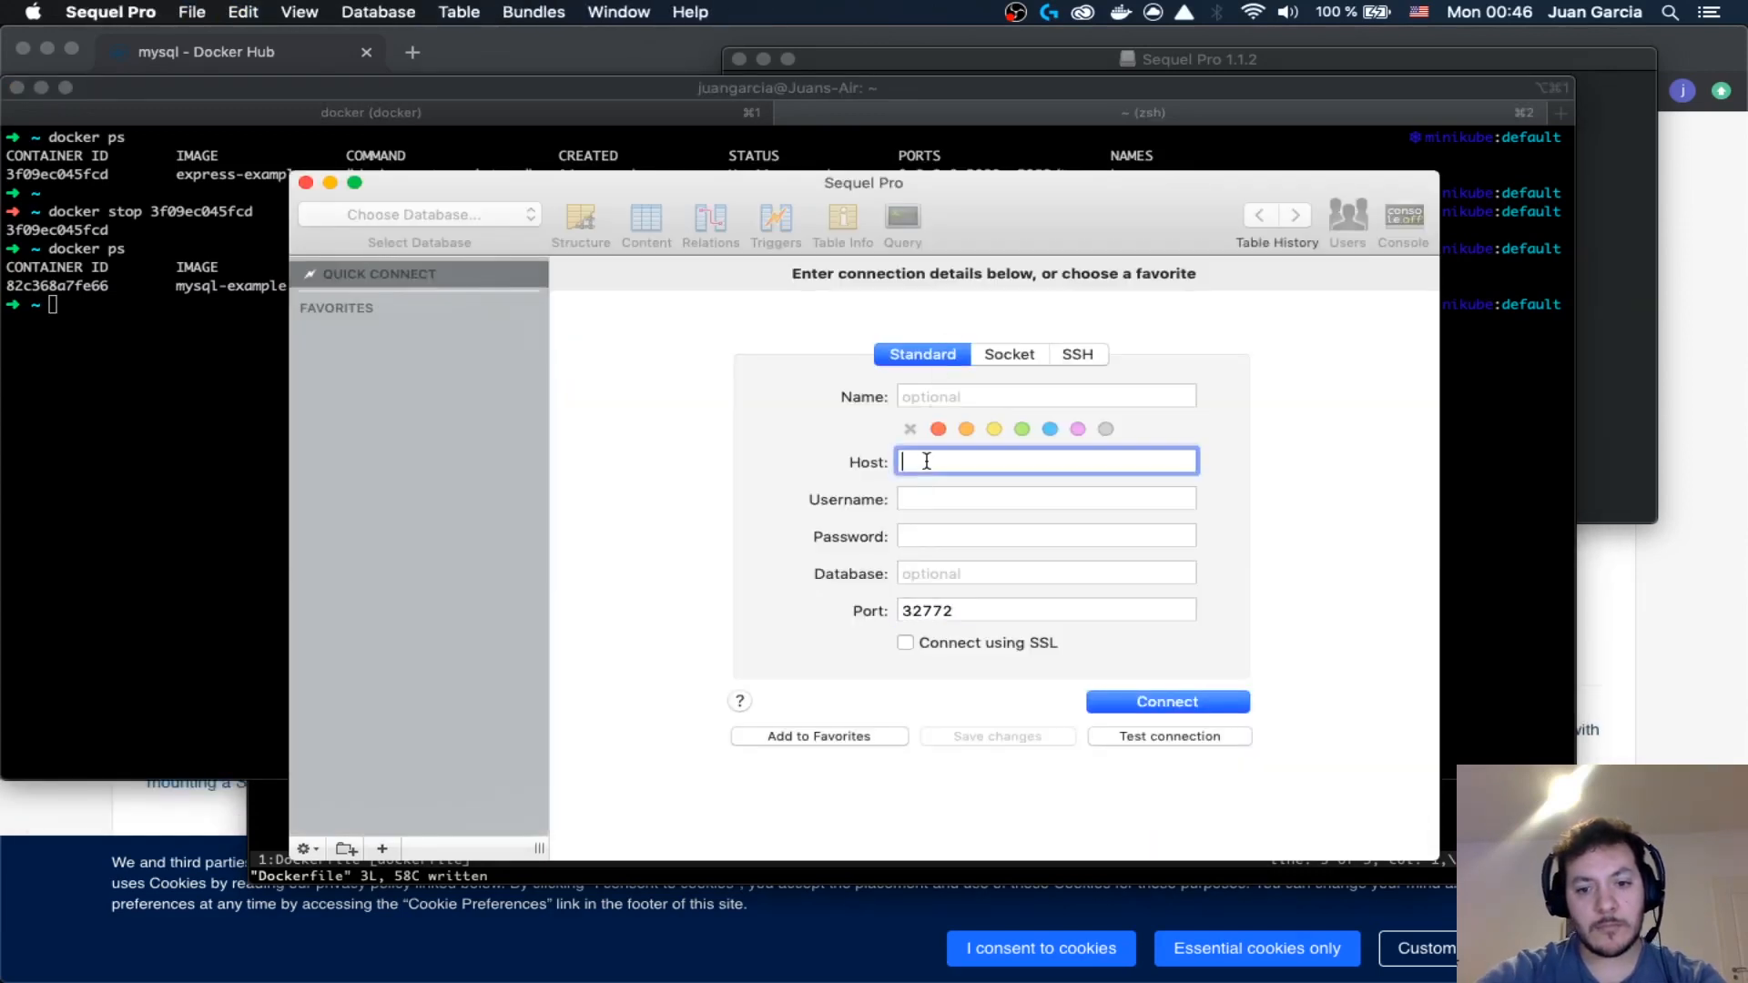
- Fill connection localsample, host 0.0.0.0, root on port 32772, test it and dismiss the Access denied alert
text(0.0)
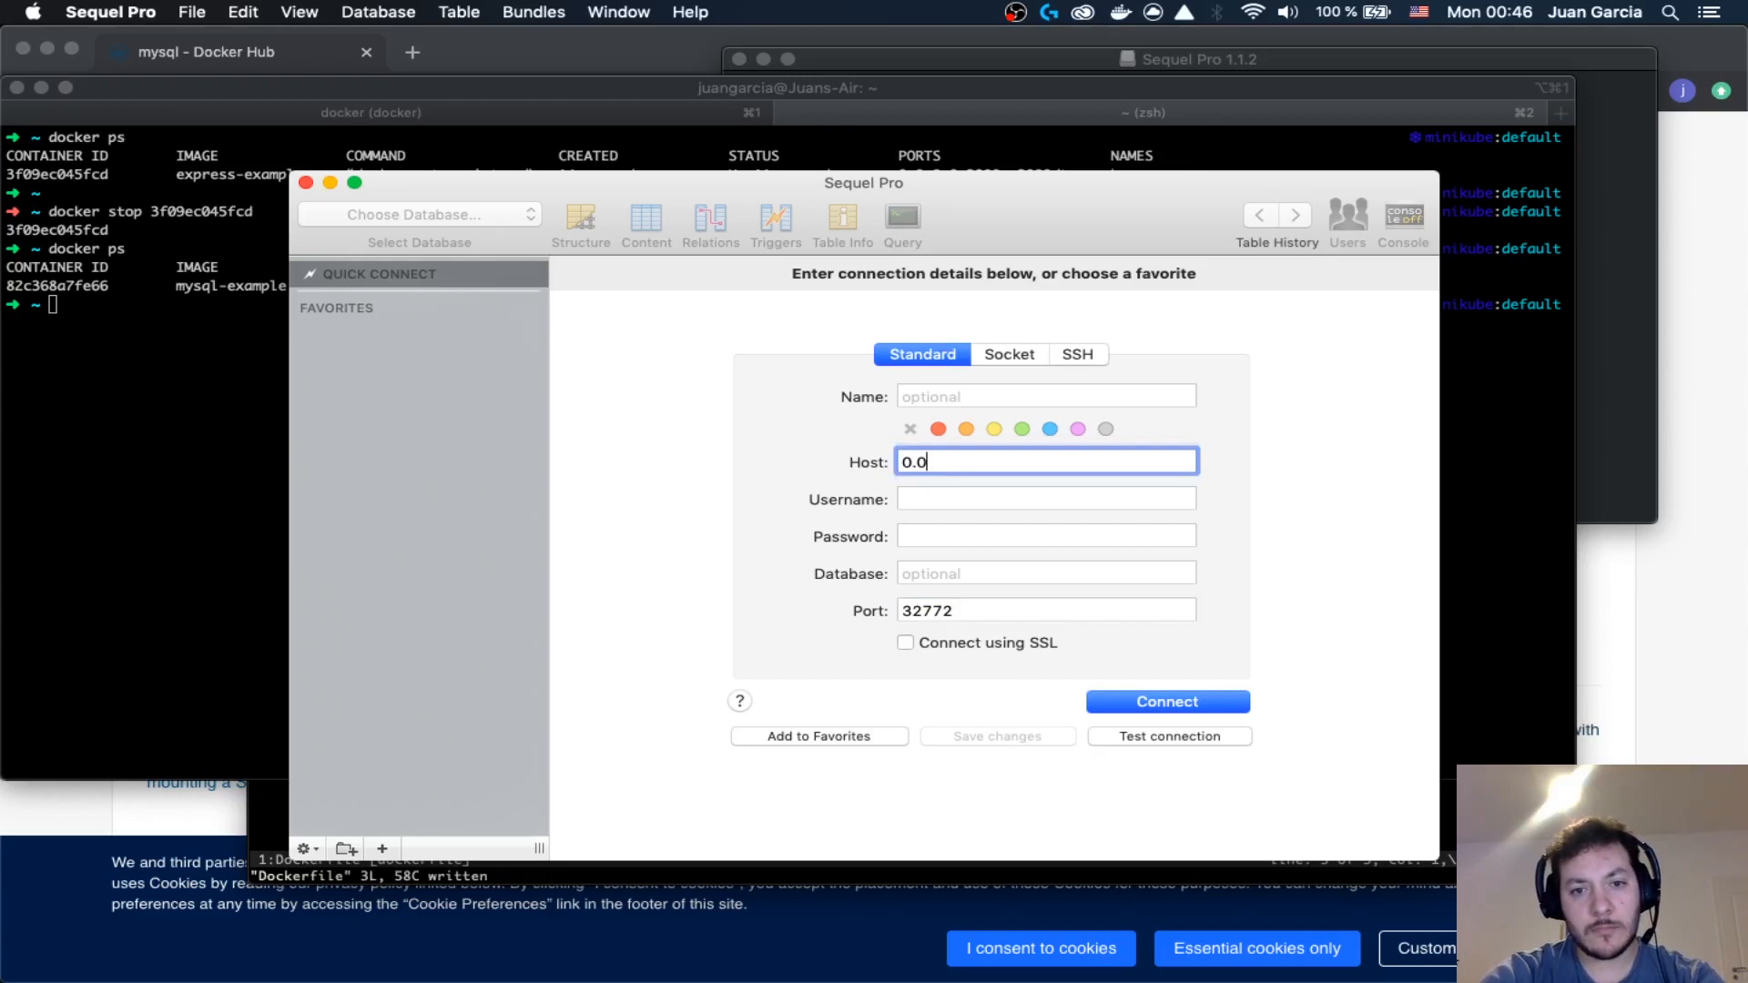
text(.0.0)
click(1045, 397)
text(local)
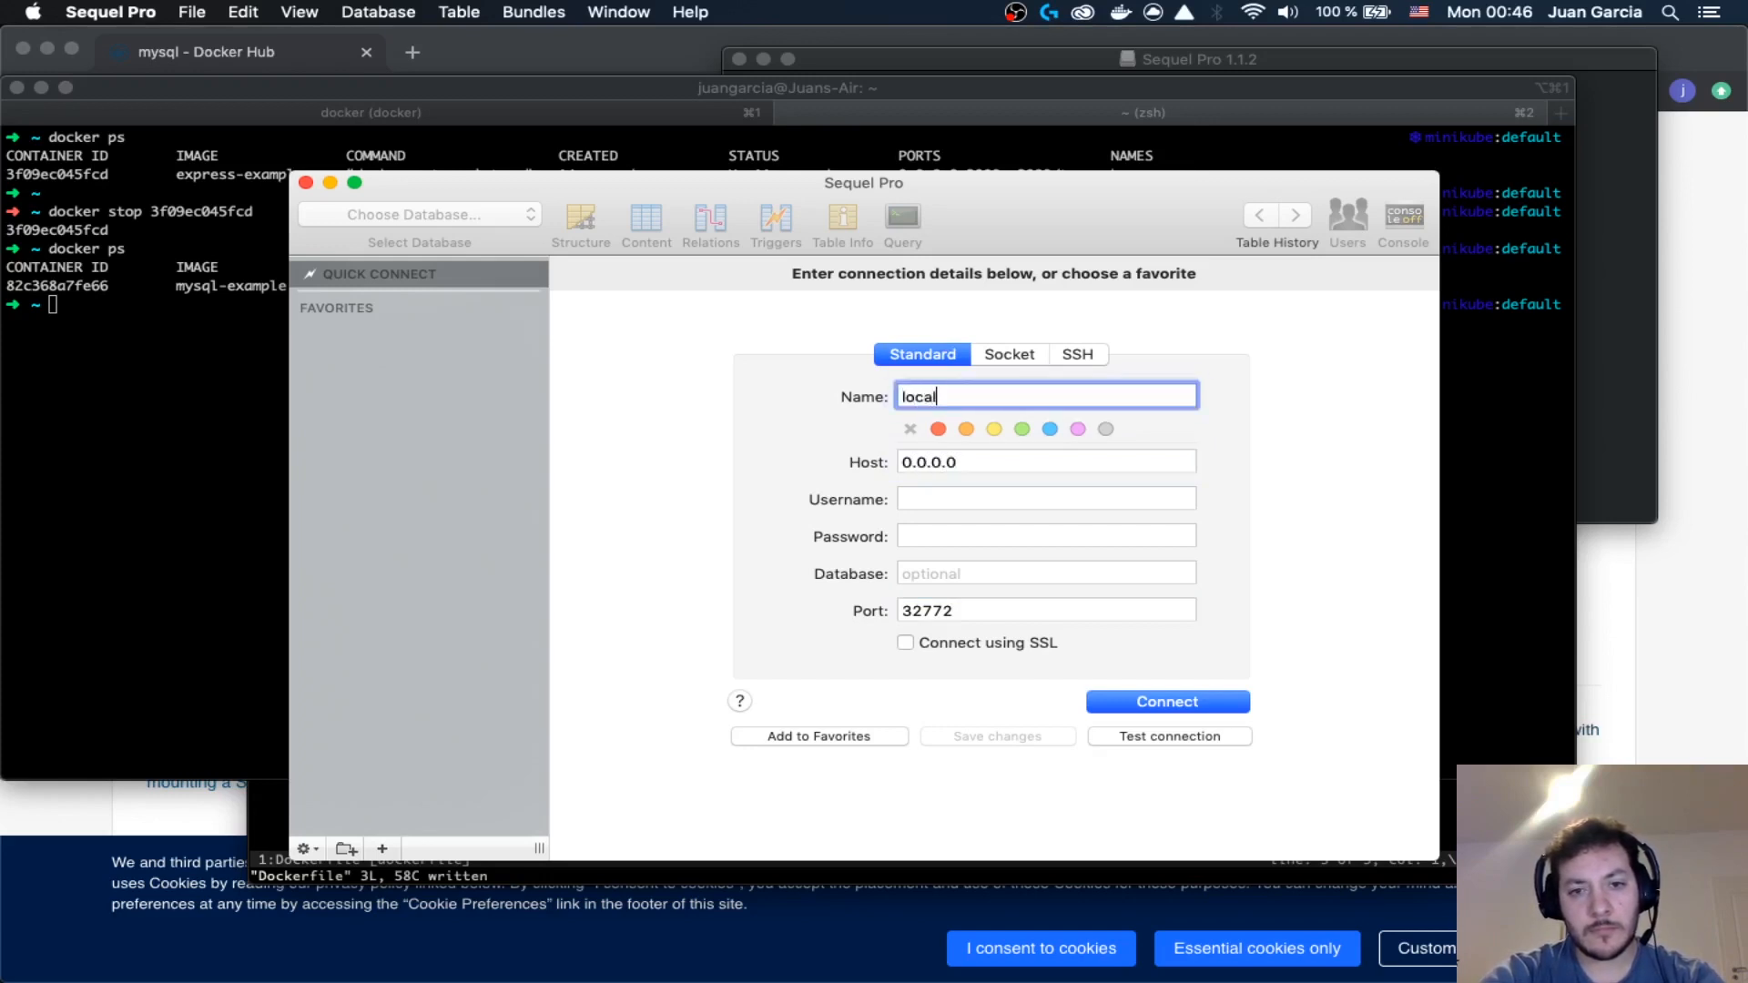
text(sample)
click(1045, 499)
text(root)
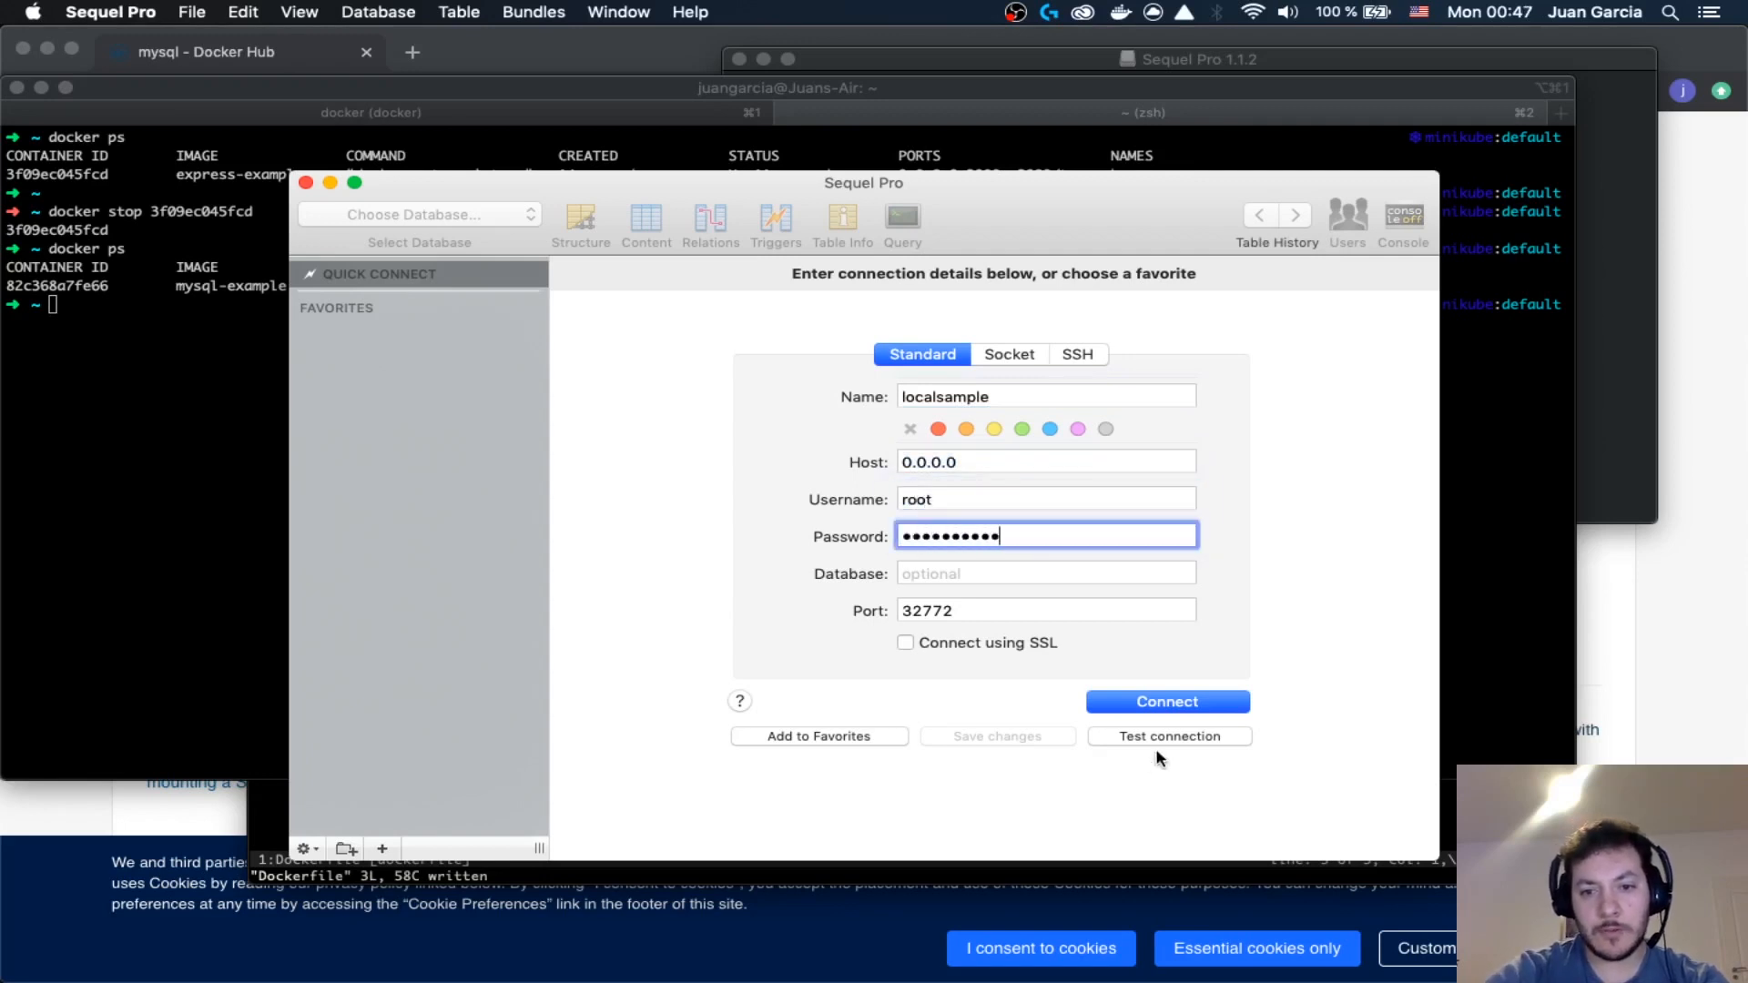
click(1169, 735)
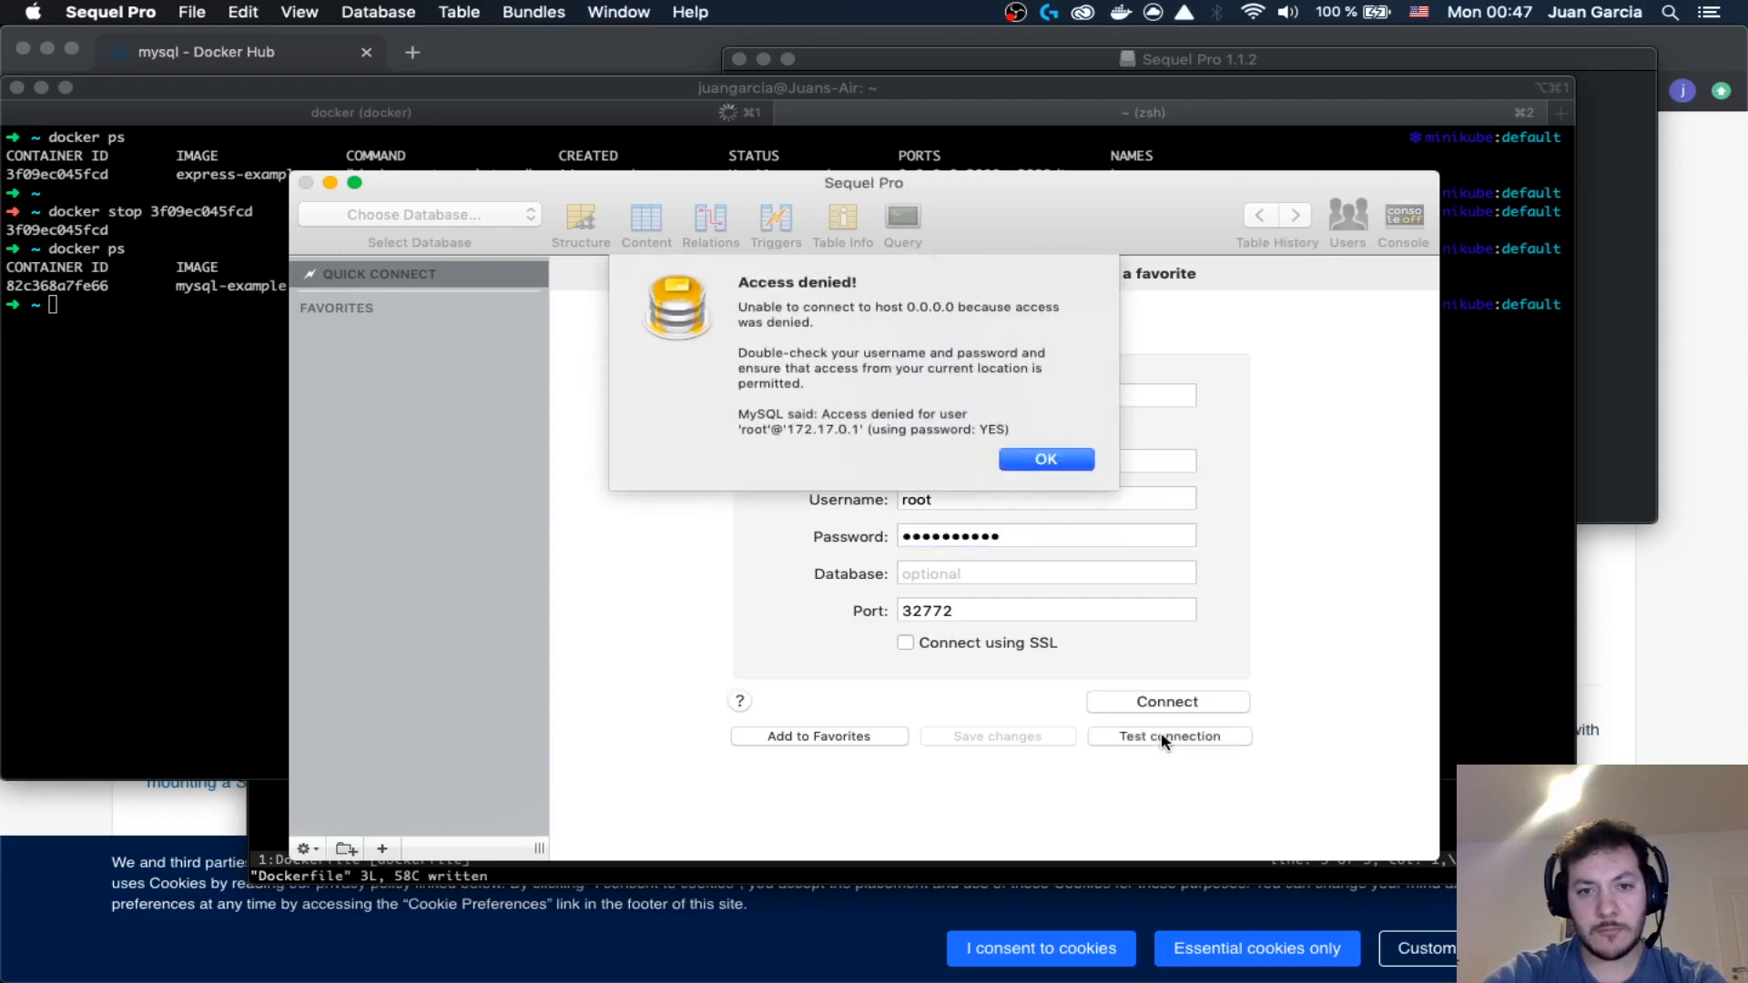
click(1045, 459)
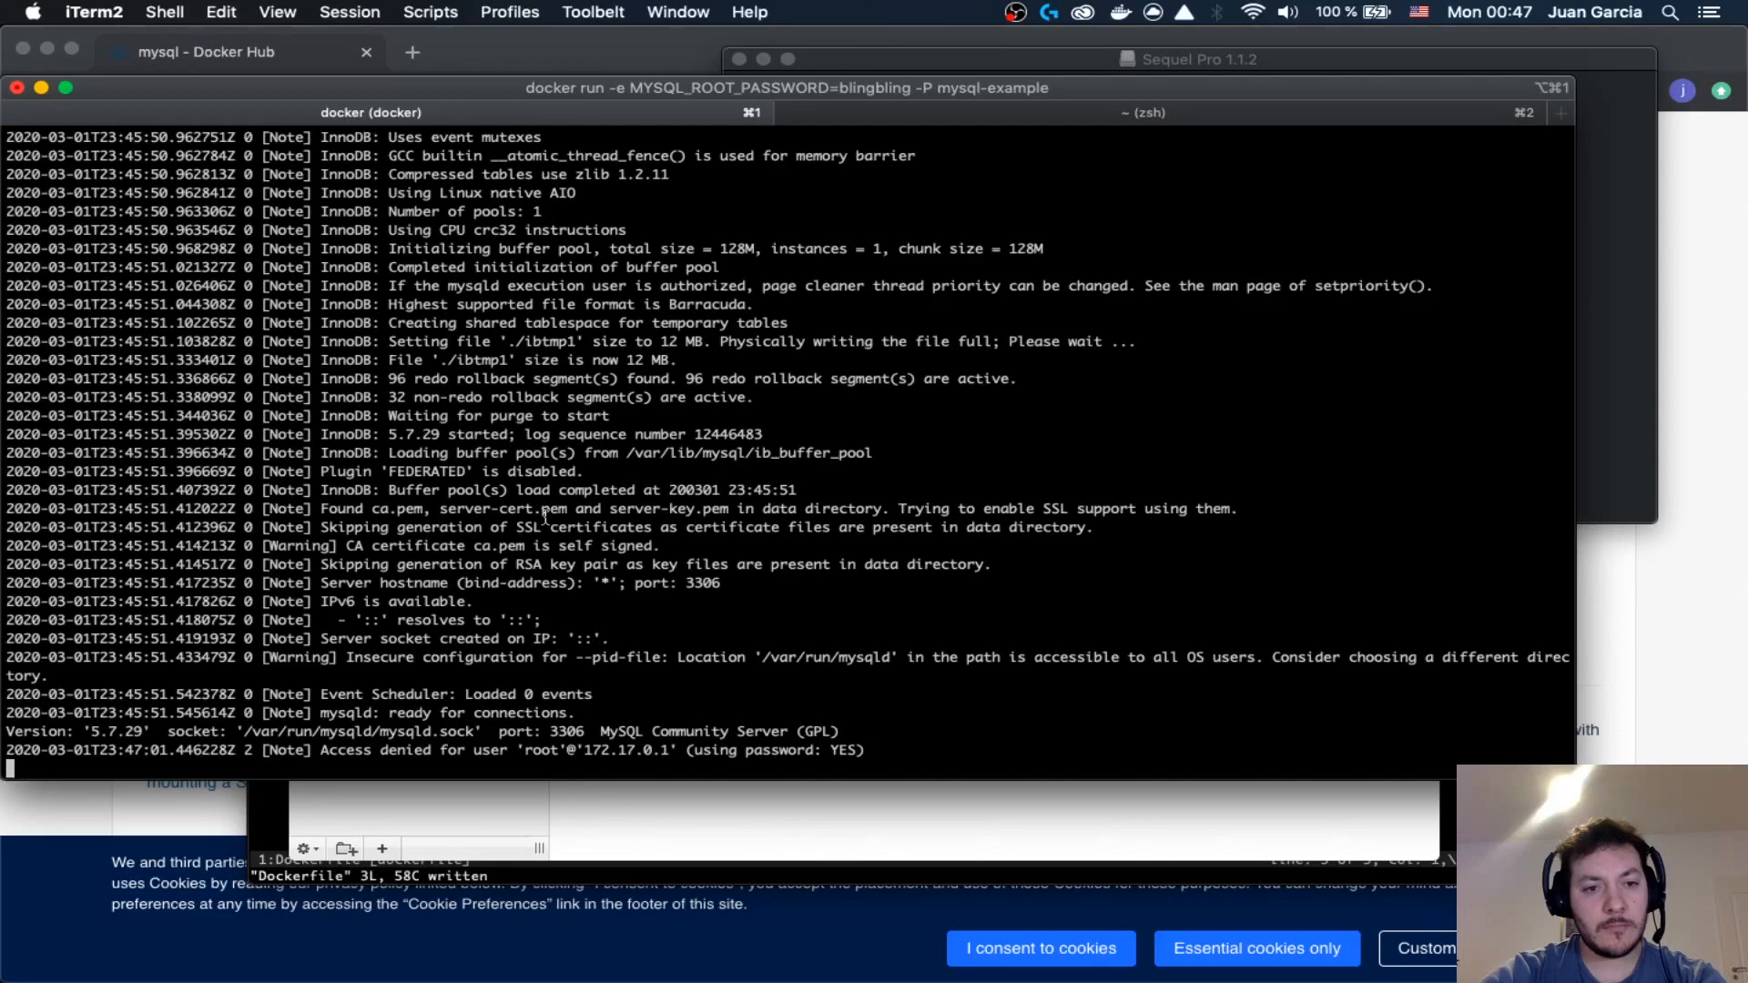
- Select the client IP 172.17.0.1 in the MySQL access-denied log line
double_click(619, 748)
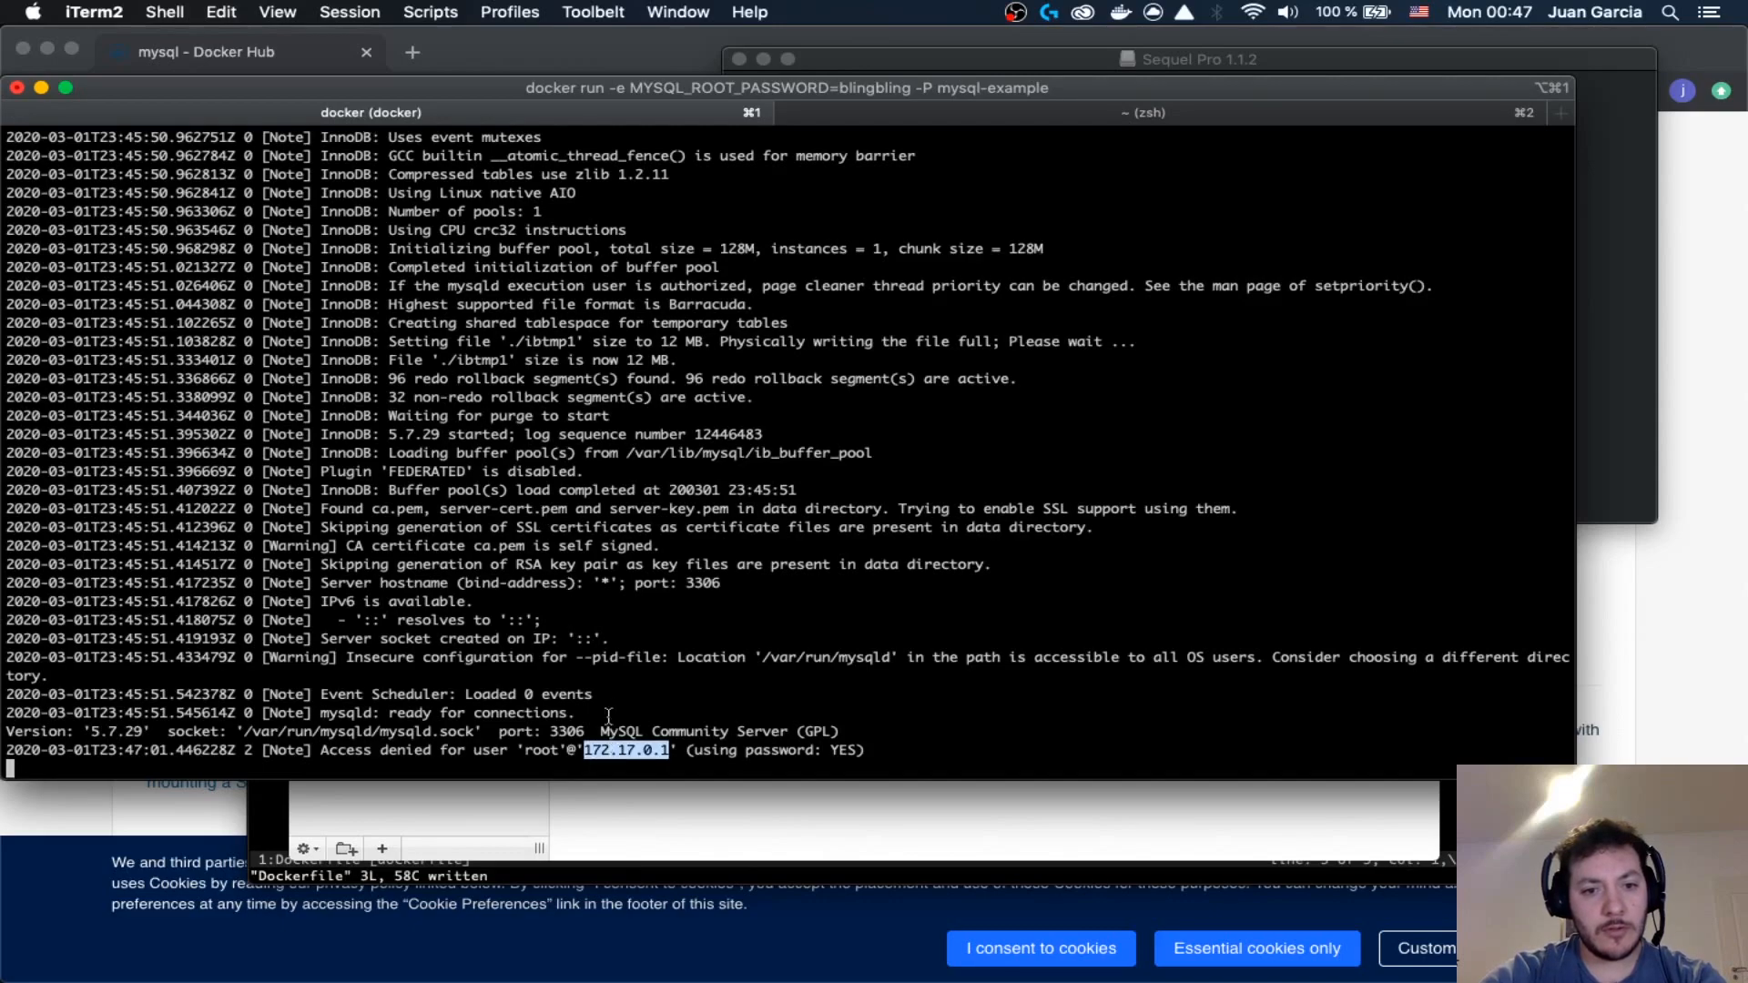
scroll(up, 3)
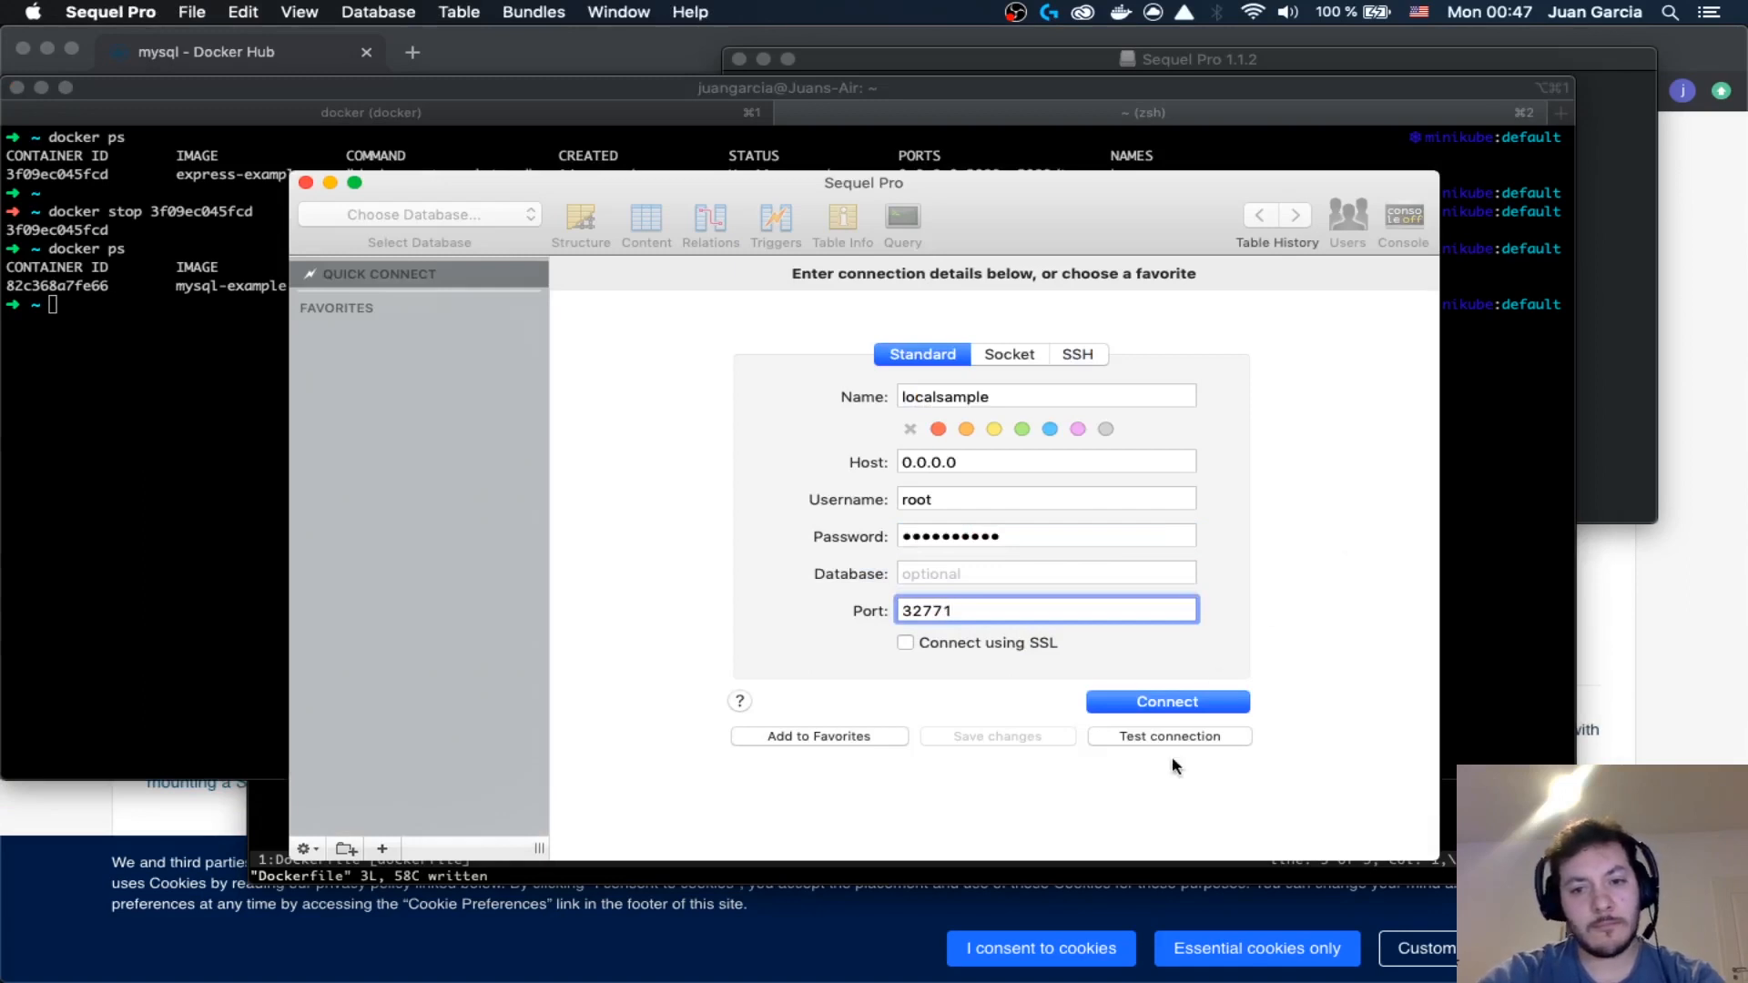
- Test localsample on port 32771 (fails), retest on 32772, then connect to the server
click(1165, 701)
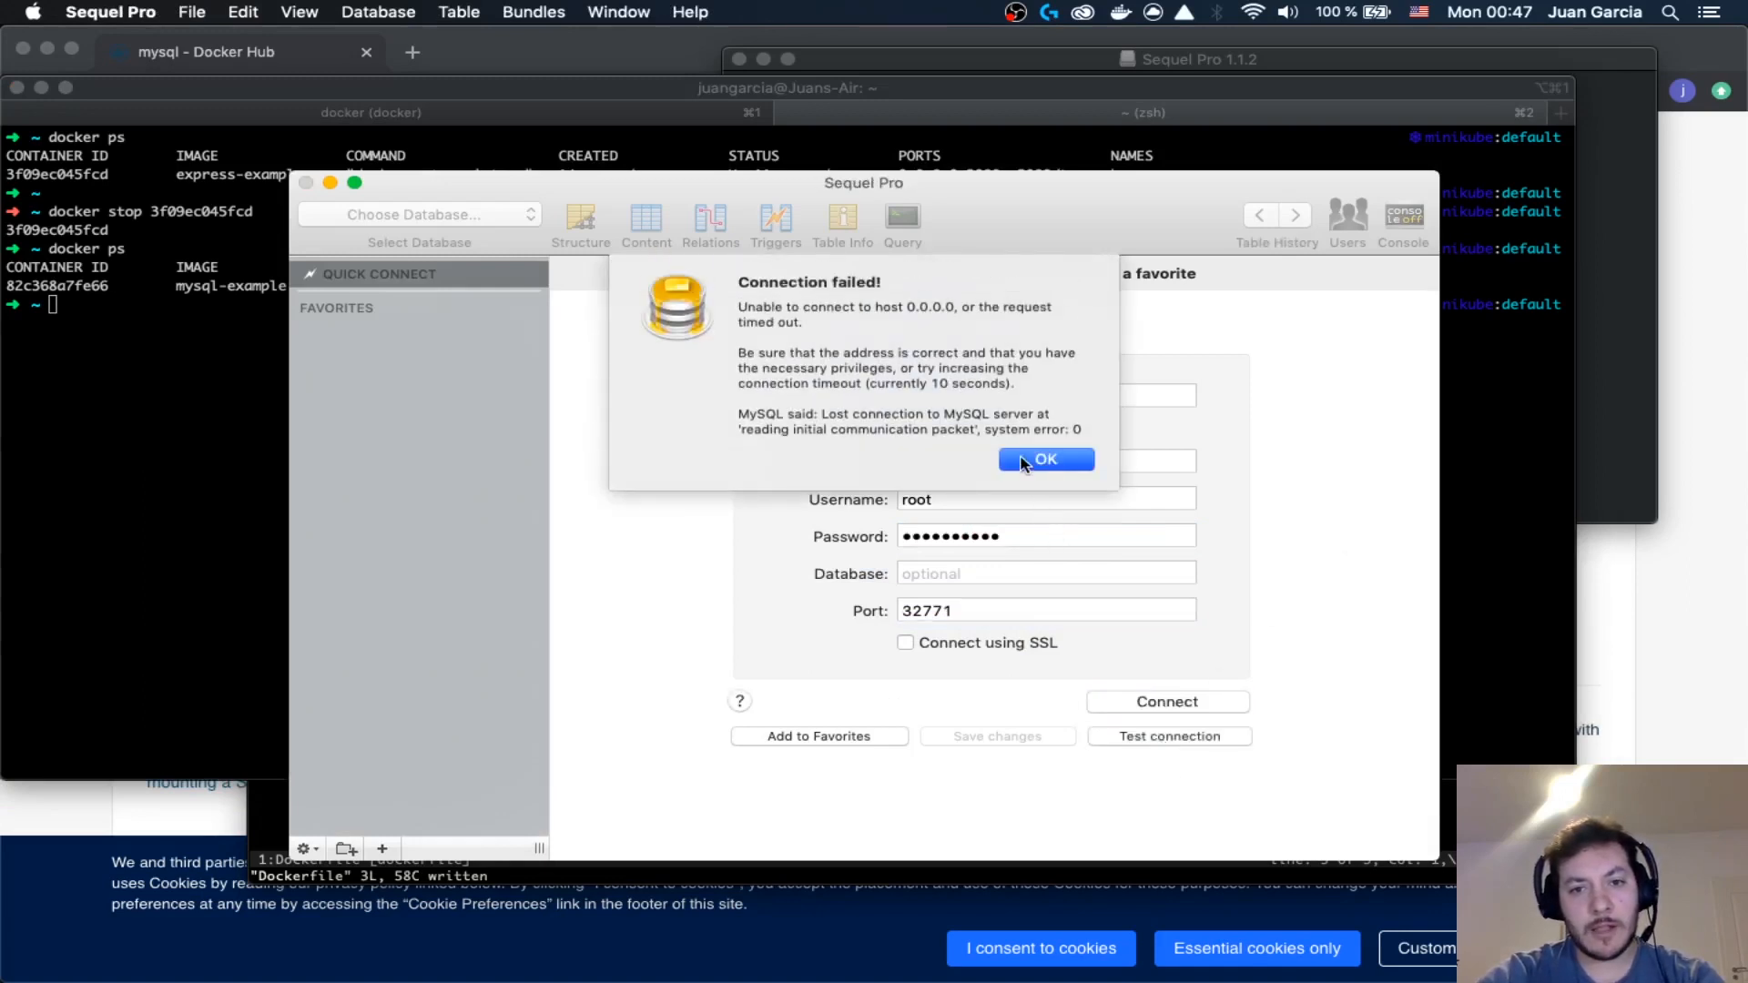
click(1045, 458)
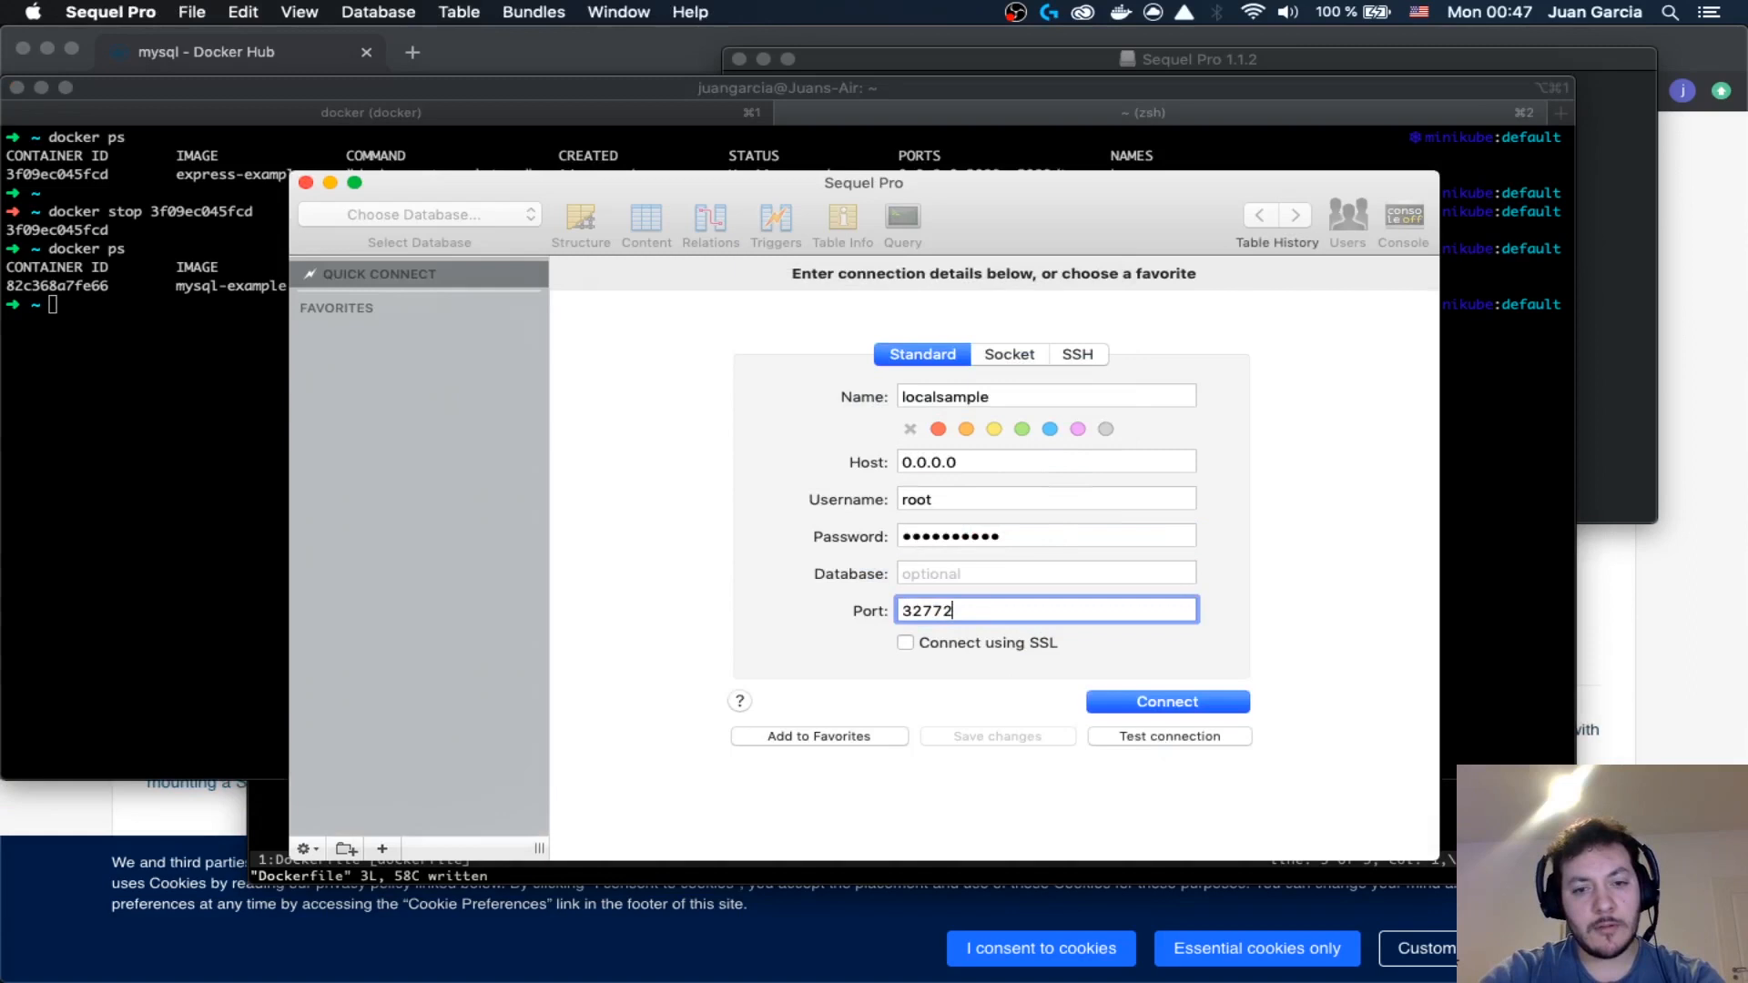
click(1169, 736)
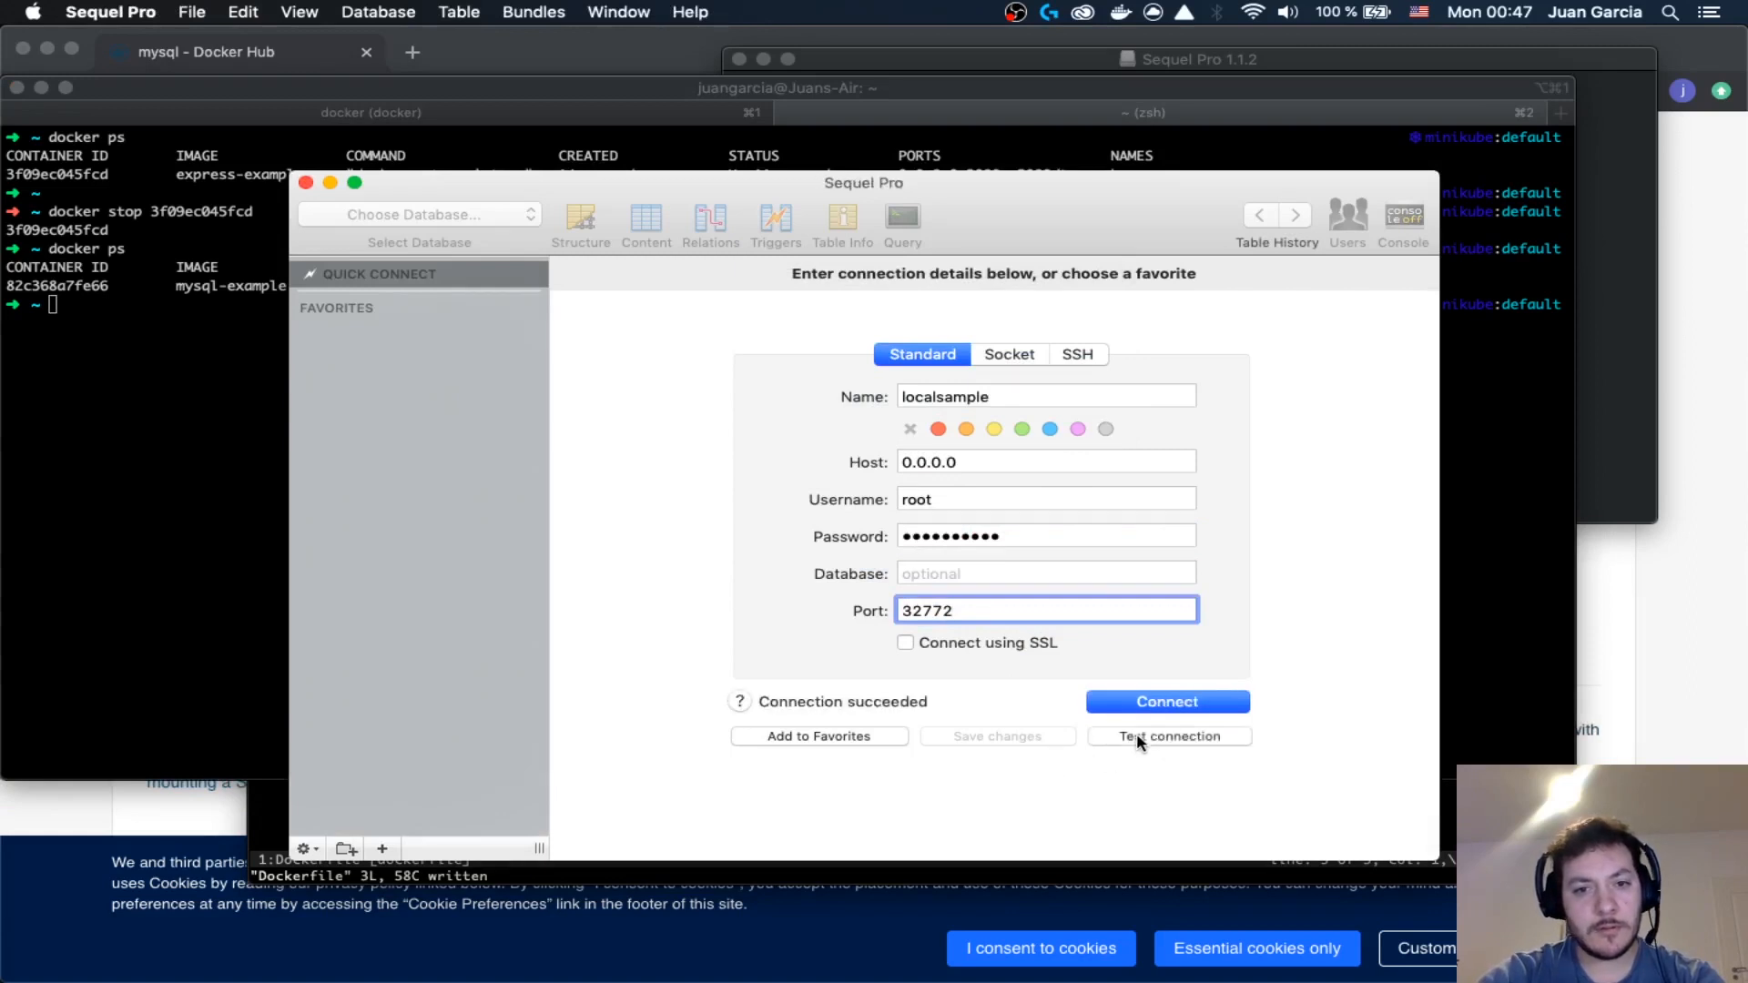
mouse_move(976, 548)
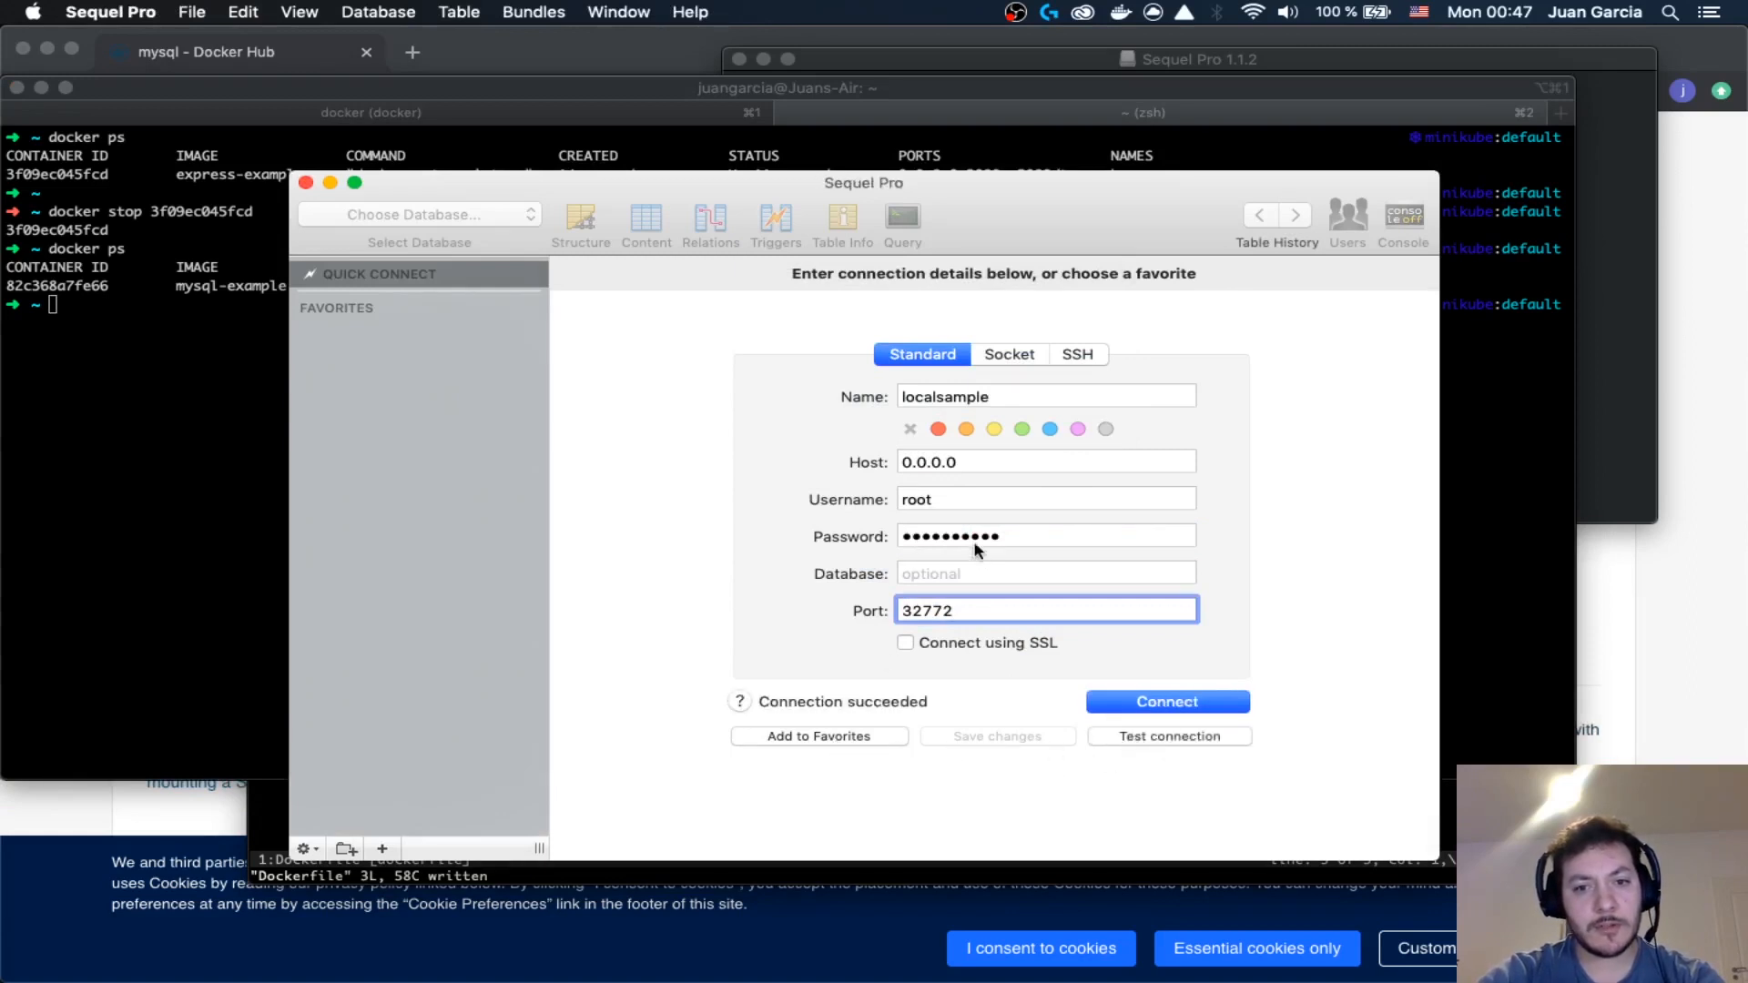
click(1165, 701)
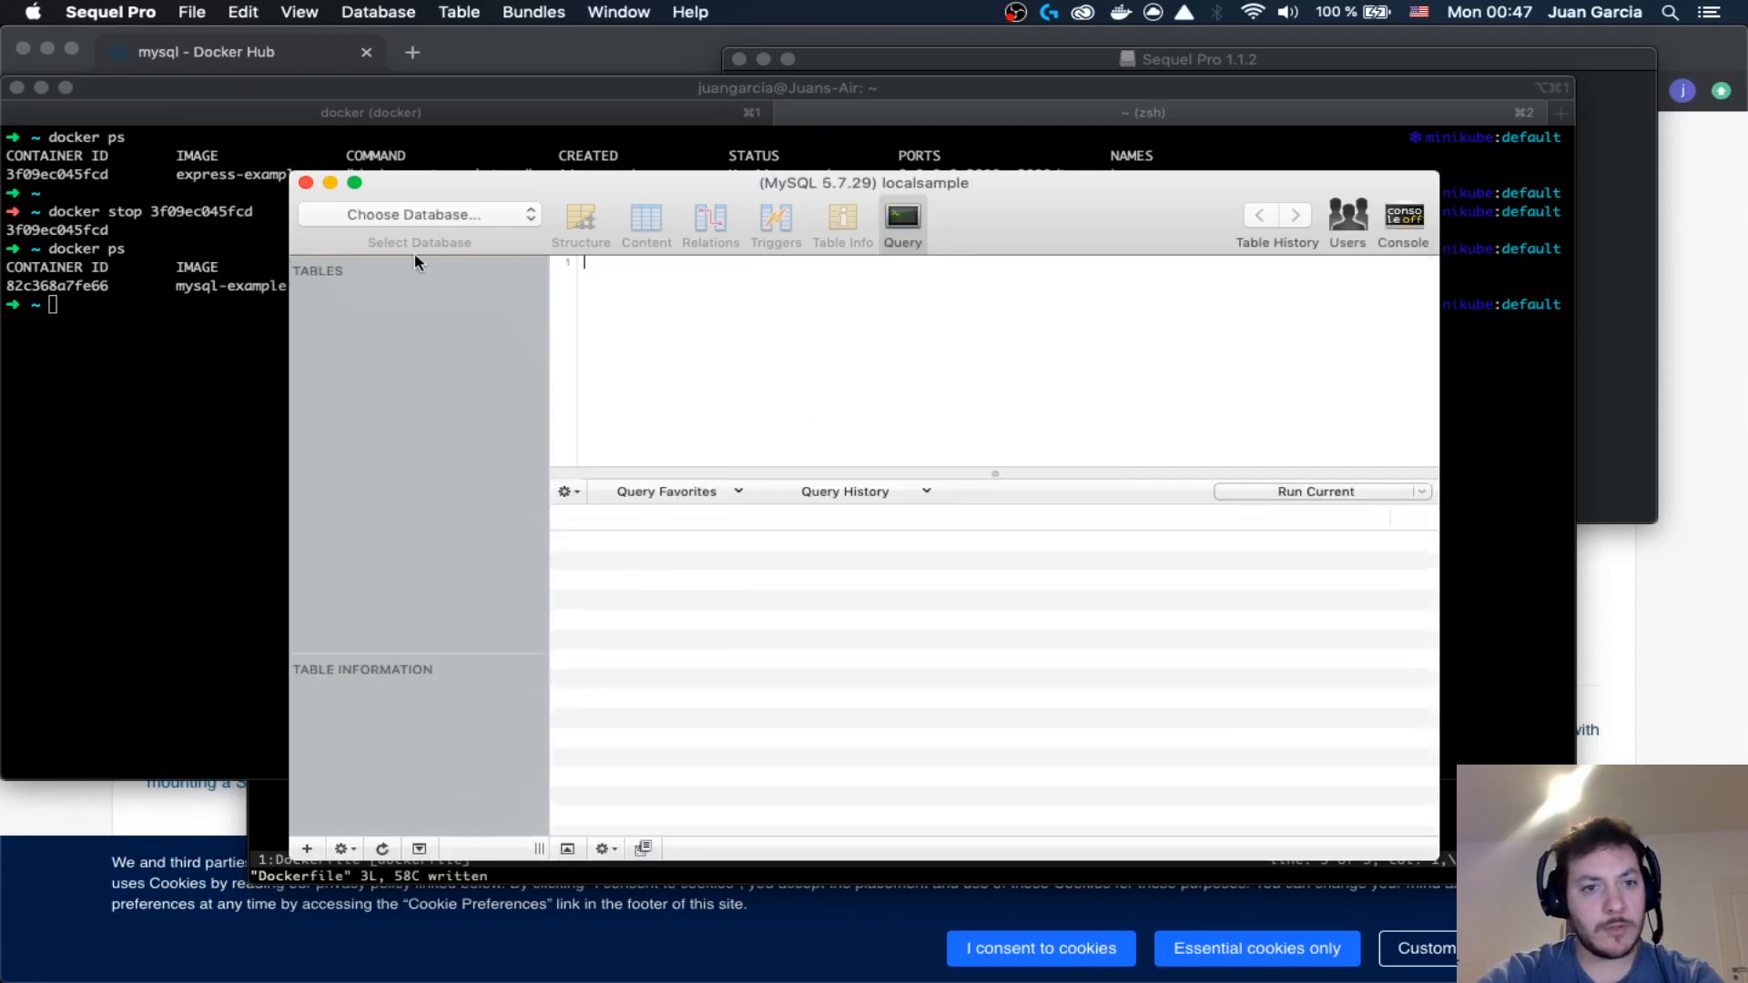
- Choose the example database and show the users table structure with its id and name columns
click(419, 215)
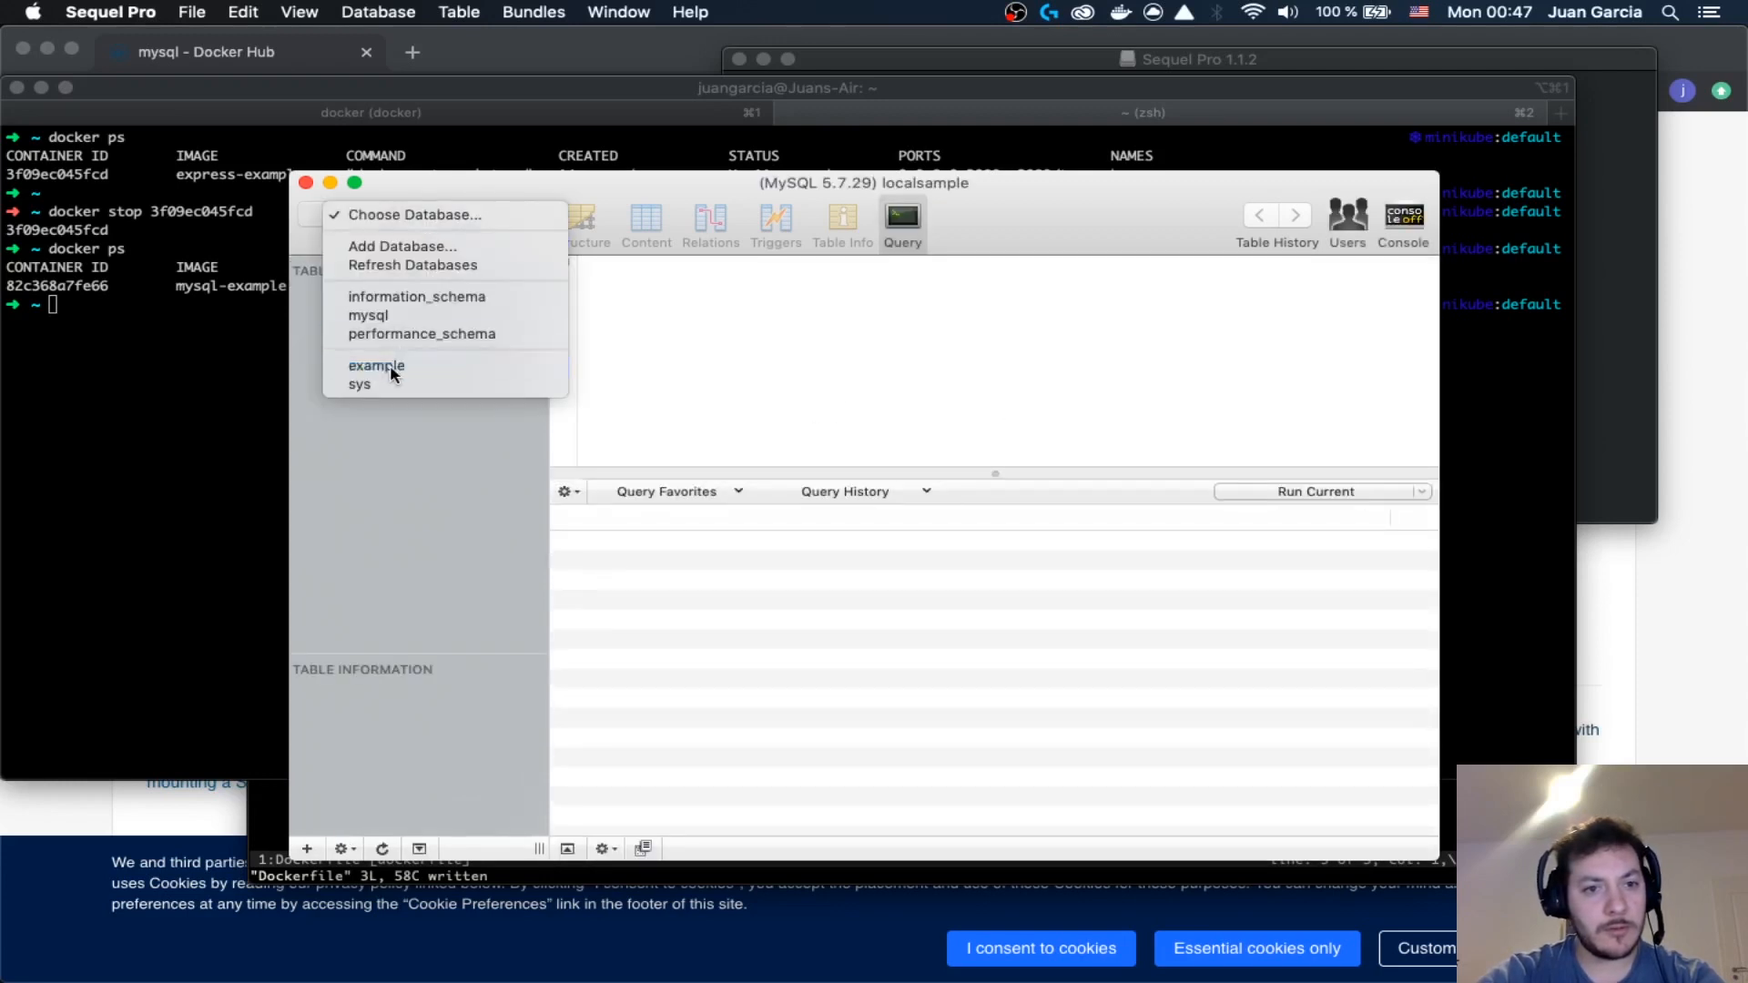
click(375, 366)
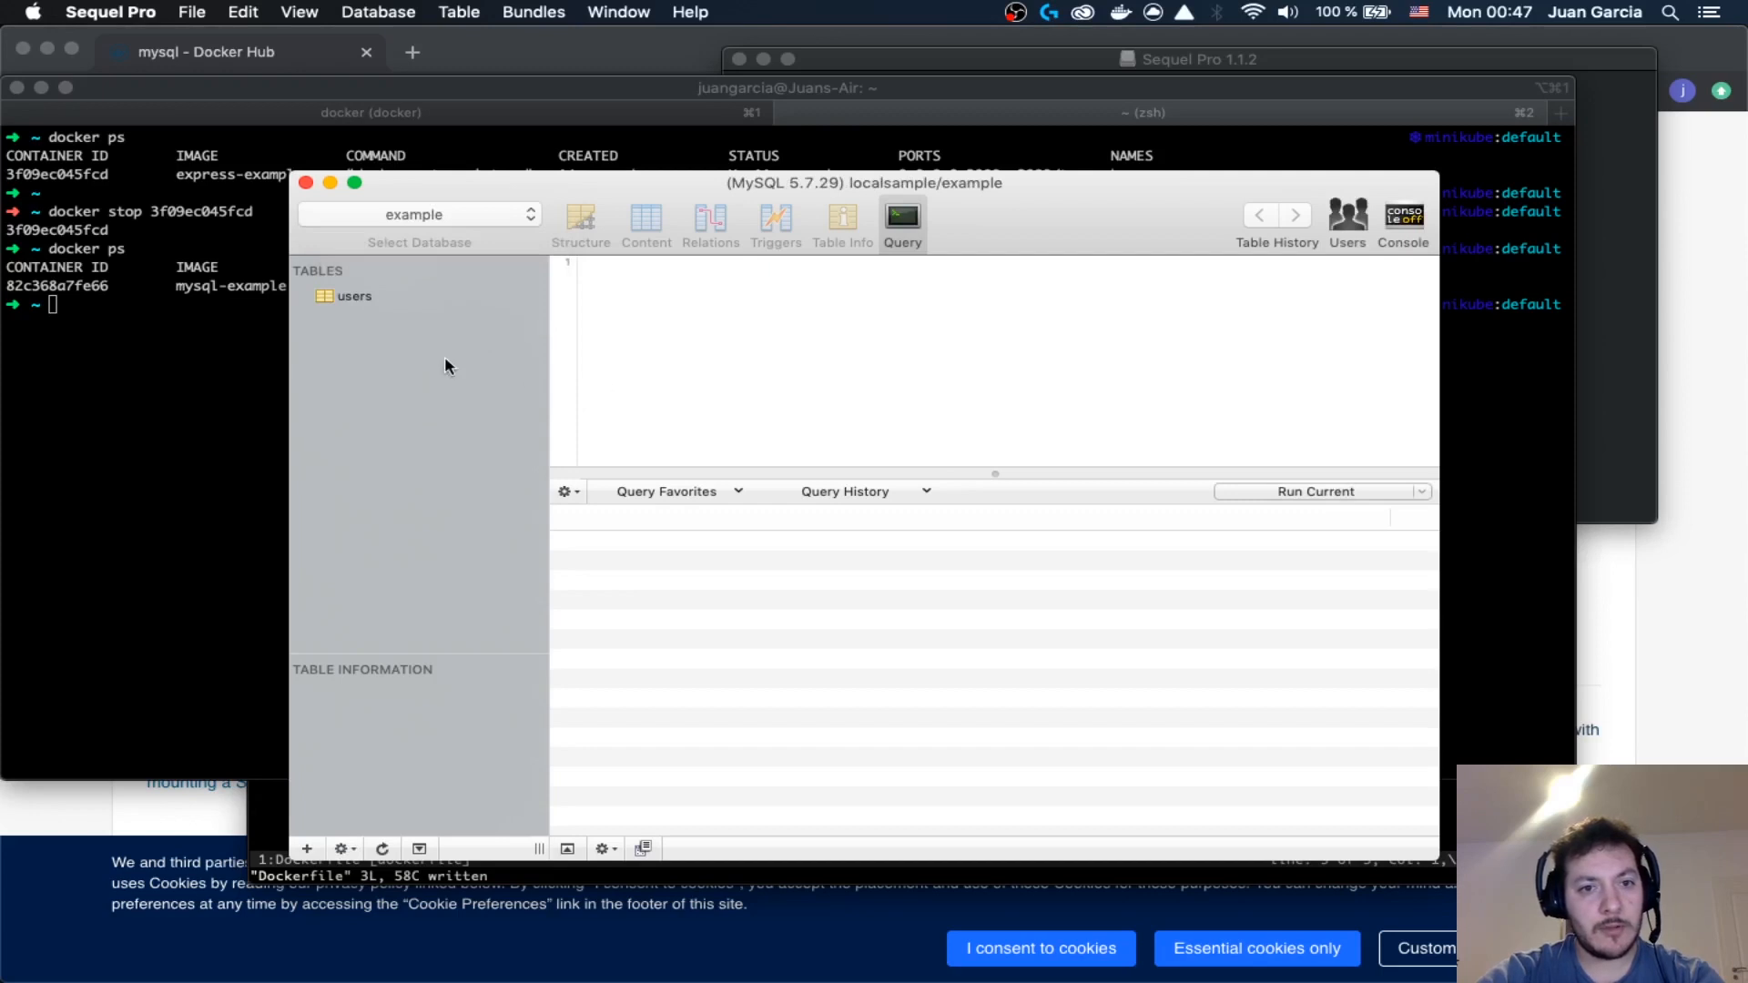
click(356, 295)
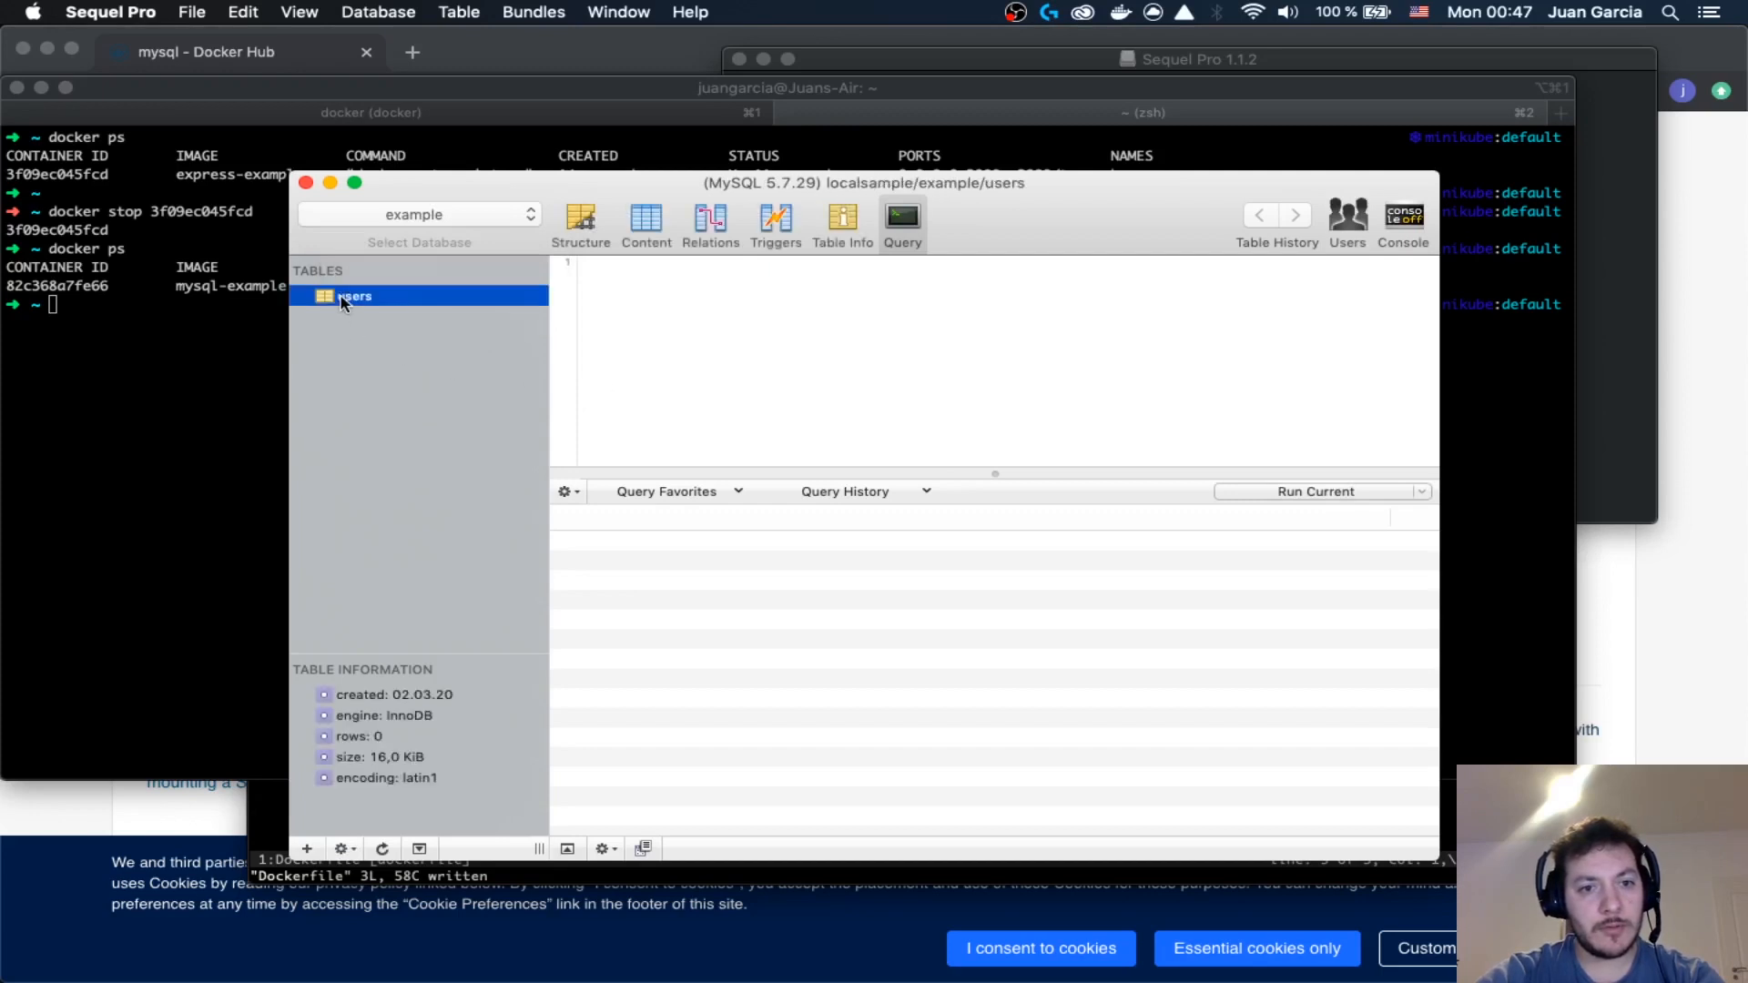
click(579, 218)
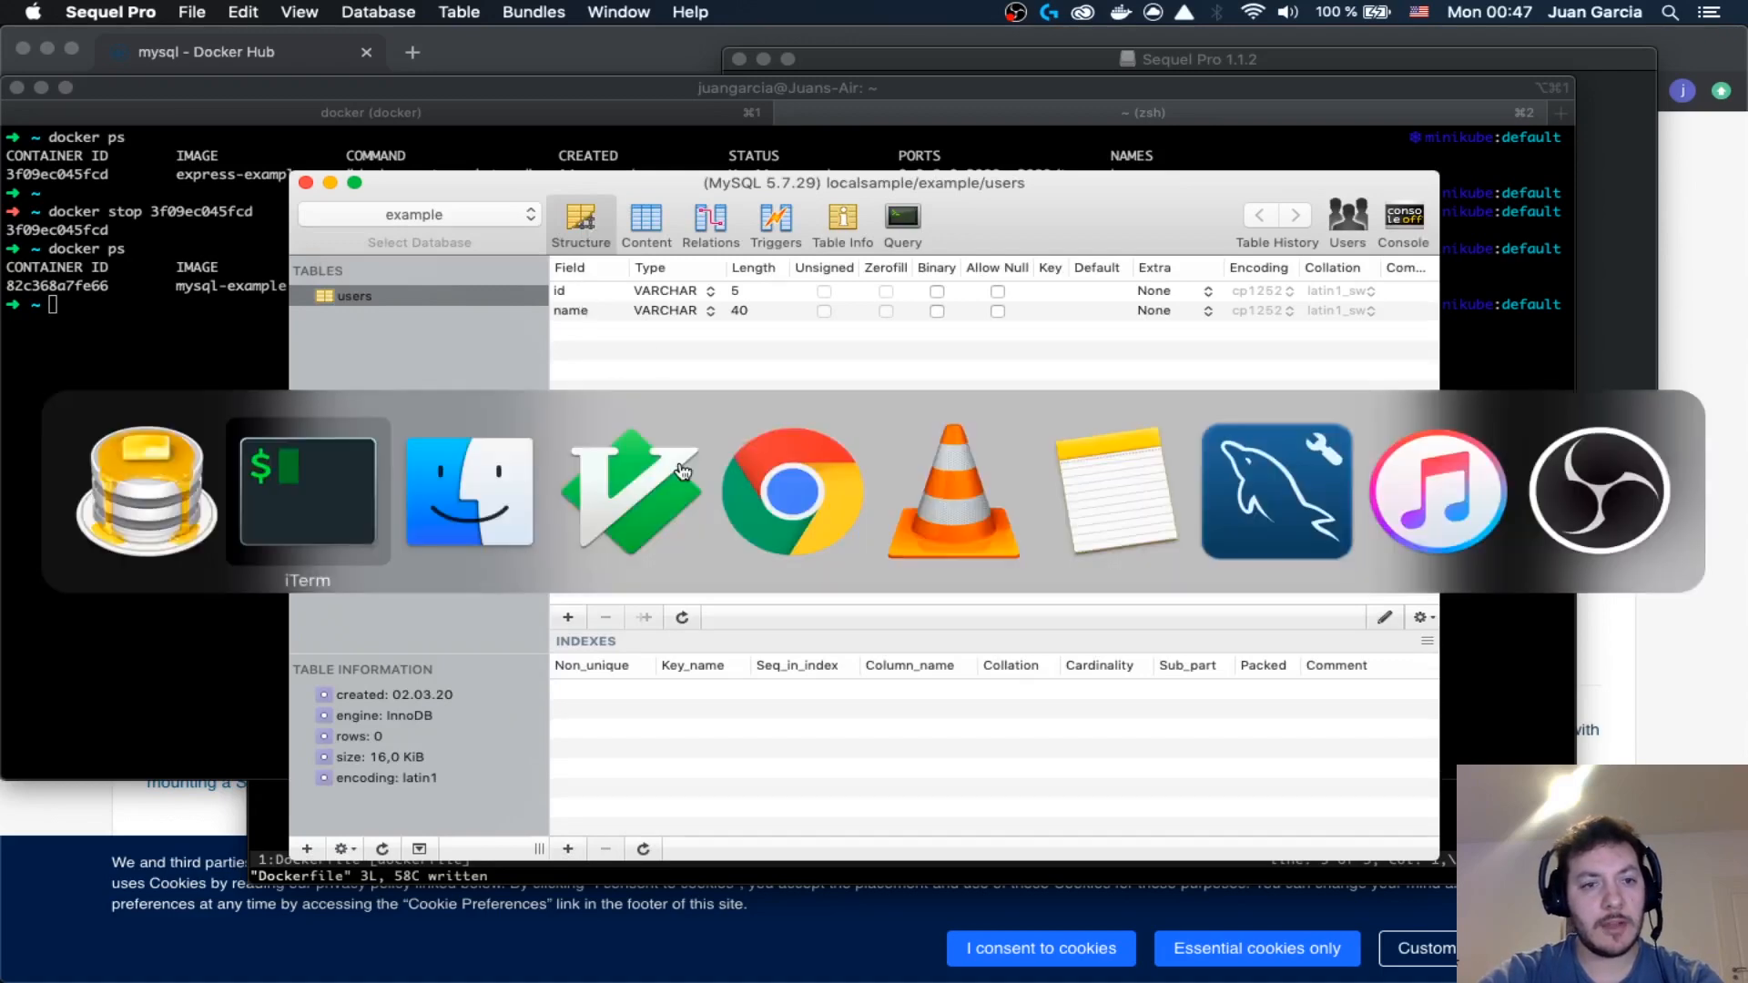
click(630, 490)
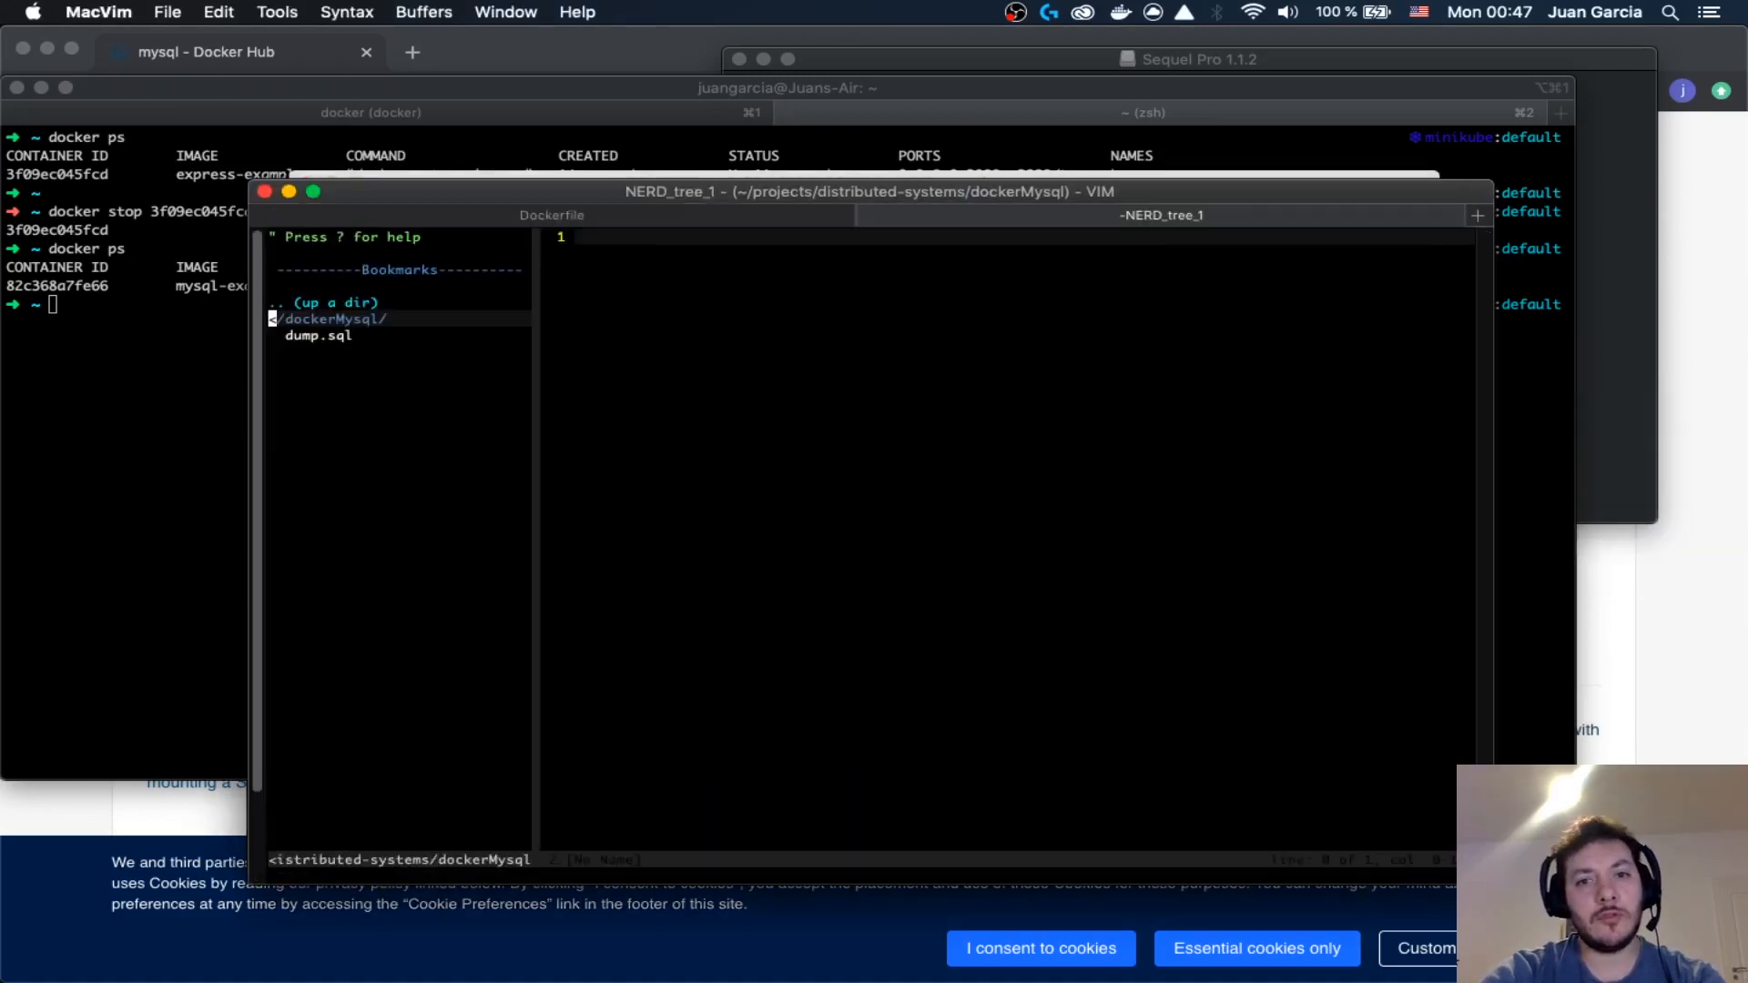
- Open dump.sql from the NERDTree pane in MacVim
click(317, 335)
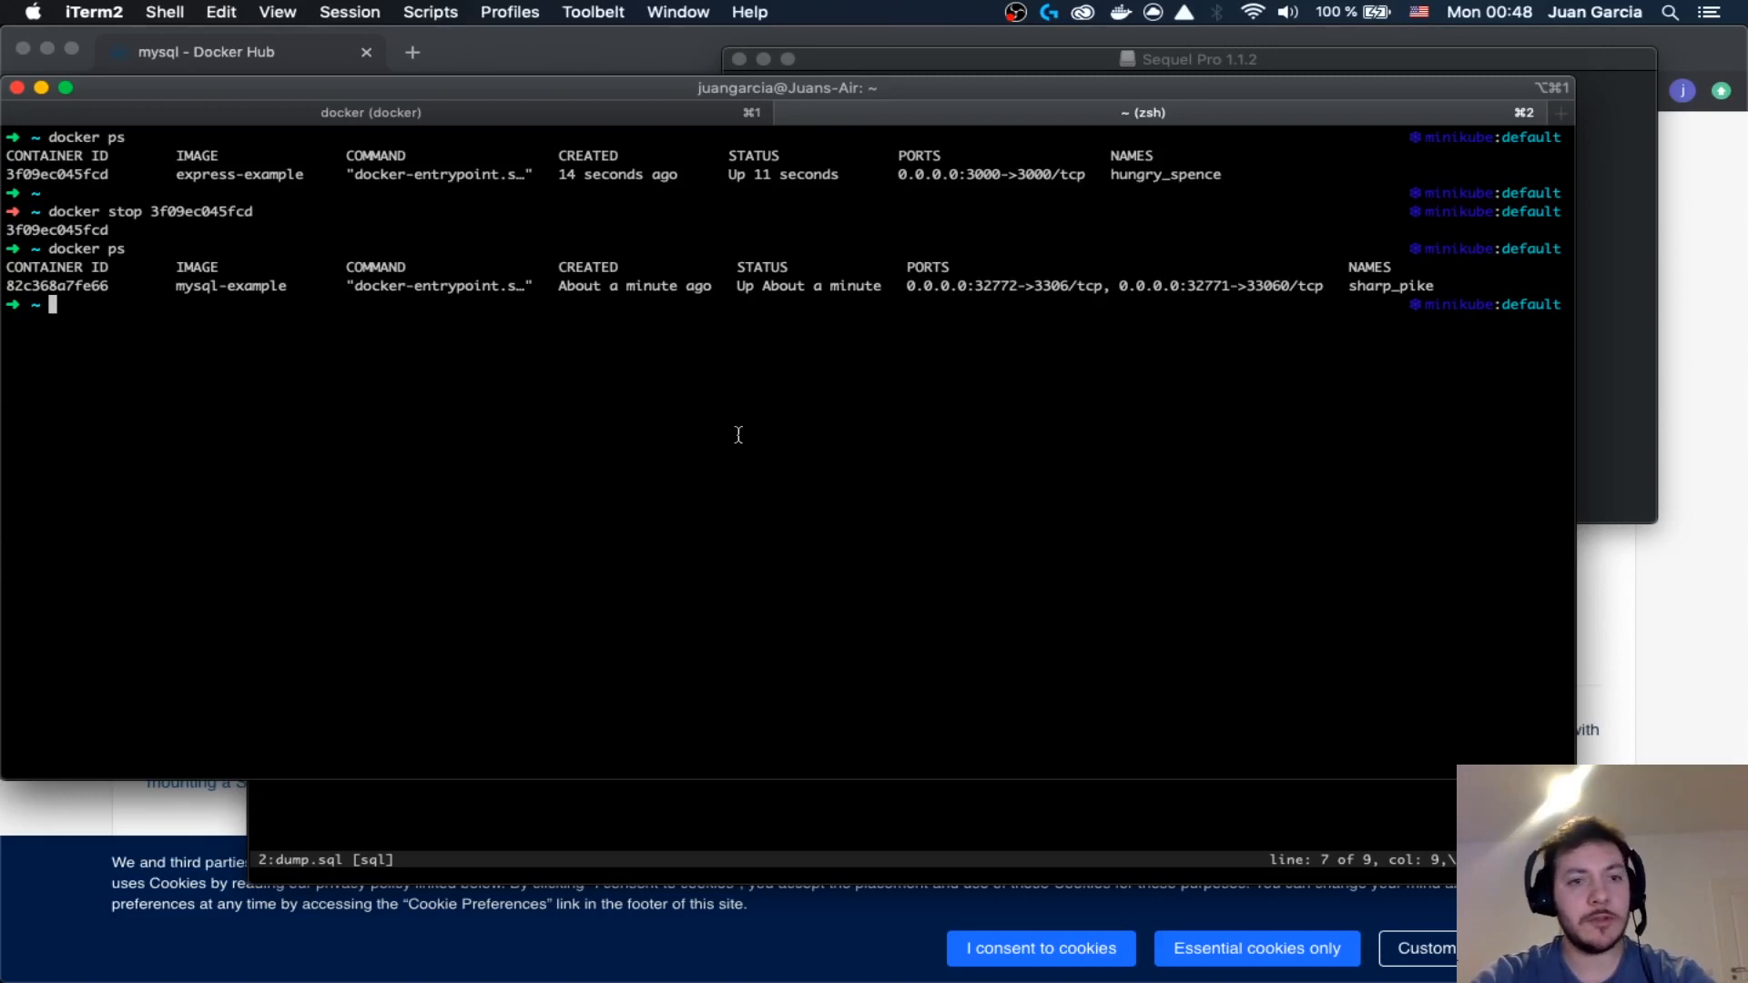
mouse_move(876, 408)
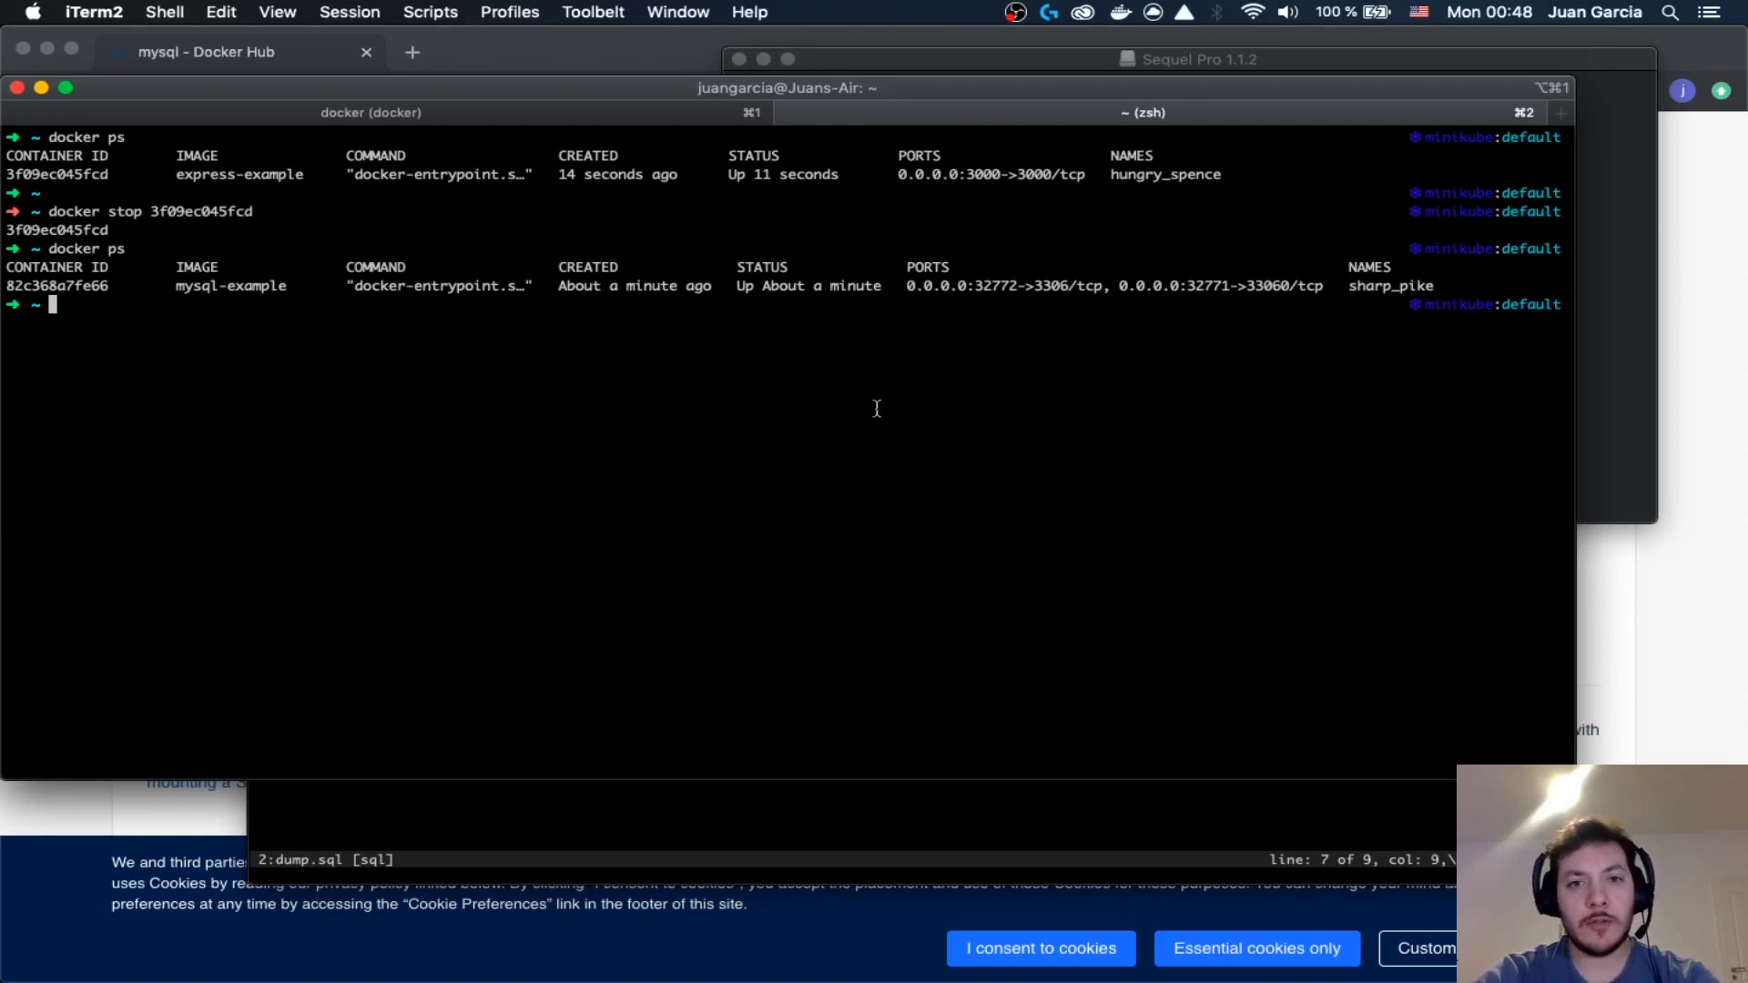
mouse_move(830, 342)
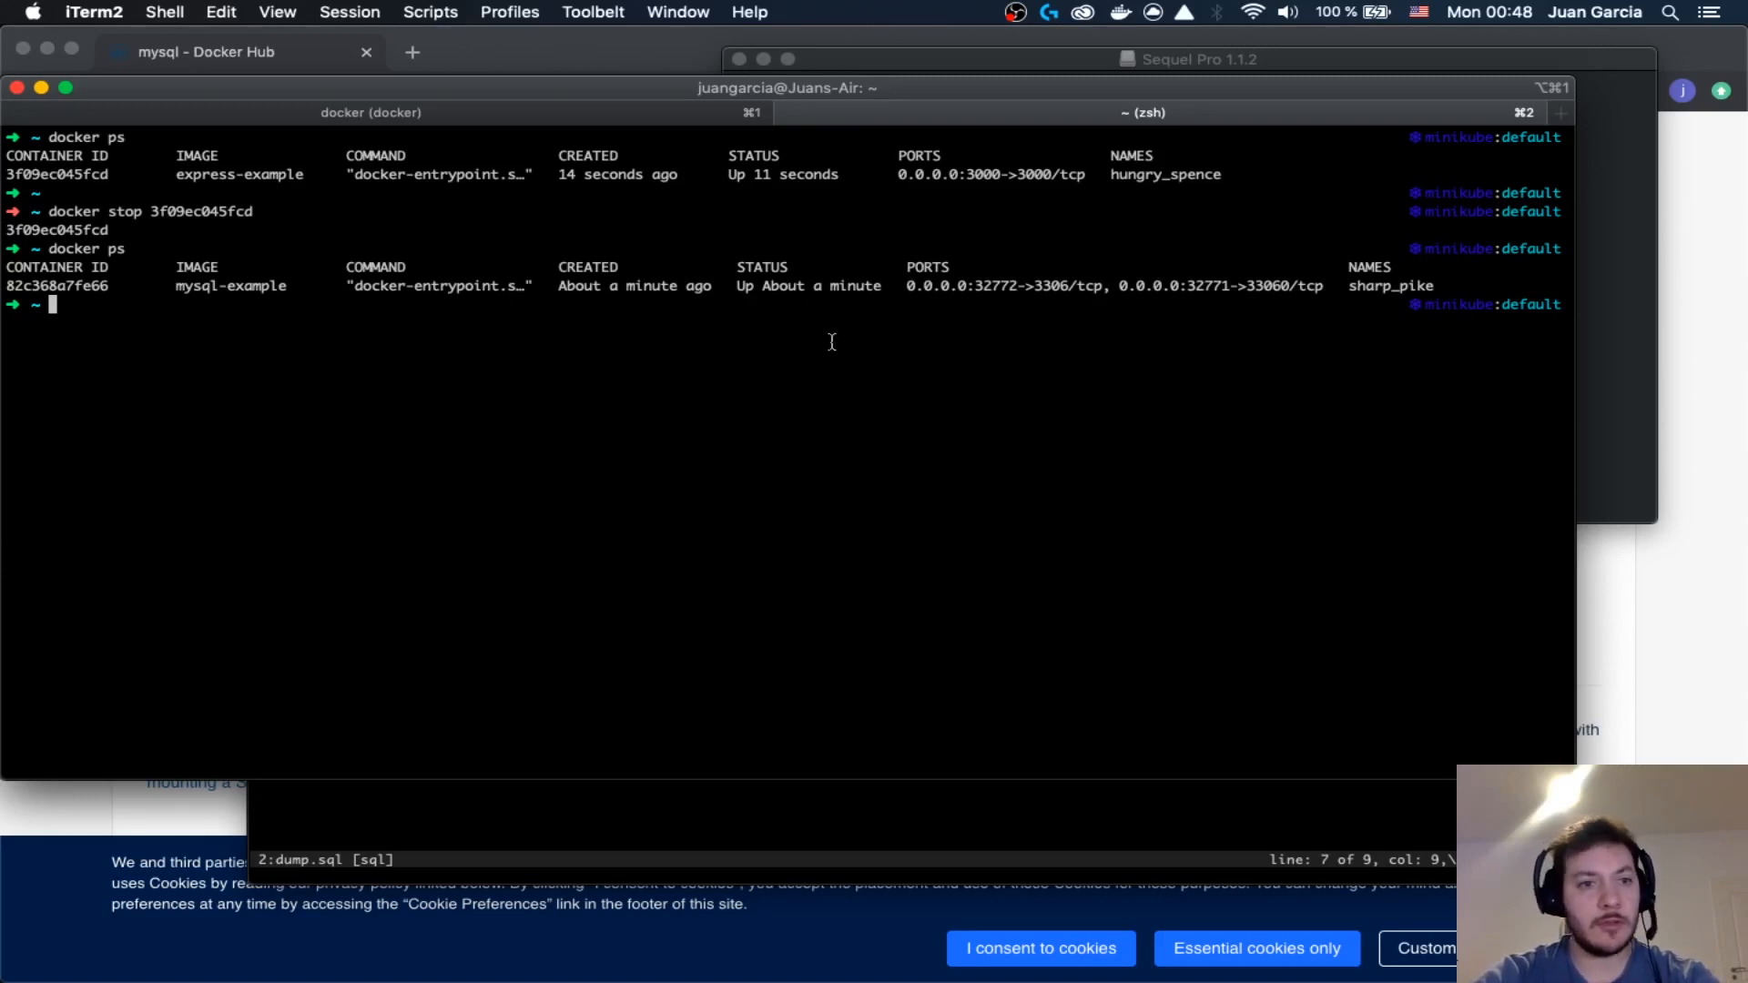